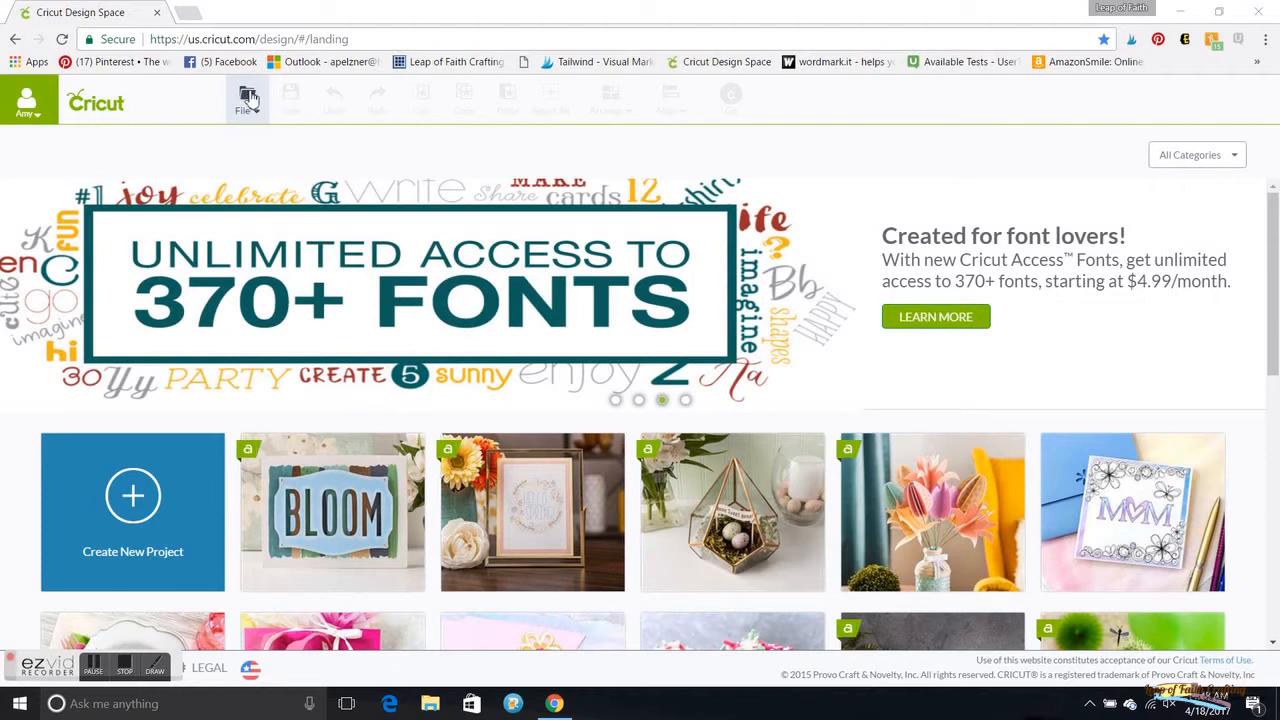
Create a new untitled blank canvas via File > New
left_click(246, 100)
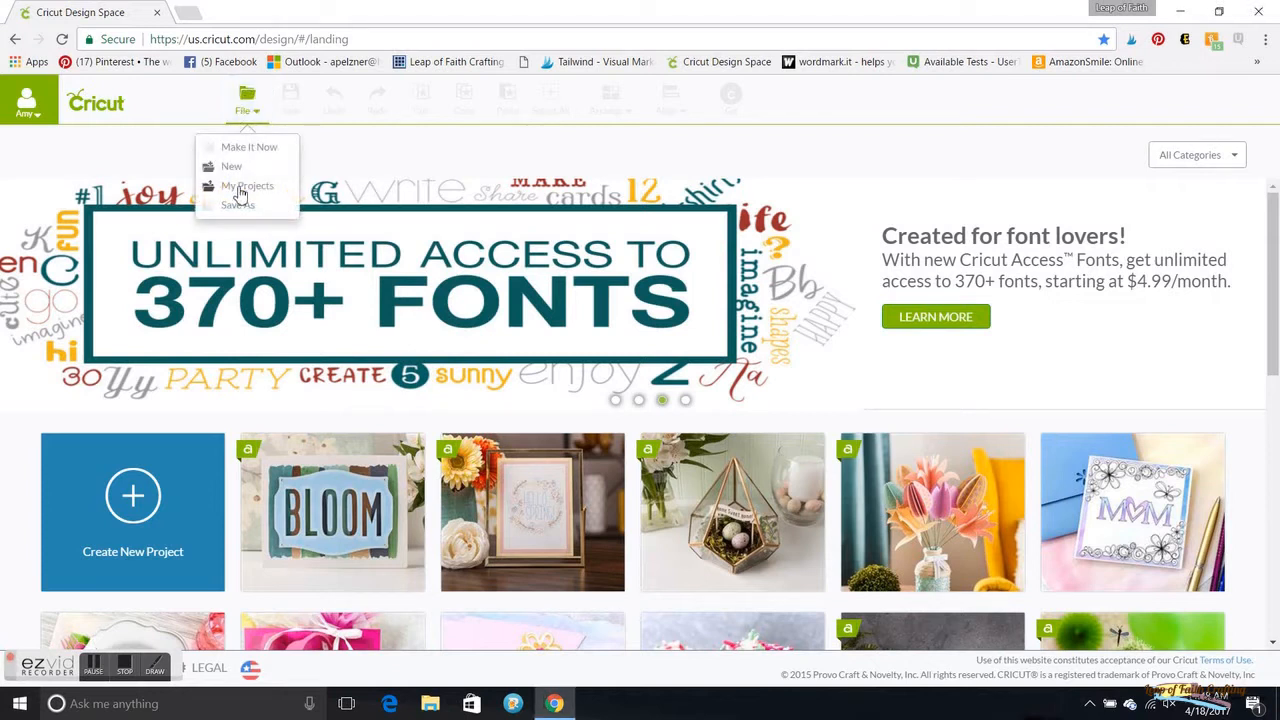
left_click(231, 166)
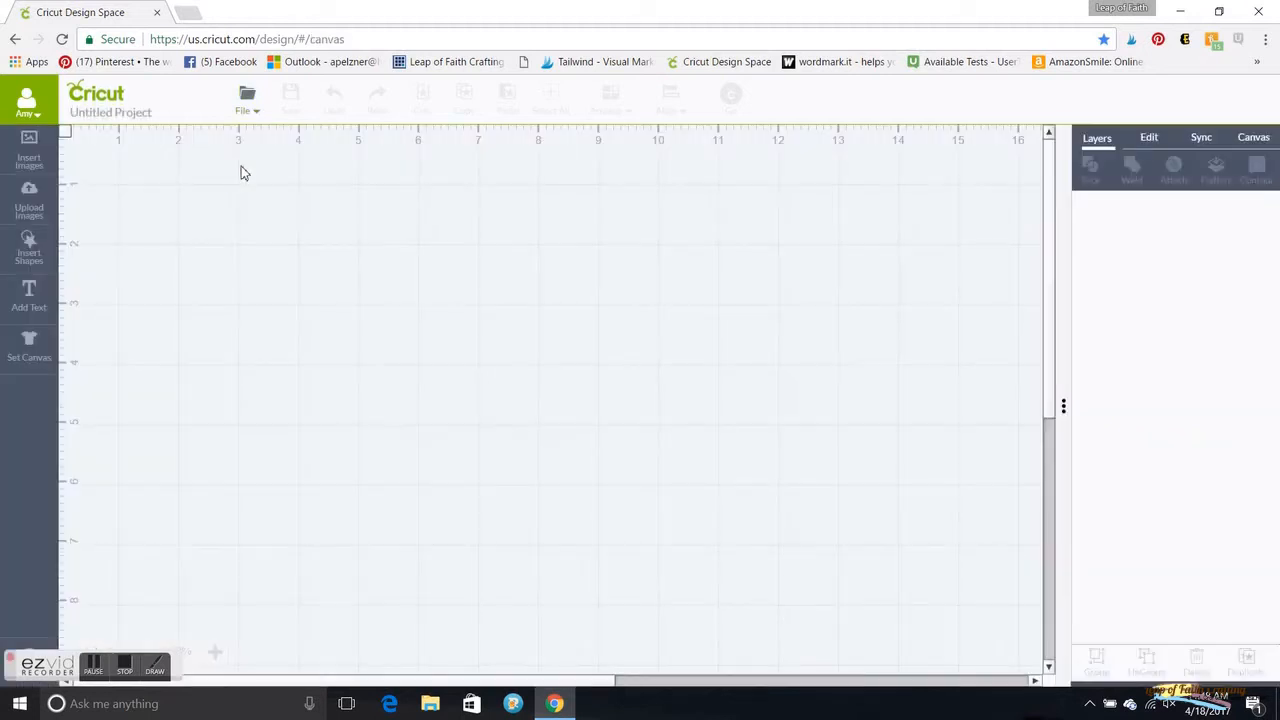
mouse_move(180, 138)
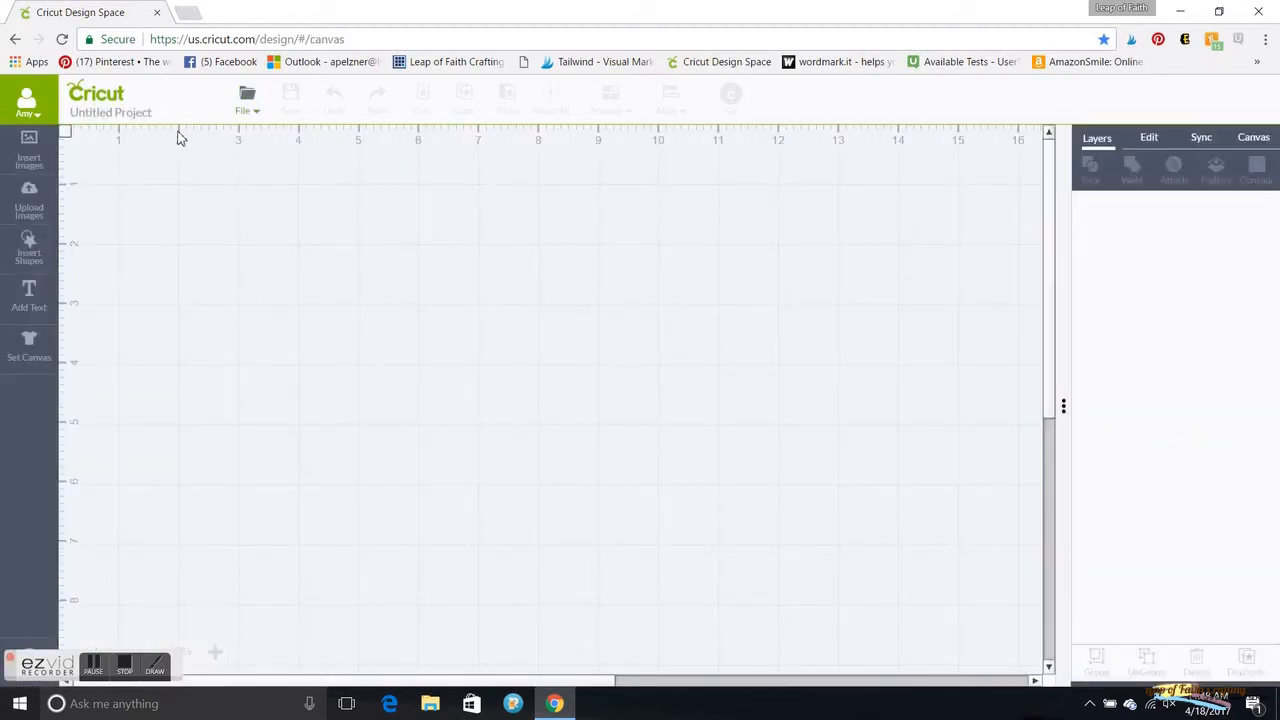
mouse_move(29, 160)
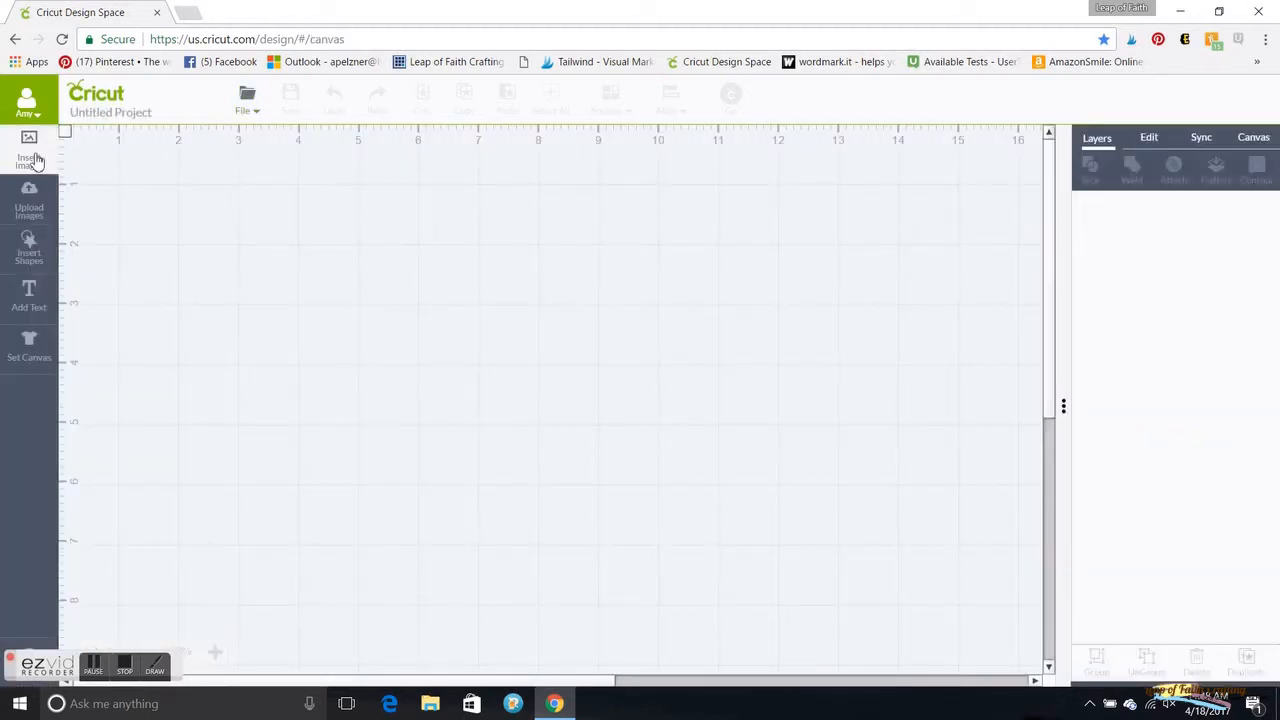
Search 'mickey', filter to My Images, and insert the standing Mickey Mouse image
left_click(29, 150)
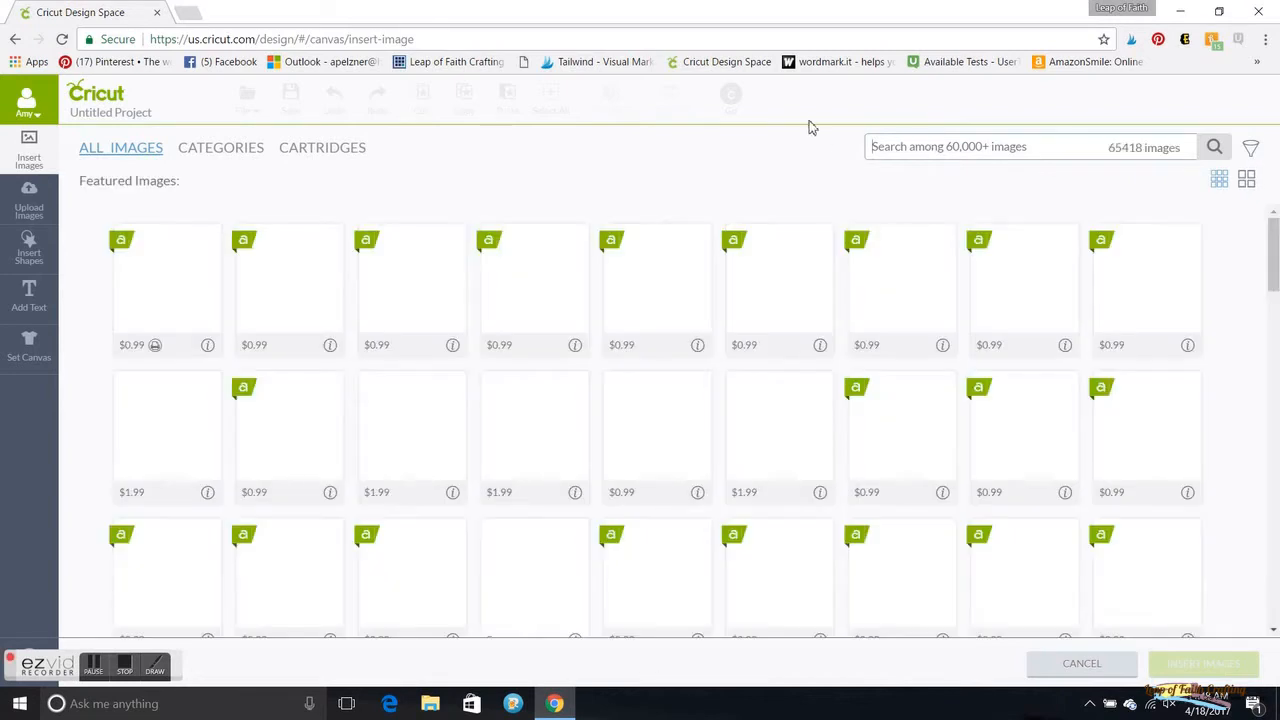
type("mickey")
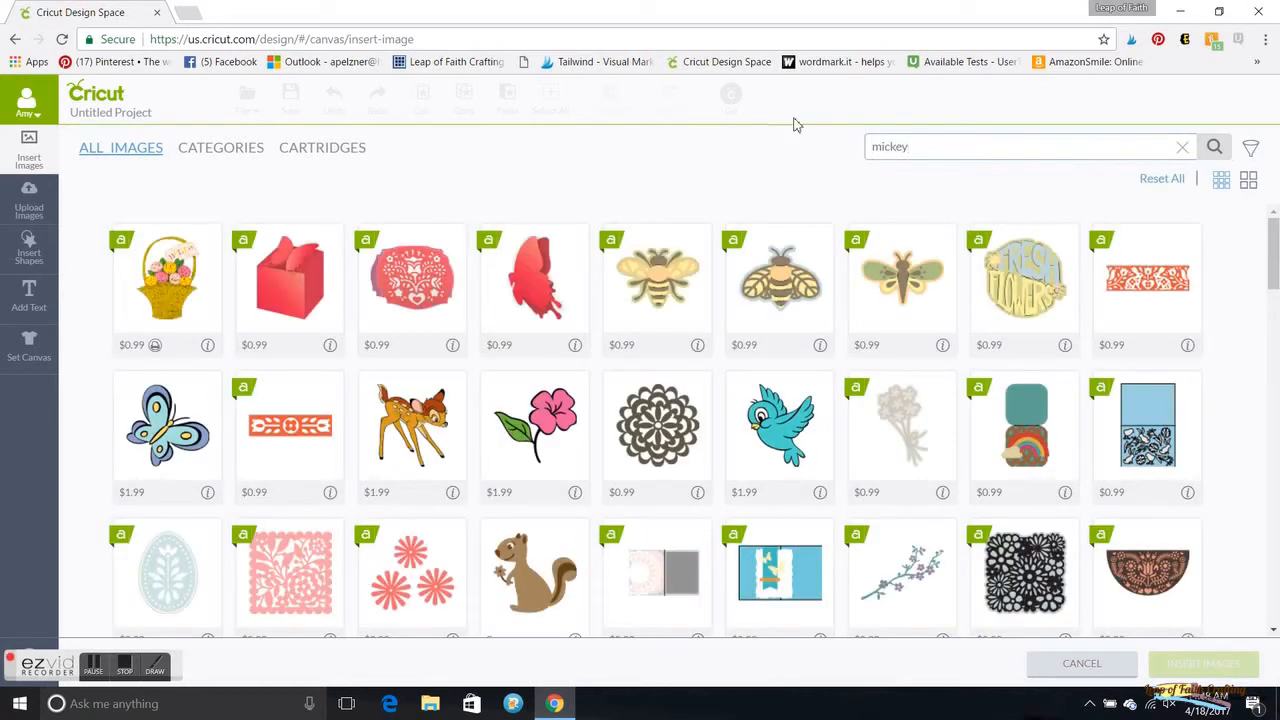
left_click(1251, 148)
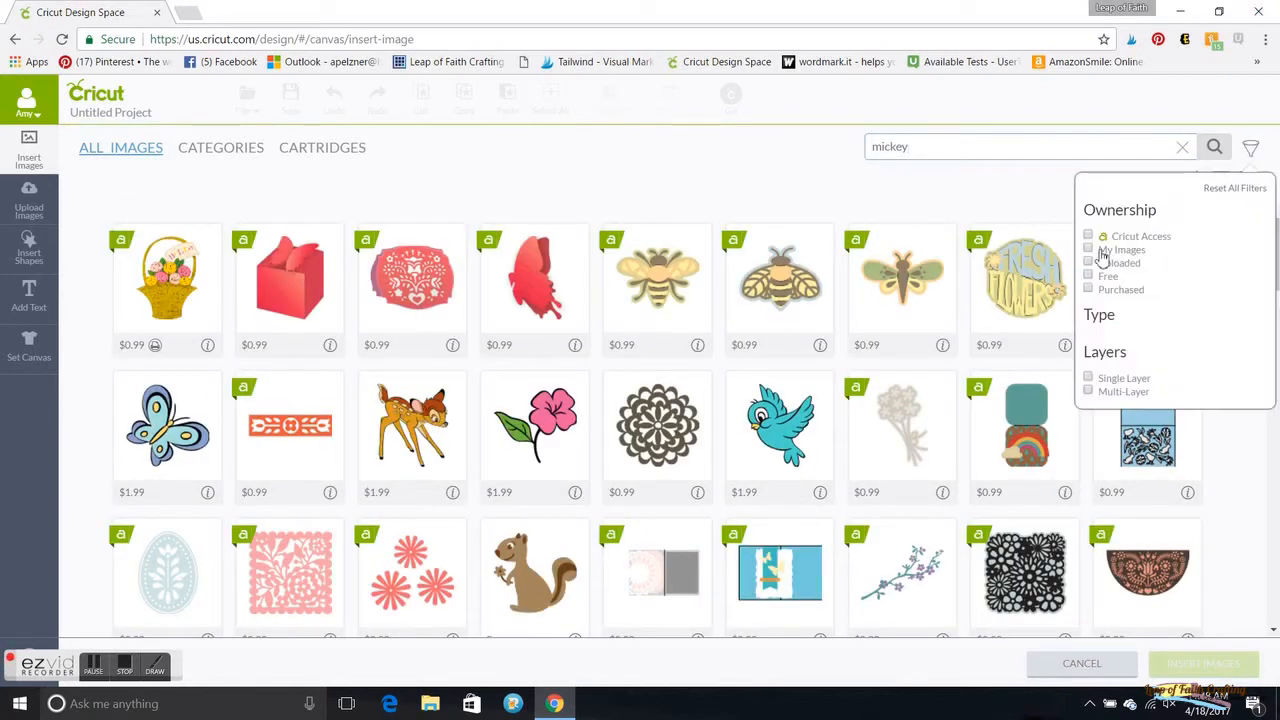
left_click(1088, 249)
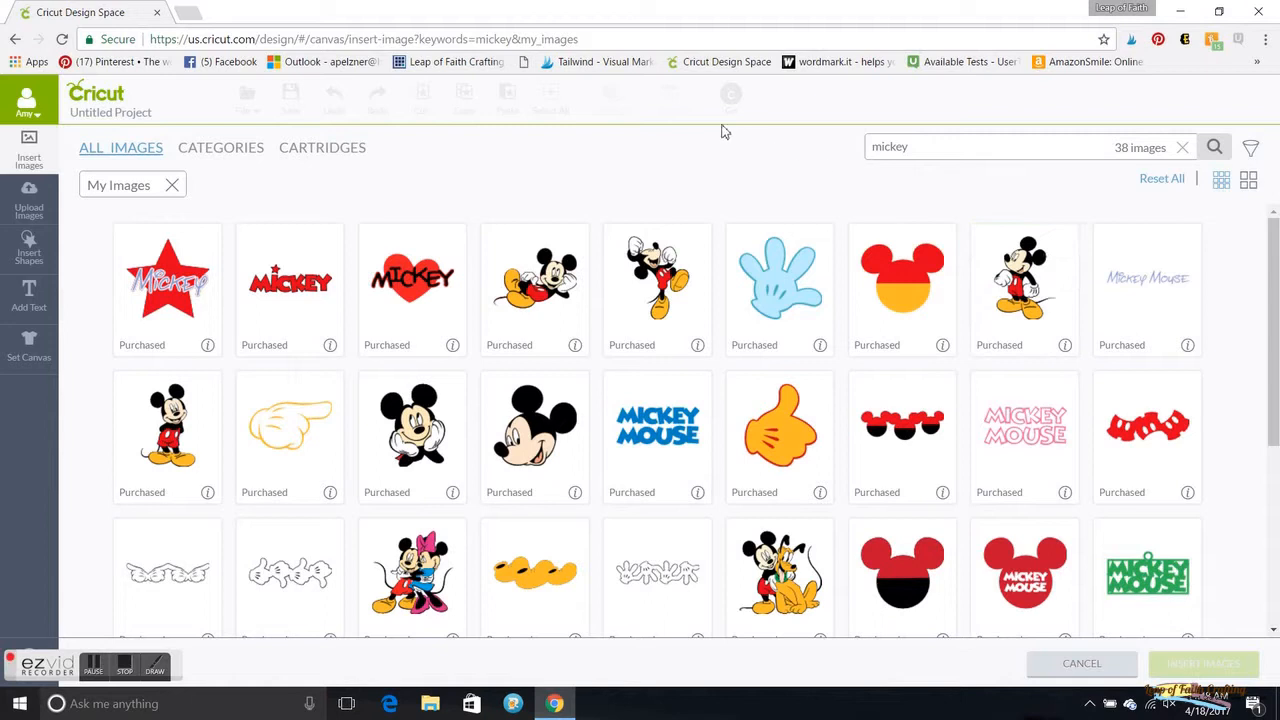
mouse_move(677, 148)
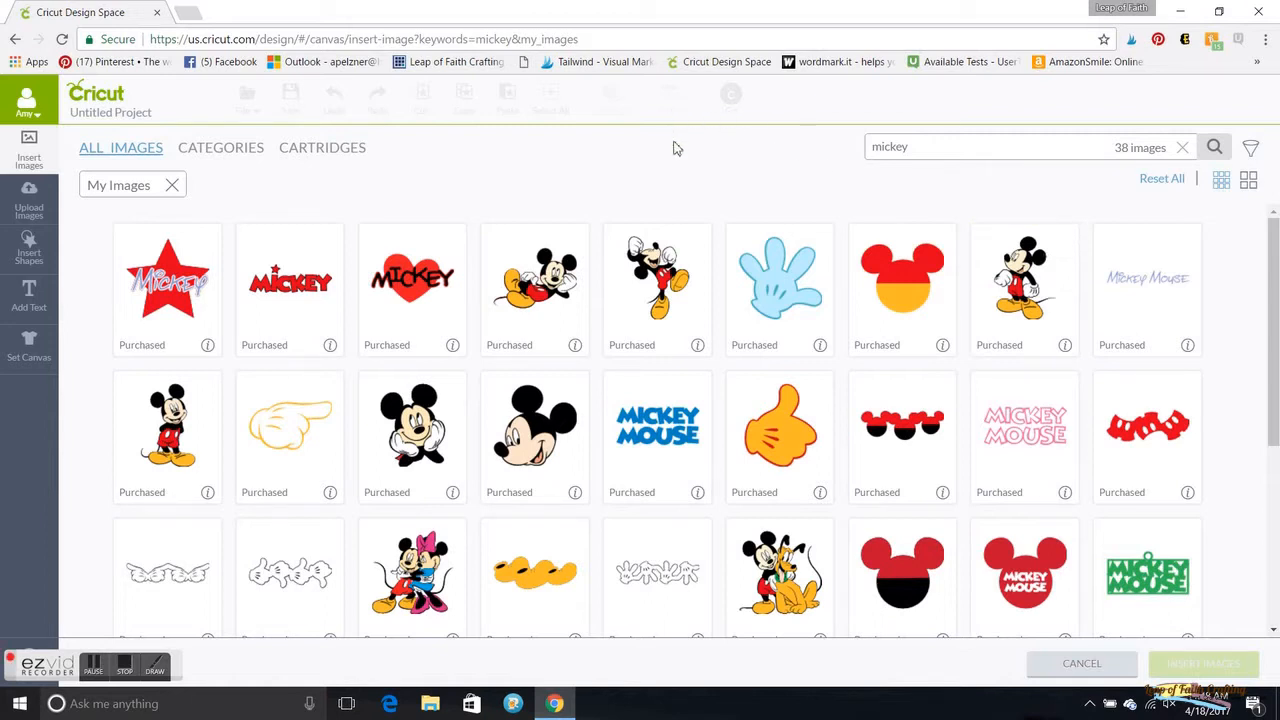
mouse_move(200, 519)
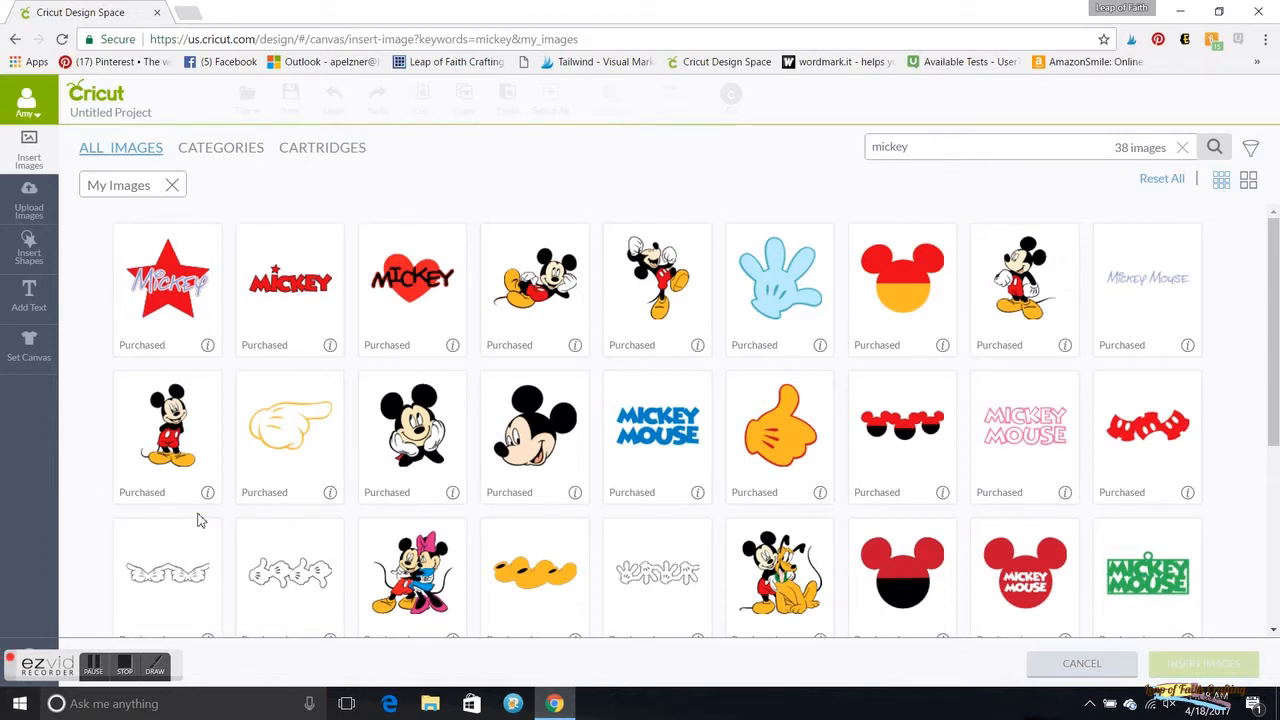
left_click(167, 435)
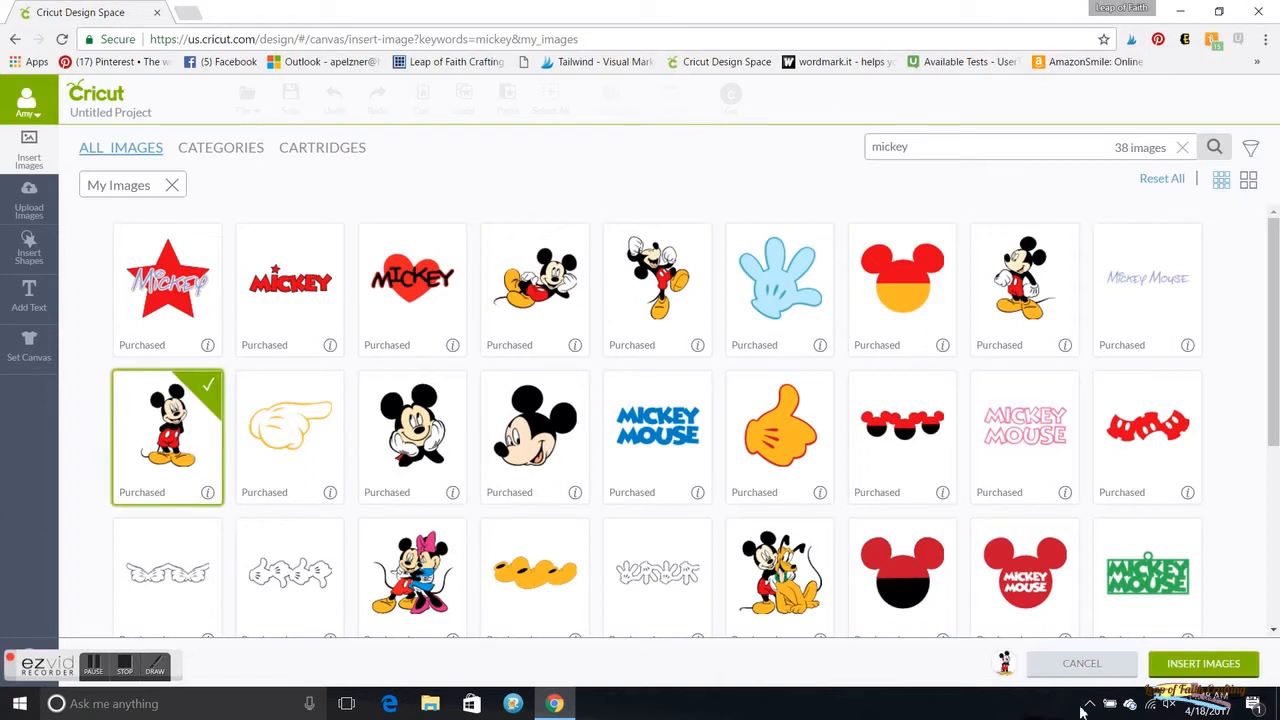
left_click(1203, 663)
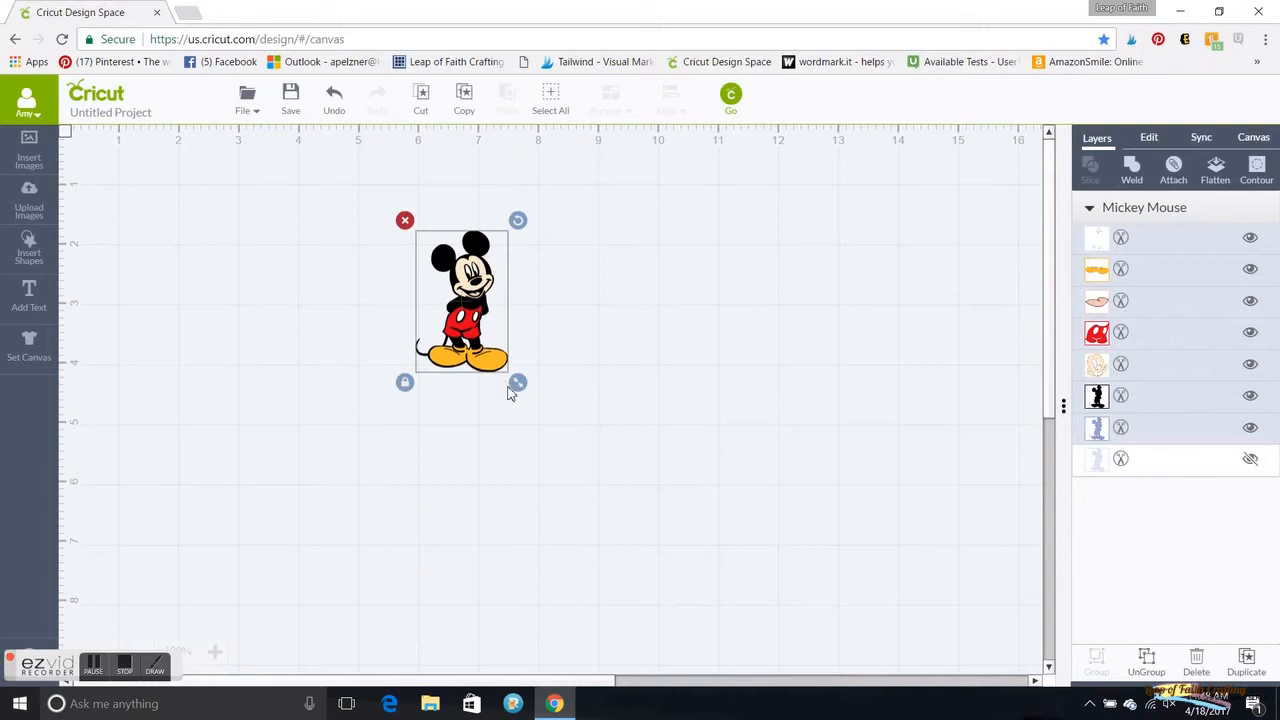
Drag the corner handle to enlarge Mickey to roughly three by five inches
left_click_drag(518, 383, 610, 522)
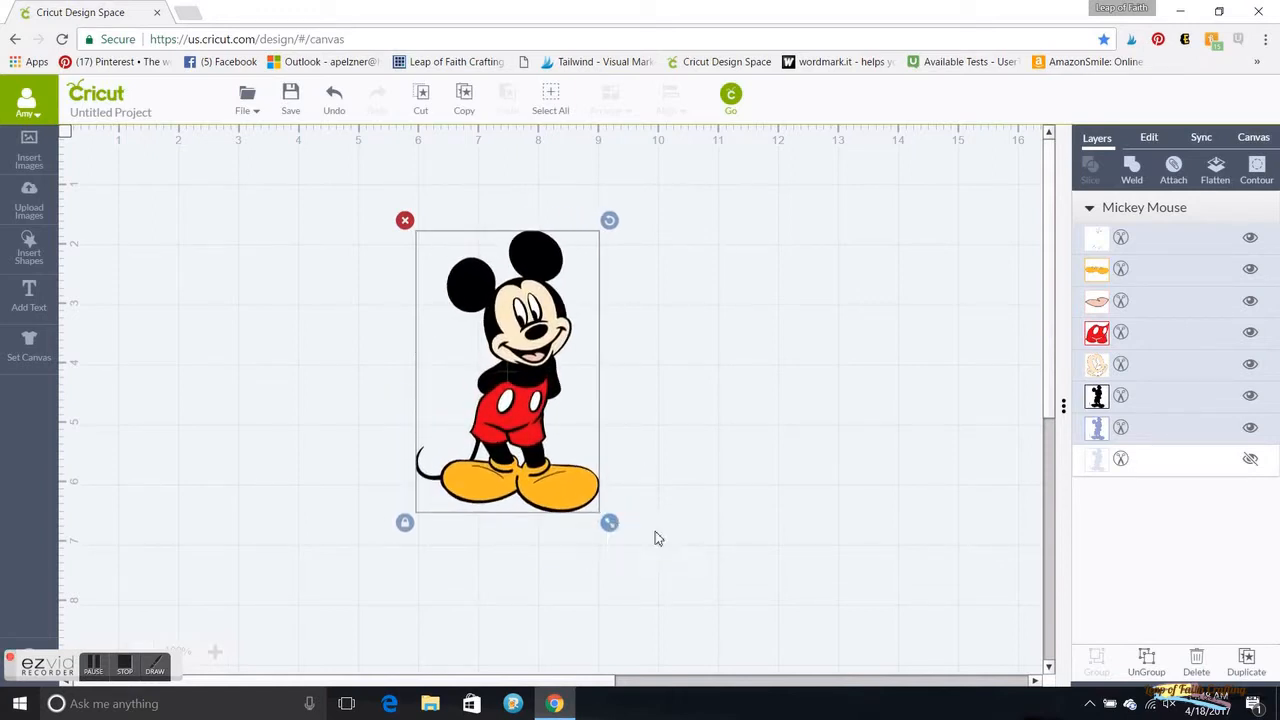
mouse_move(660, 540)
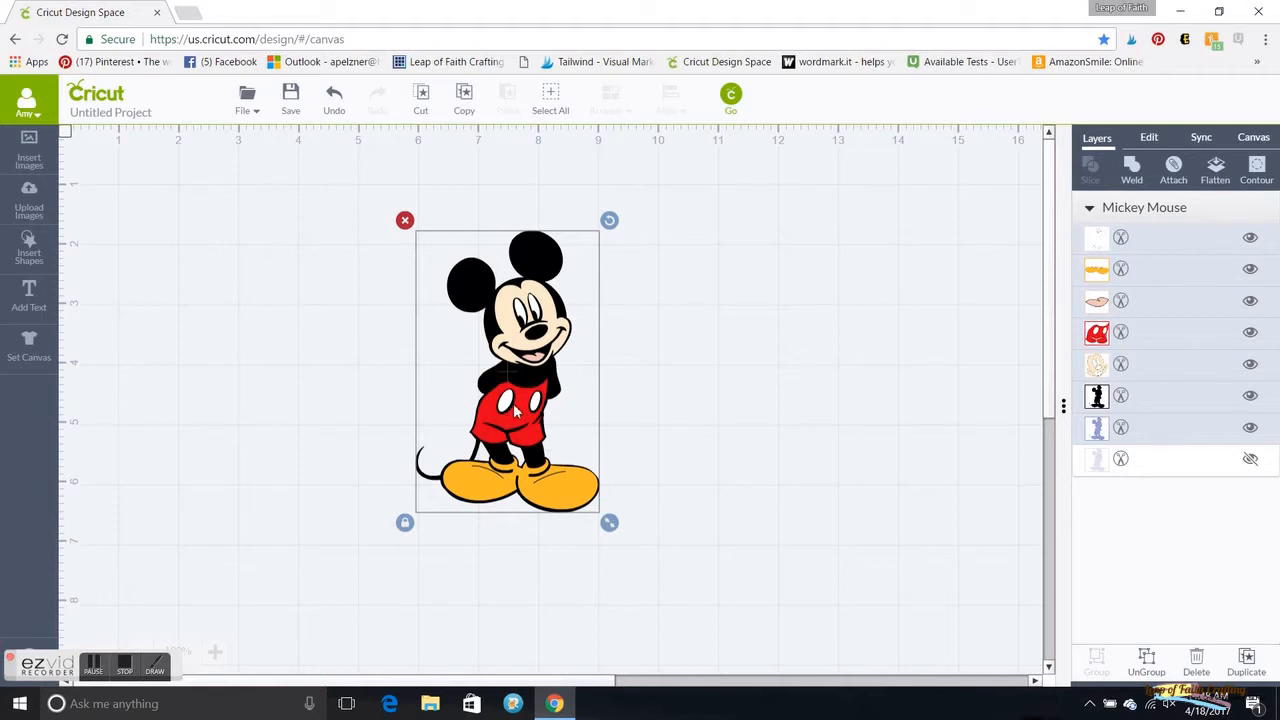
mouse_move(430, 418)
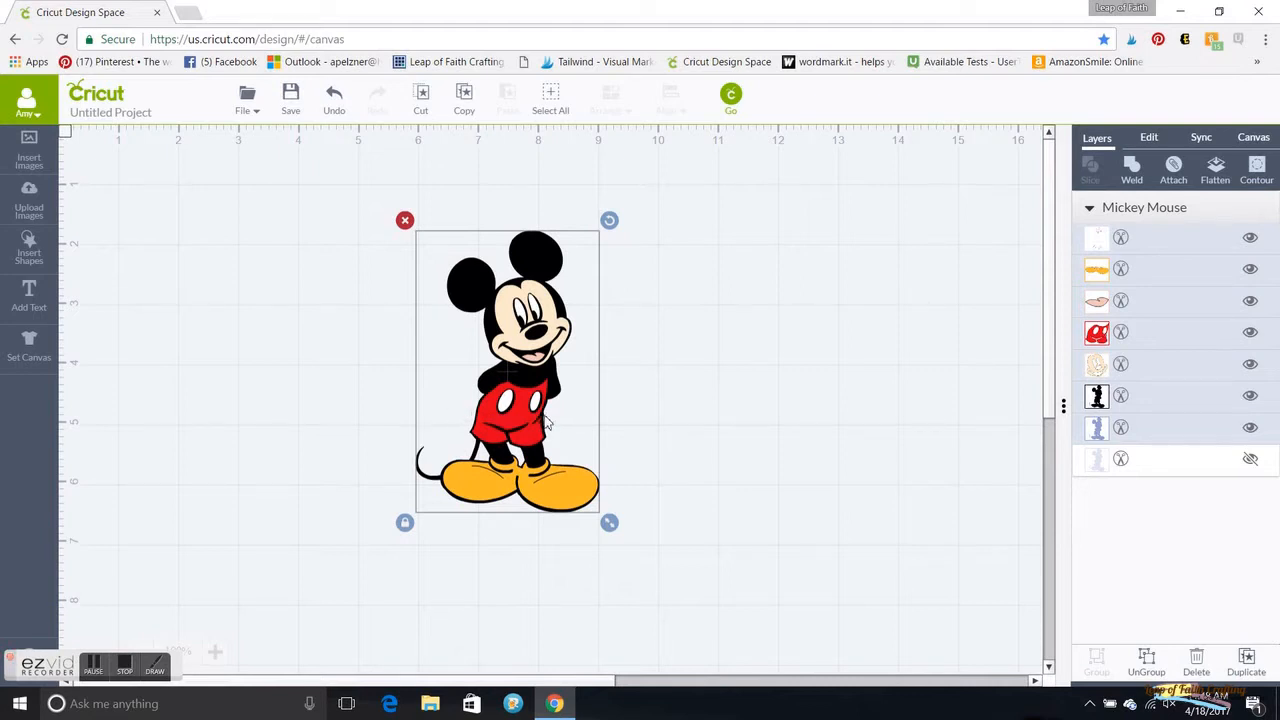
mouse_move(505, 425)
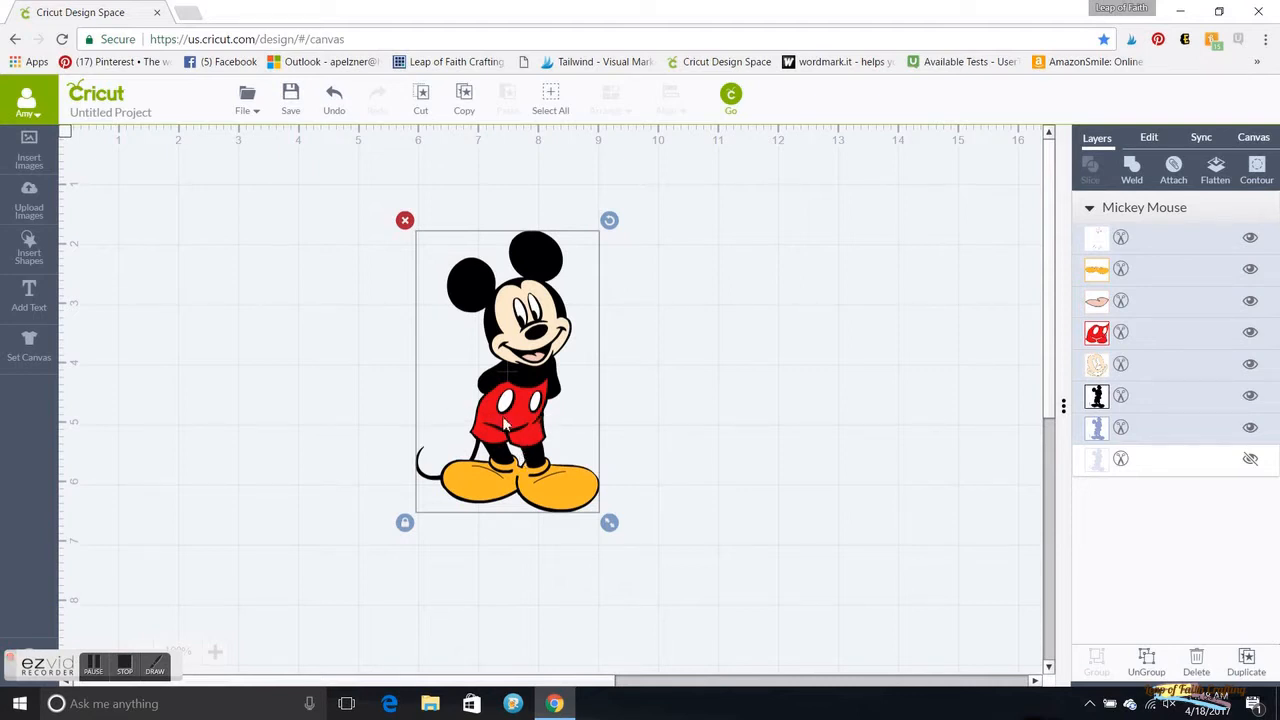
mouse_move(530, 422)
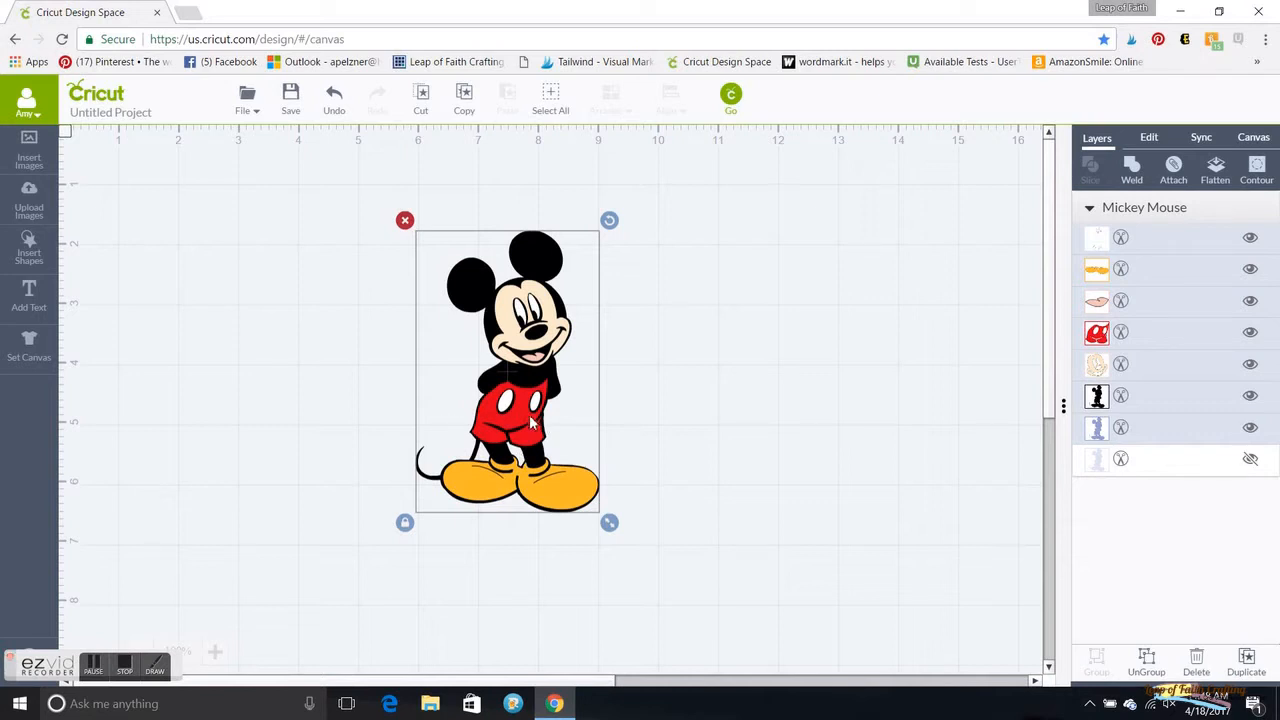
mouse_move(628, 433)
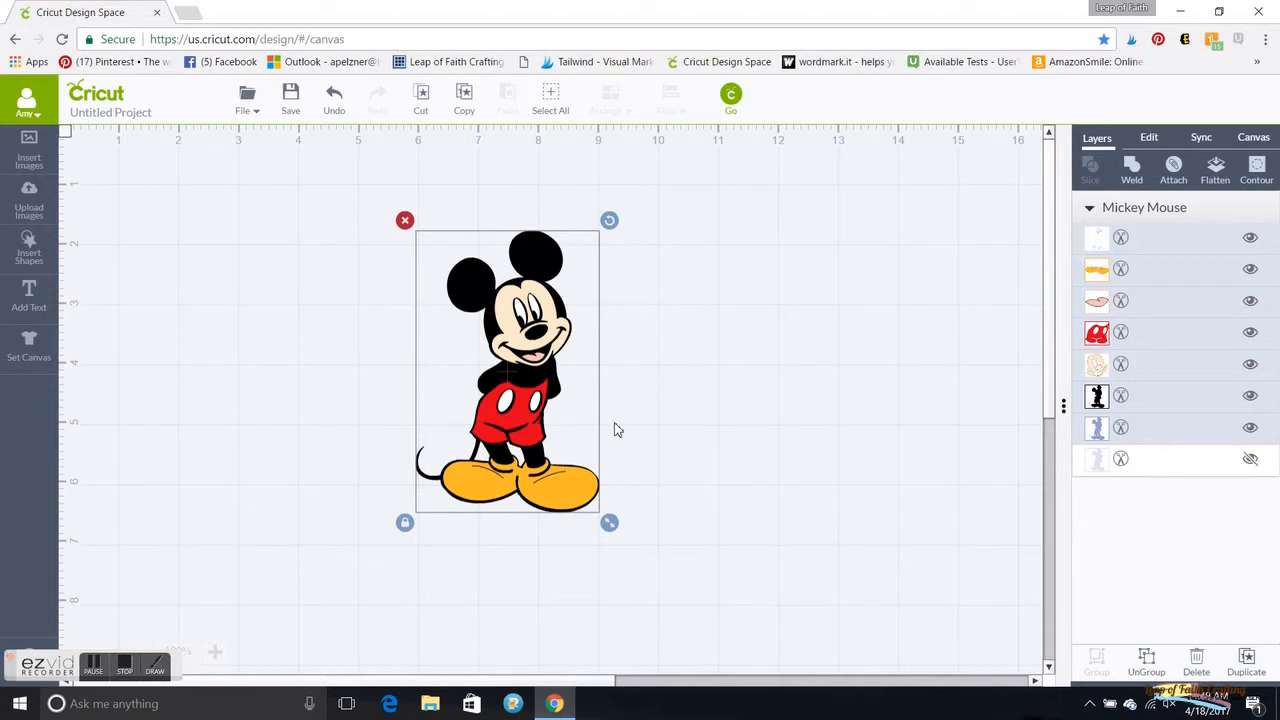
mouse_move(995, 659)
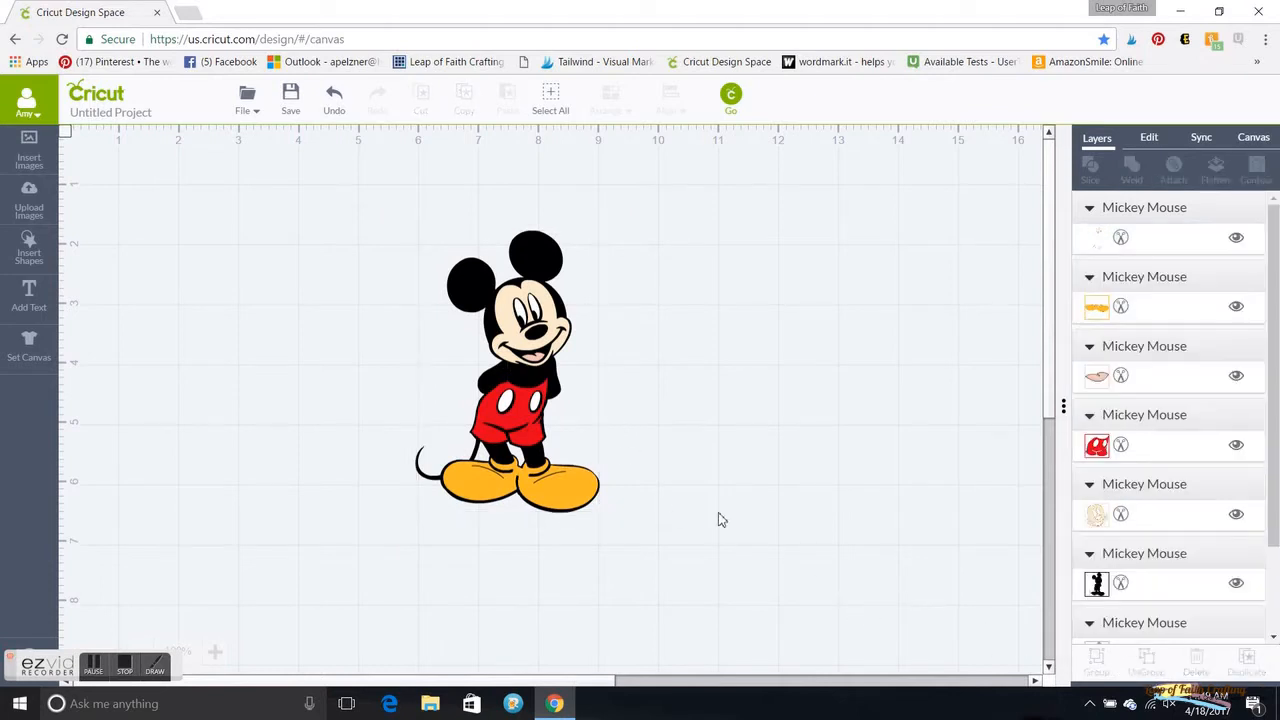
mouse_move(658, 471)
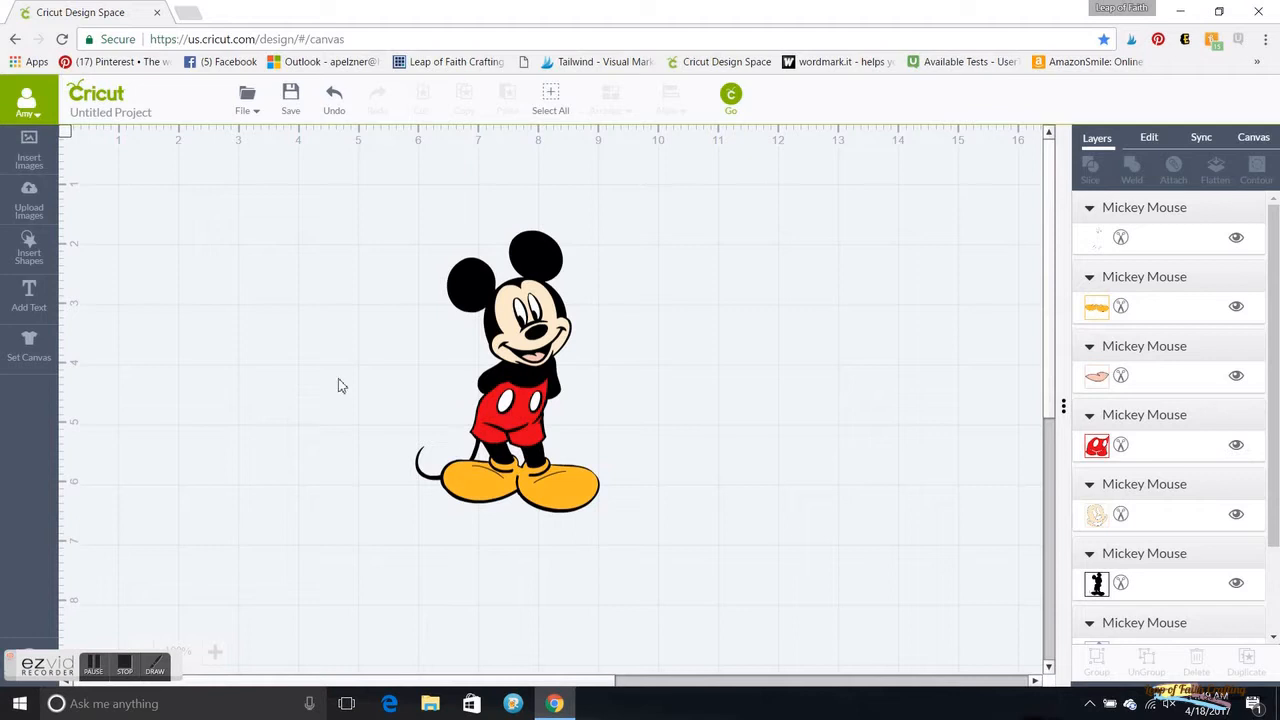
mouse_move(350, 381)
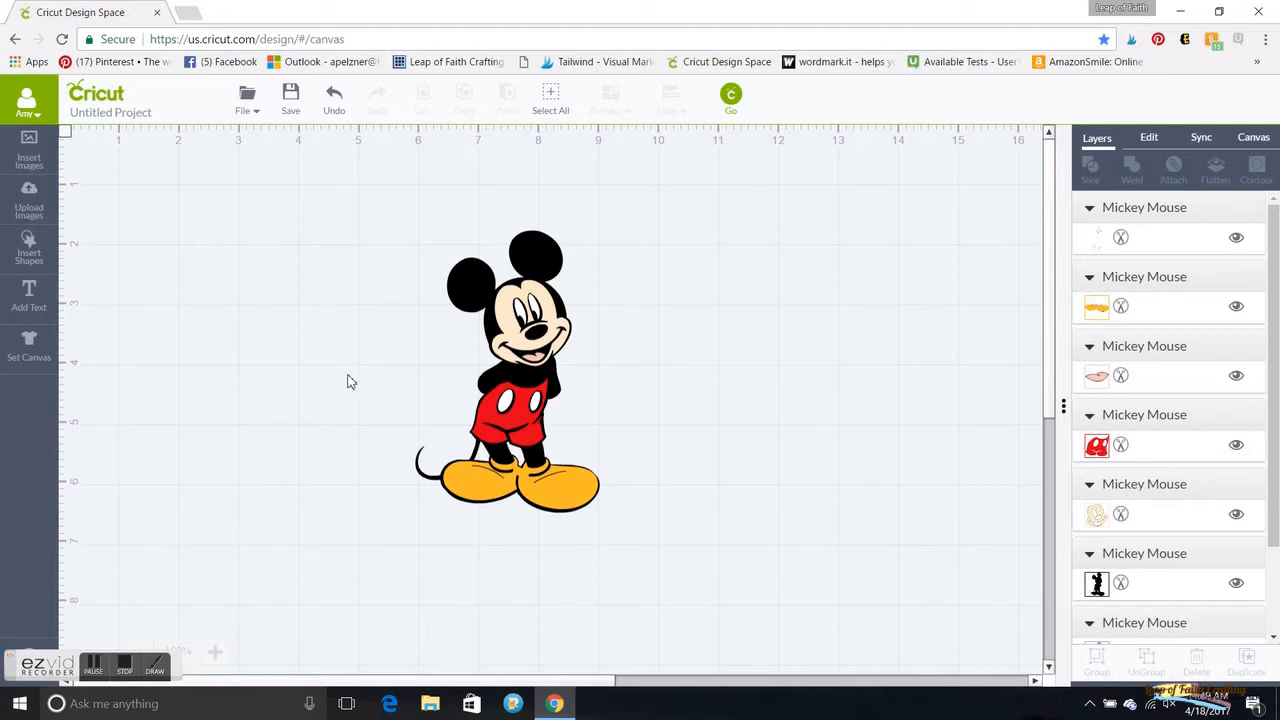
mouse_move(29, 247)
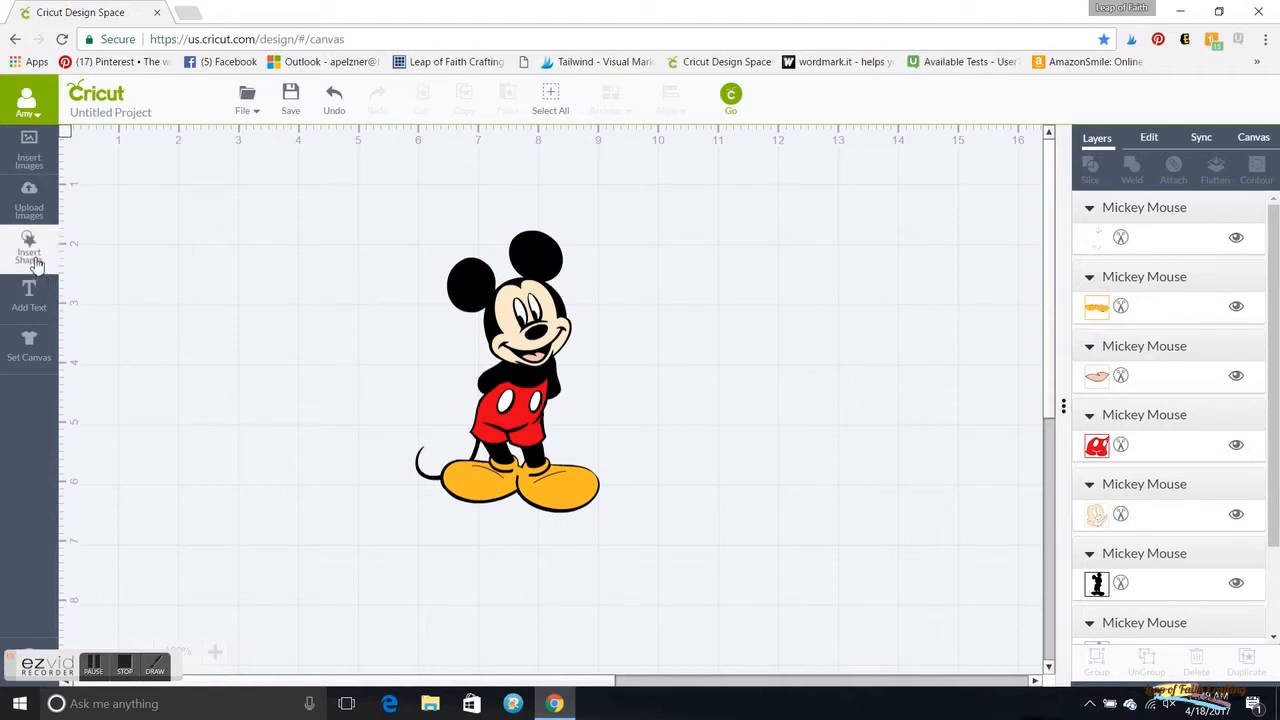
Insert a square, send it to the back, and place it behind Mickey's head and torso
left_click(29, 245)
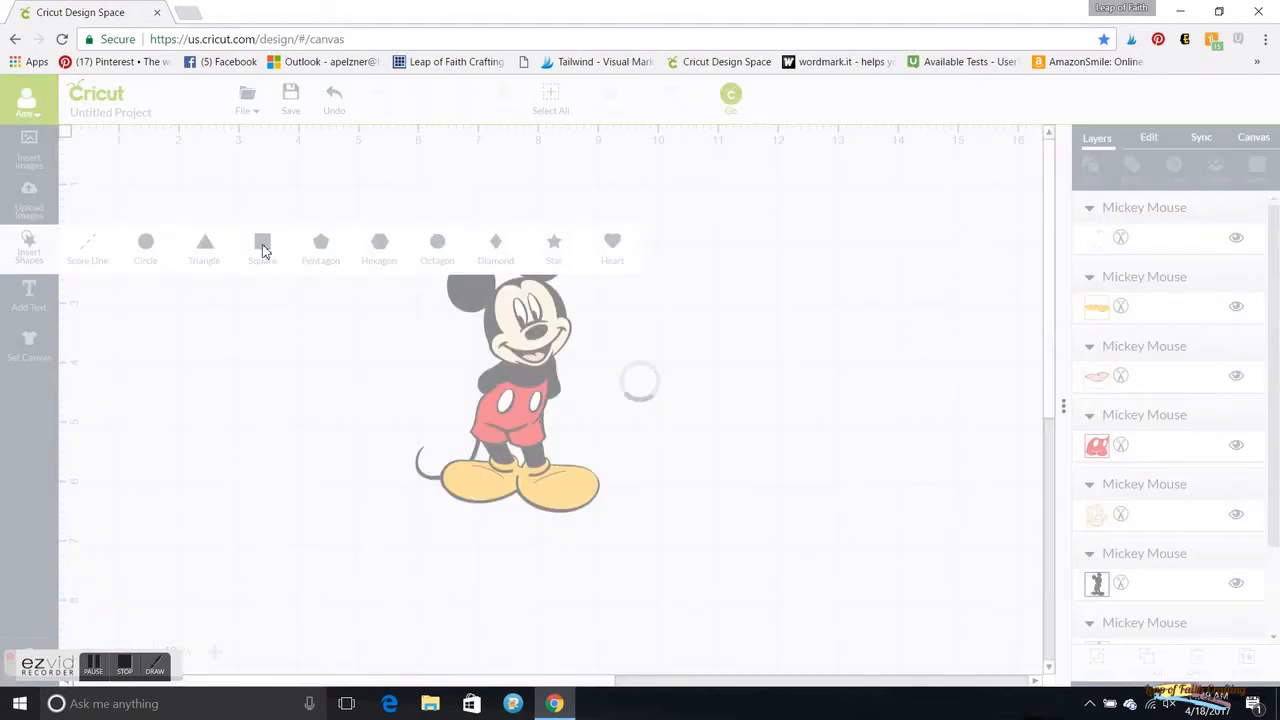
left_click(262, 245)
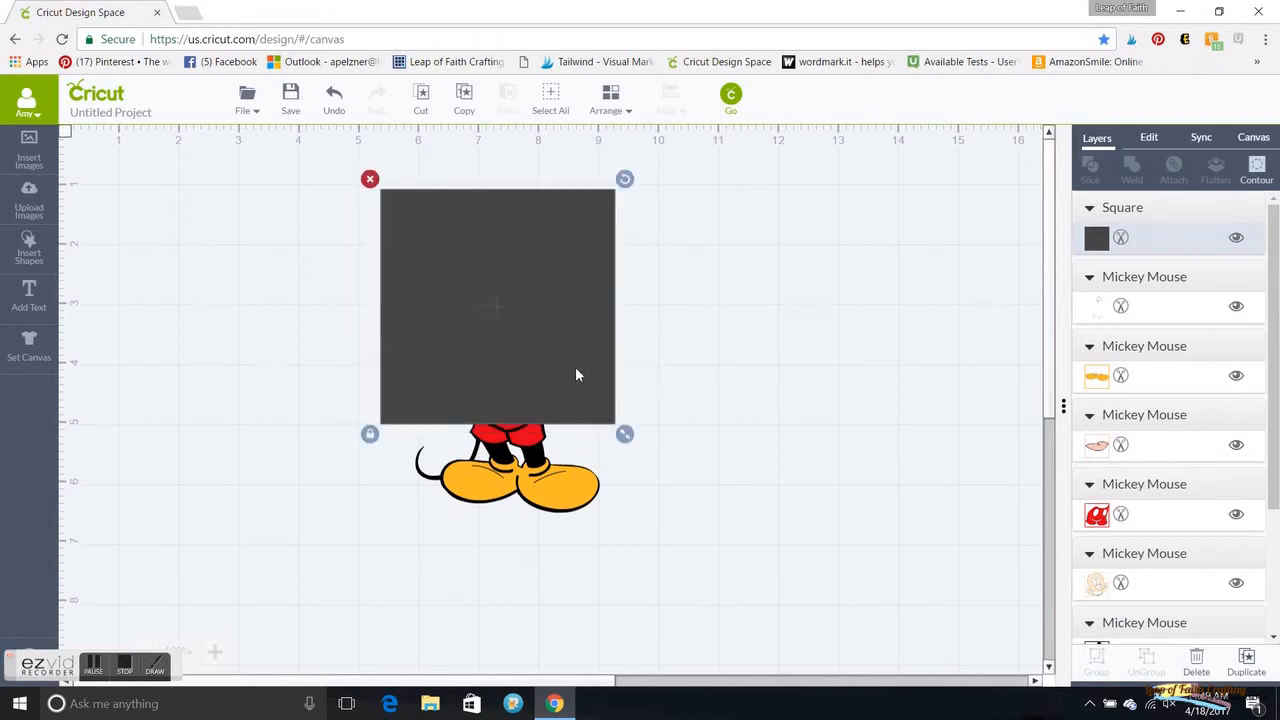
left_click(610, 100)
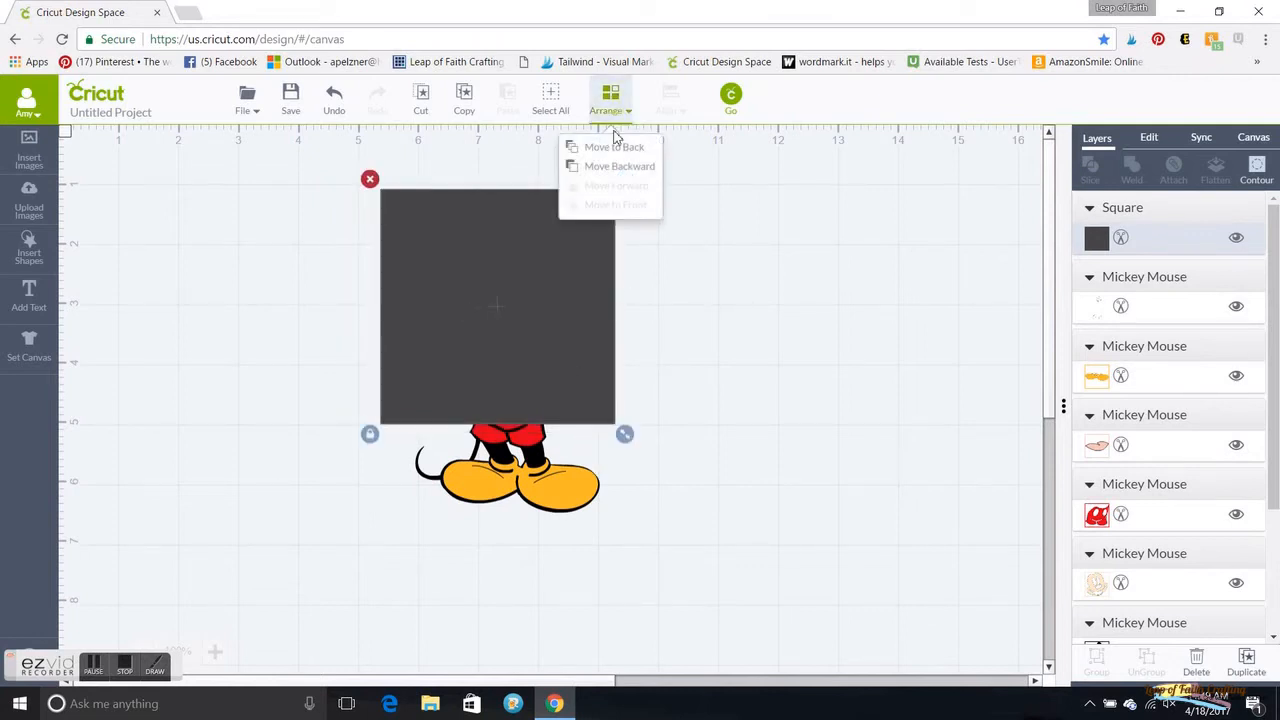
left_click(614, 147)
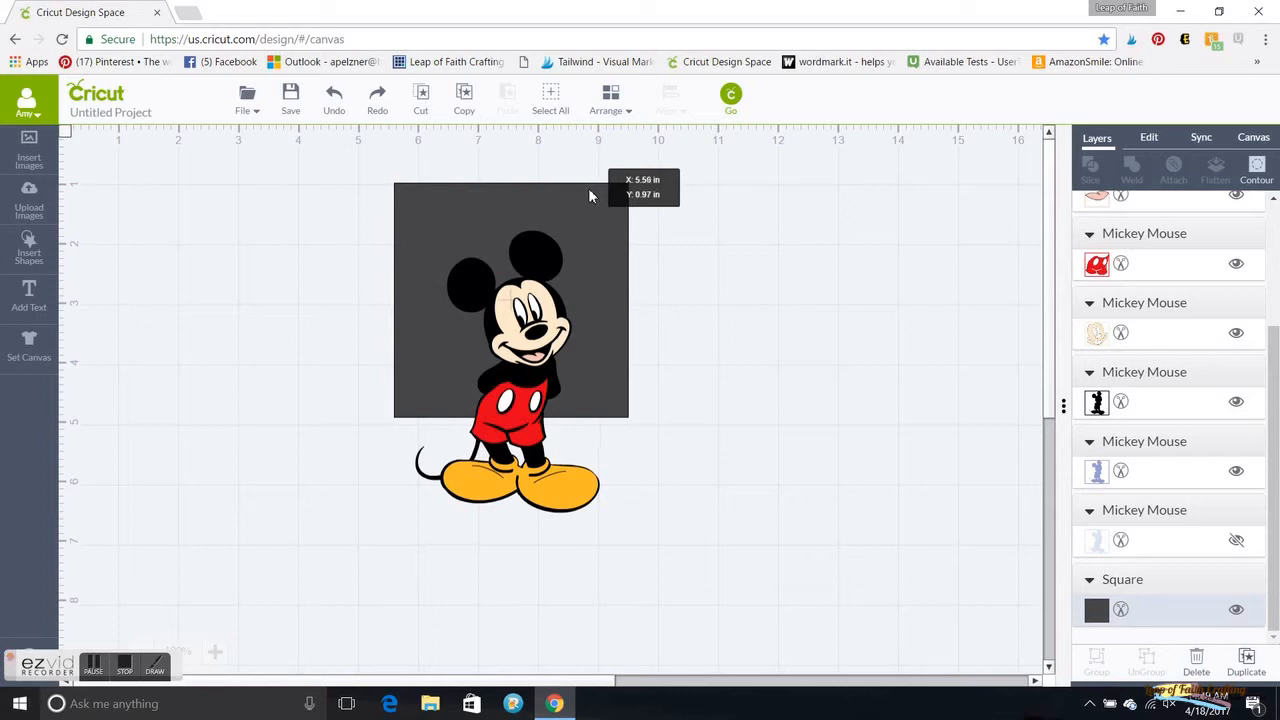
left_click(510, 300)
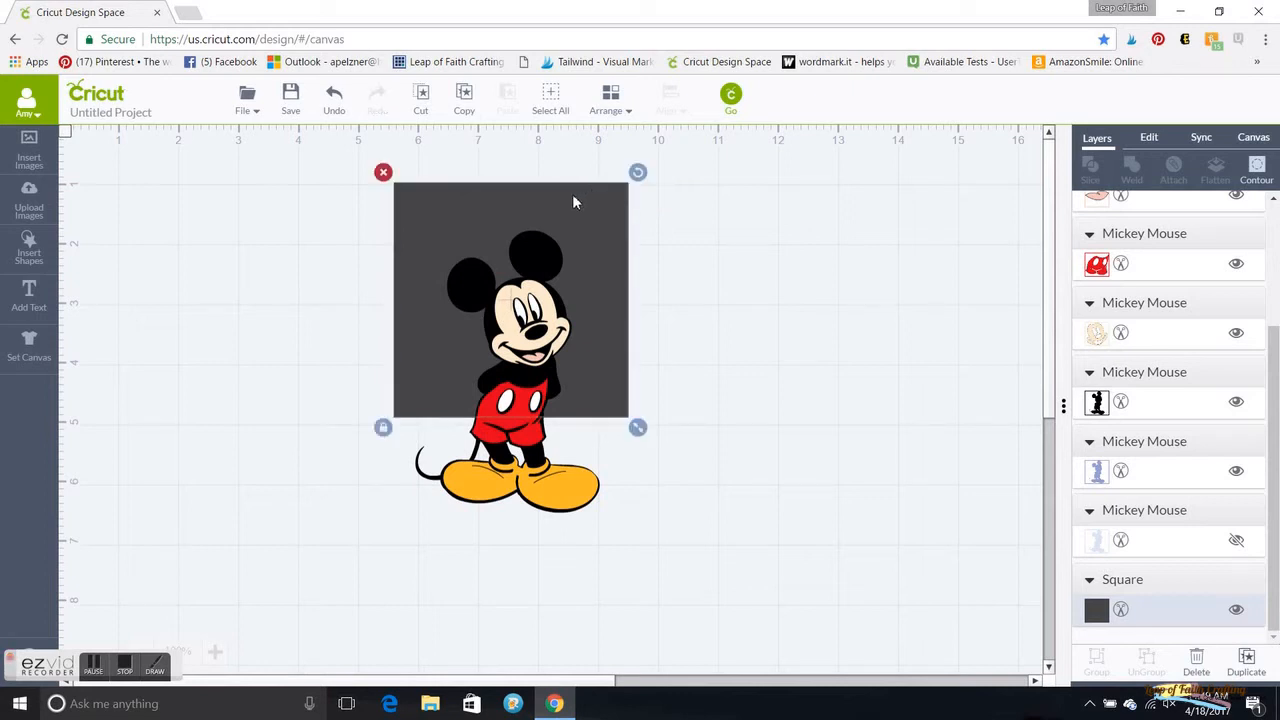
mouse_move(600, 228)
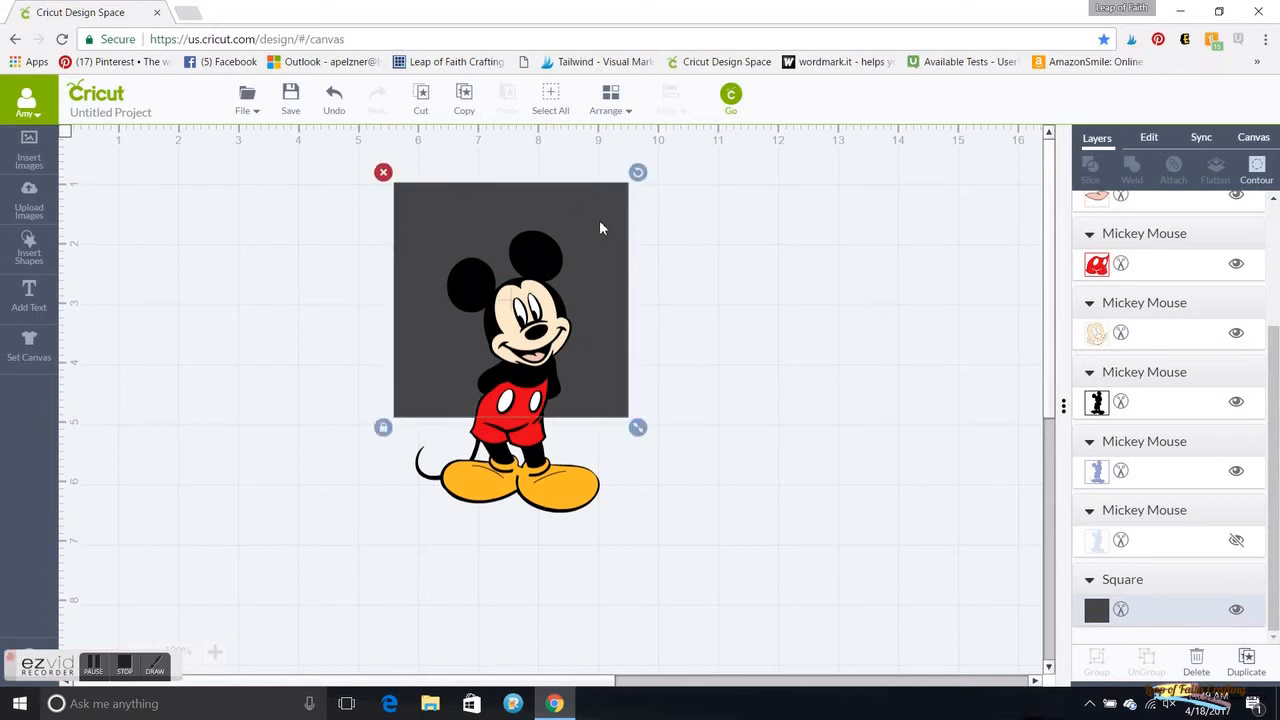
mouse_move(478, 283)
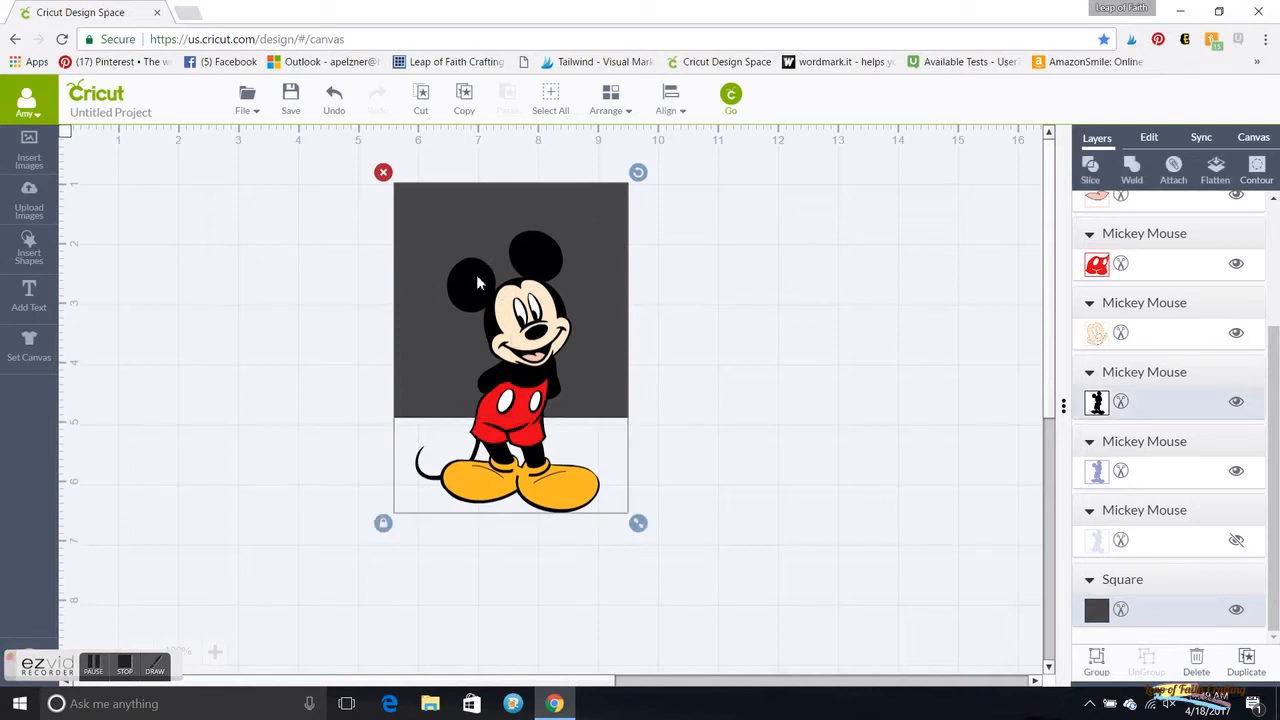
mouse_move(490, 153)
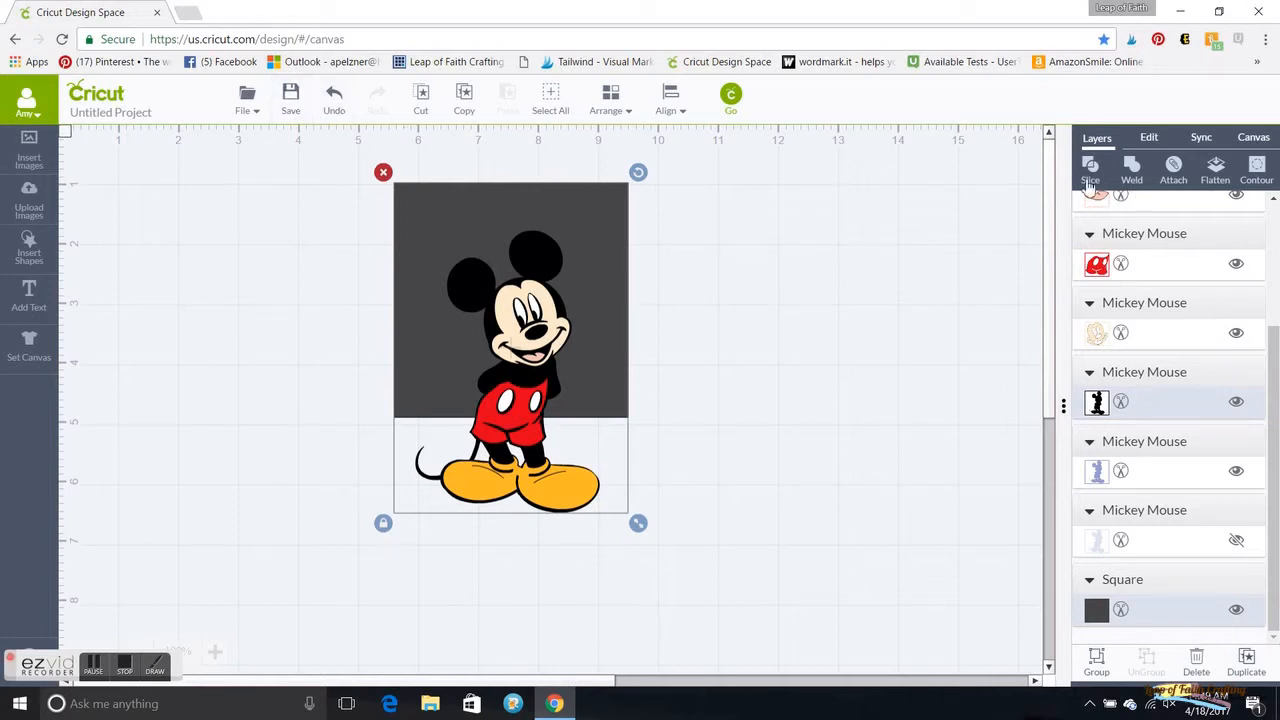
mouse_move(1091, 170)
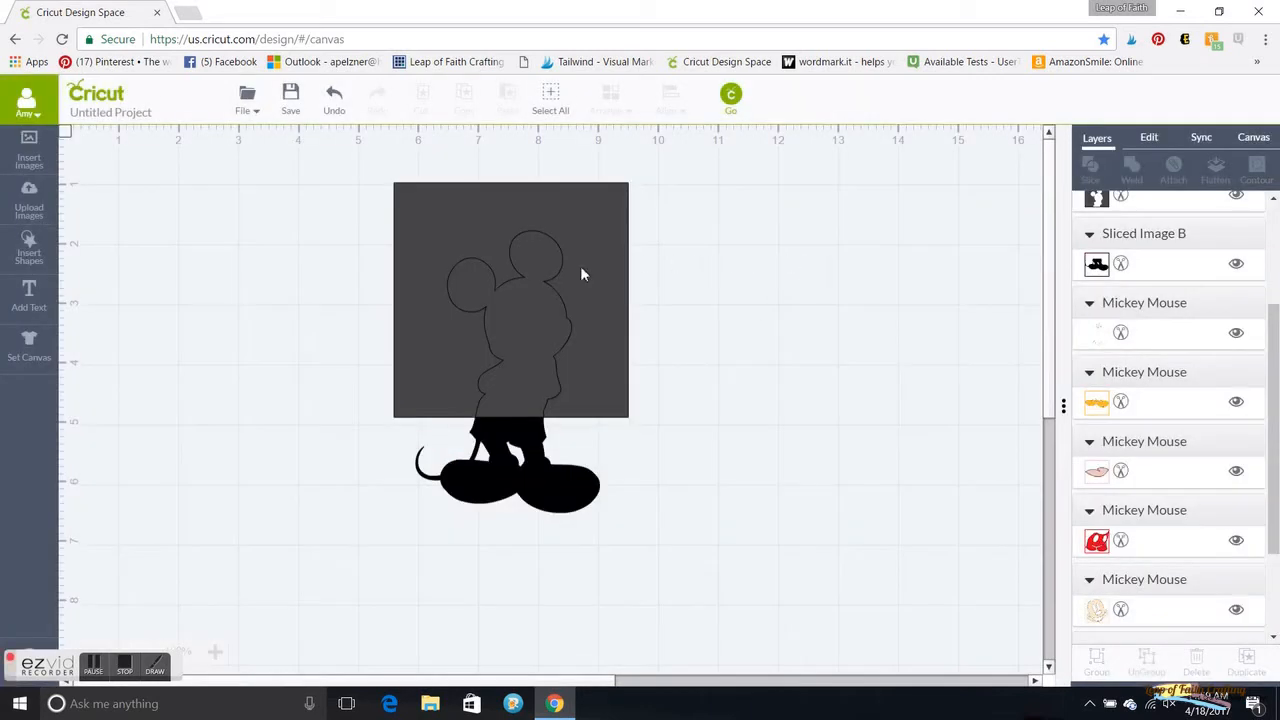
Select the sliced upper silhouette, then weld the leftover square pieces into one shape
left_click(510, 300)
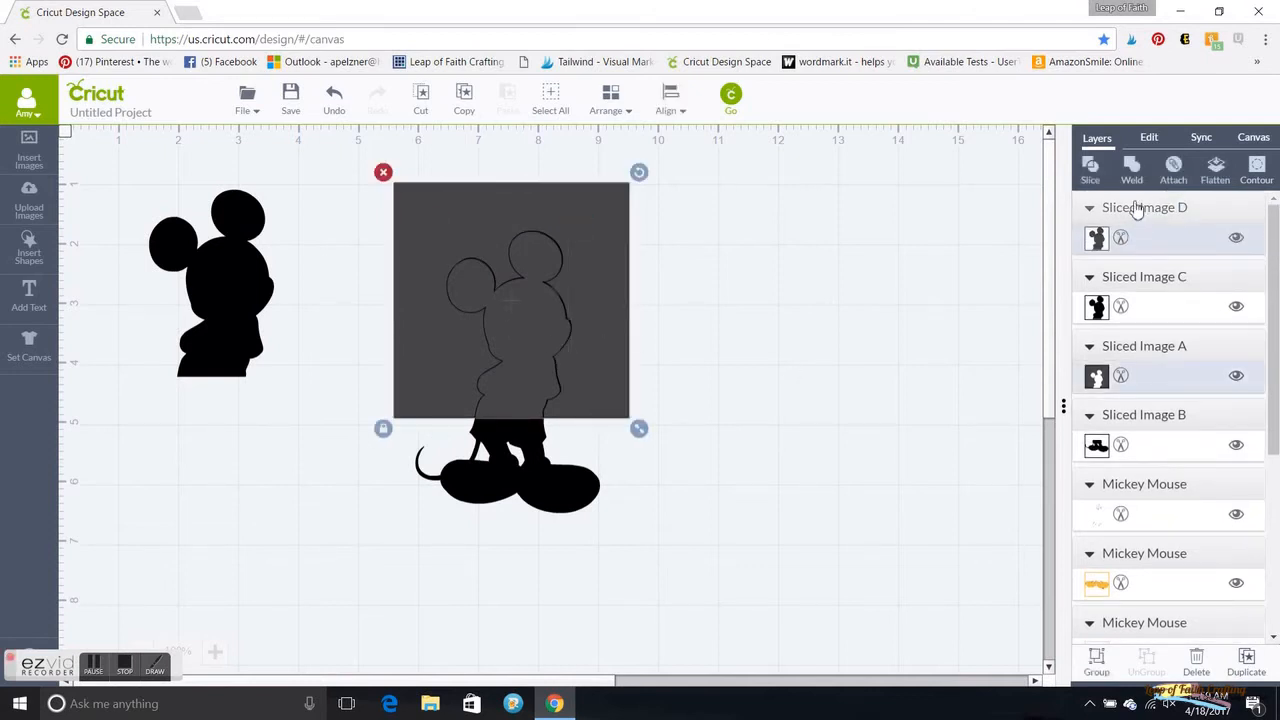
left_click(1131, 165)
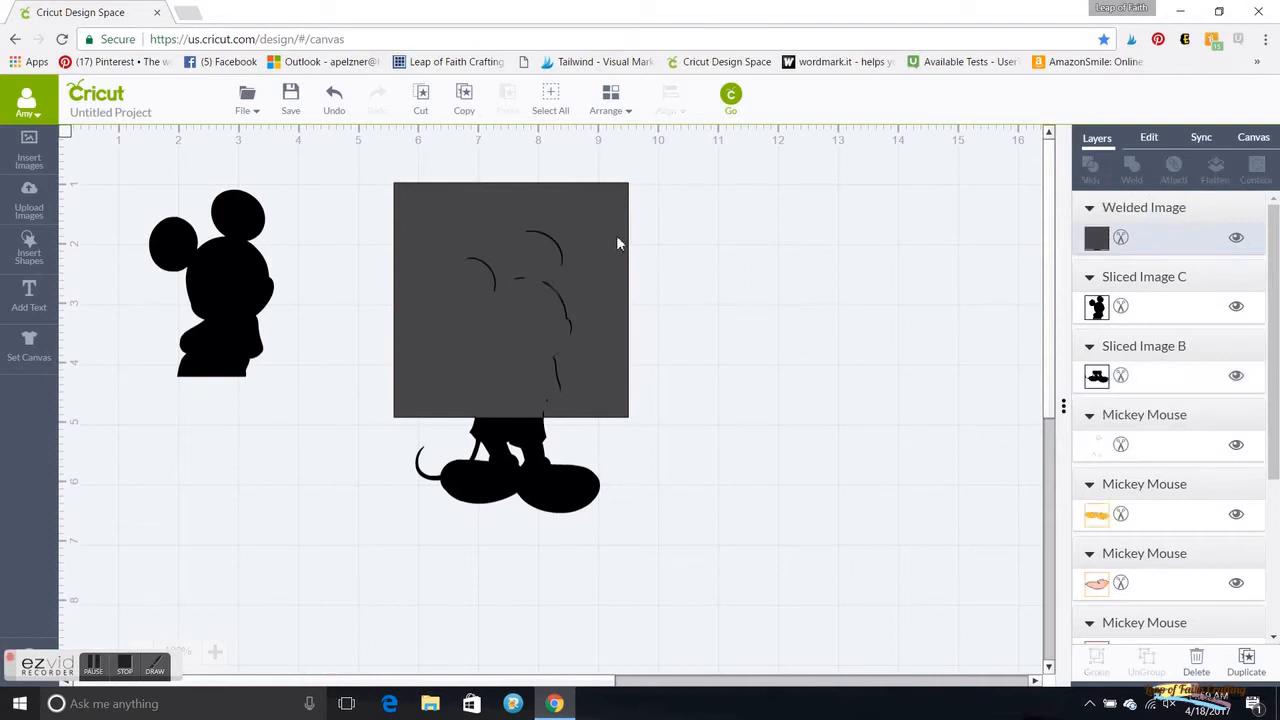
left_click(510, 300)
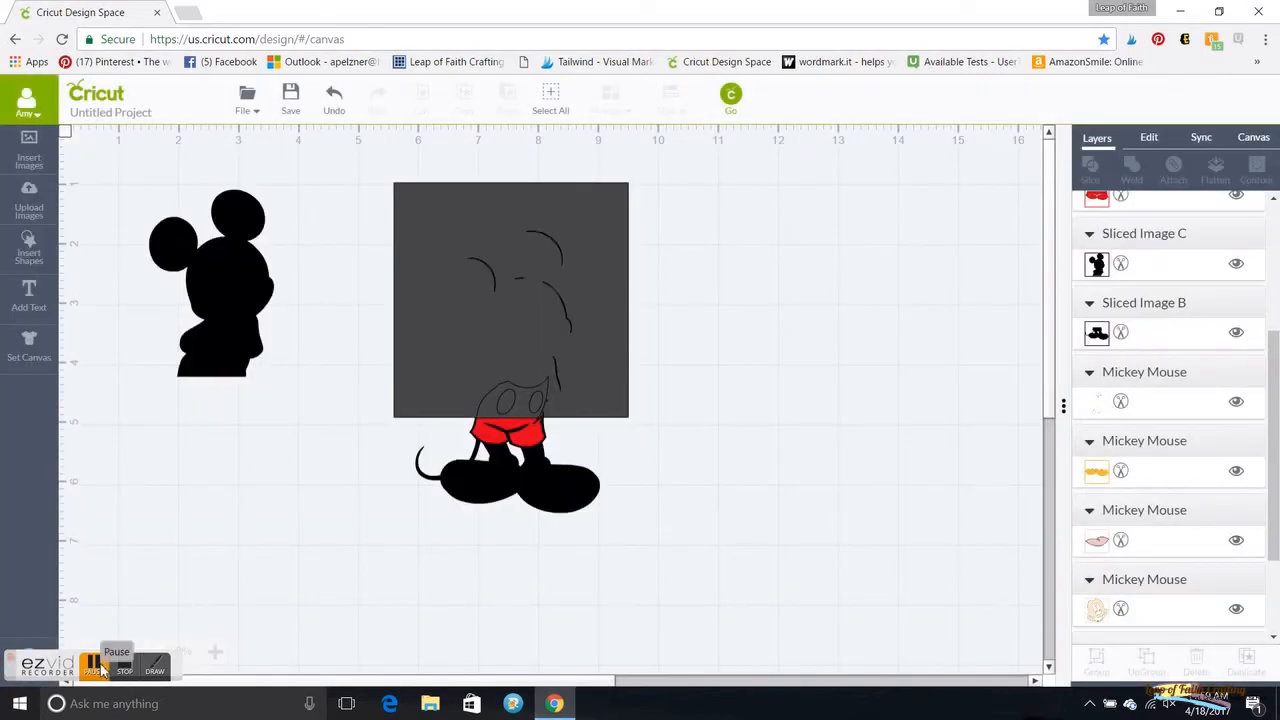
Move the upper red shorts piece out of the square and delete the blue silhouette
left_click(515, 400)
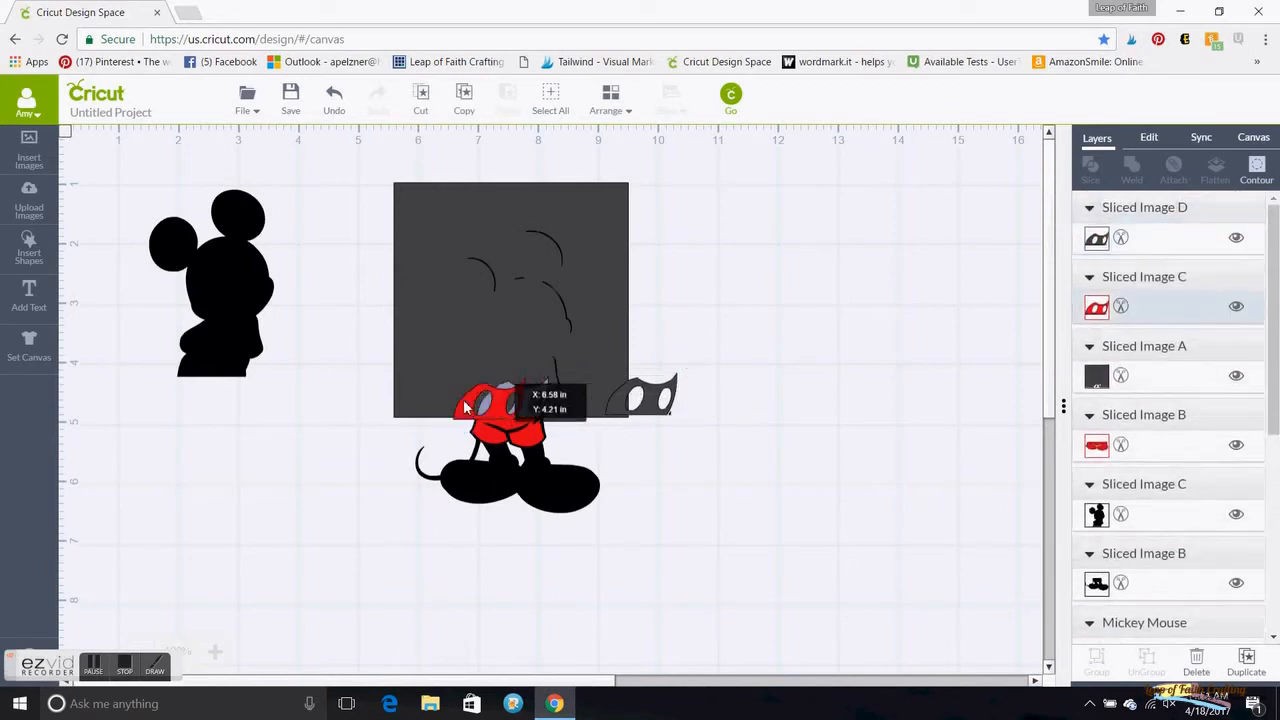
left_click_drag(490, 410, 215, 365)
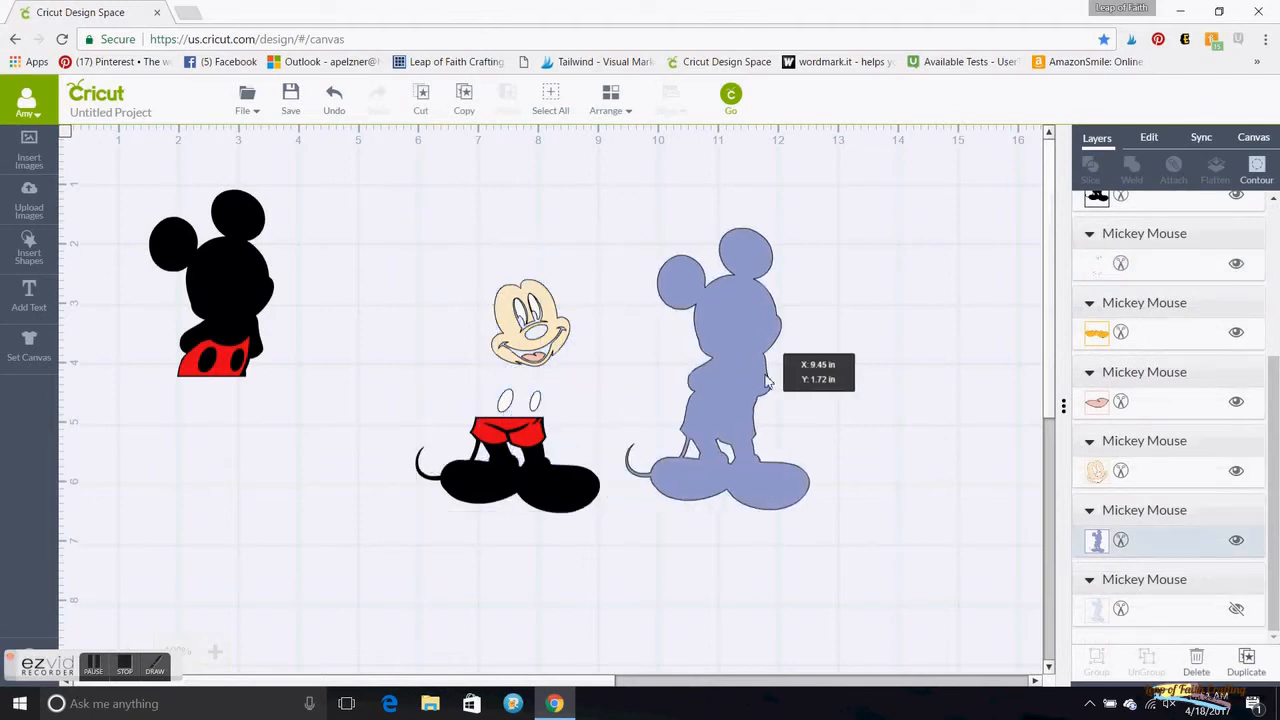
left_click(718, 370)
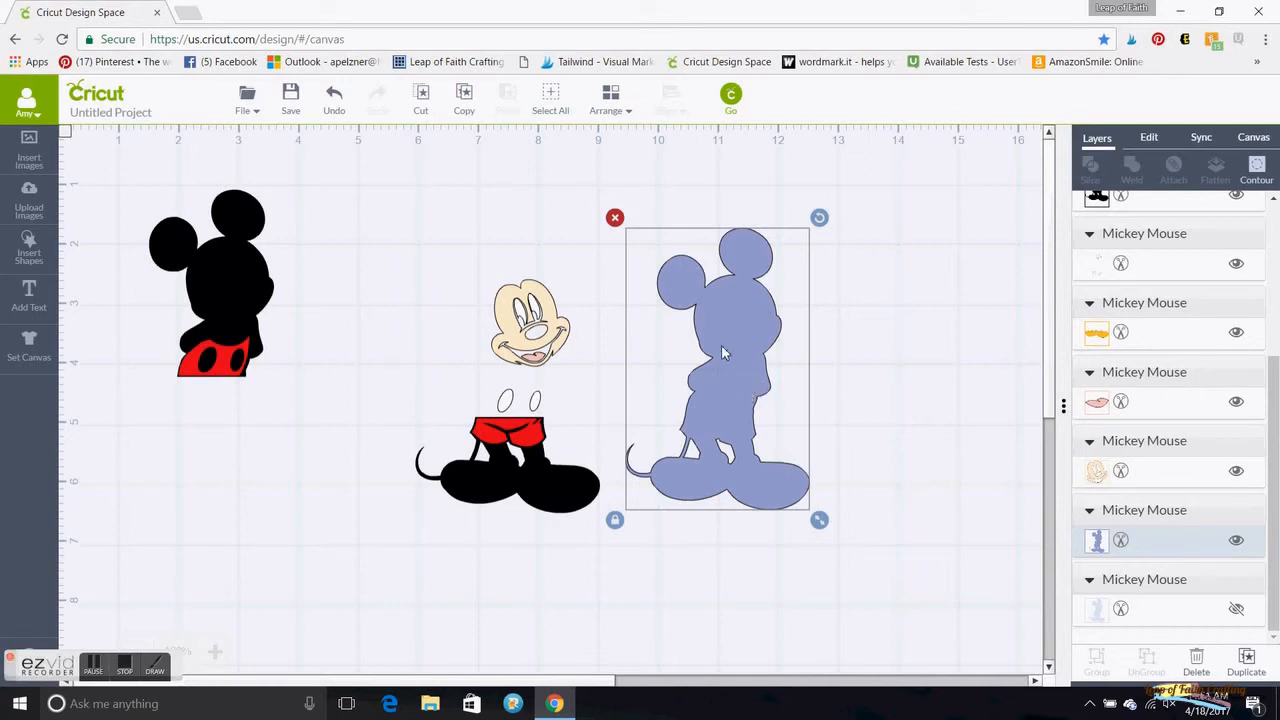
mouse_move(615, 218)
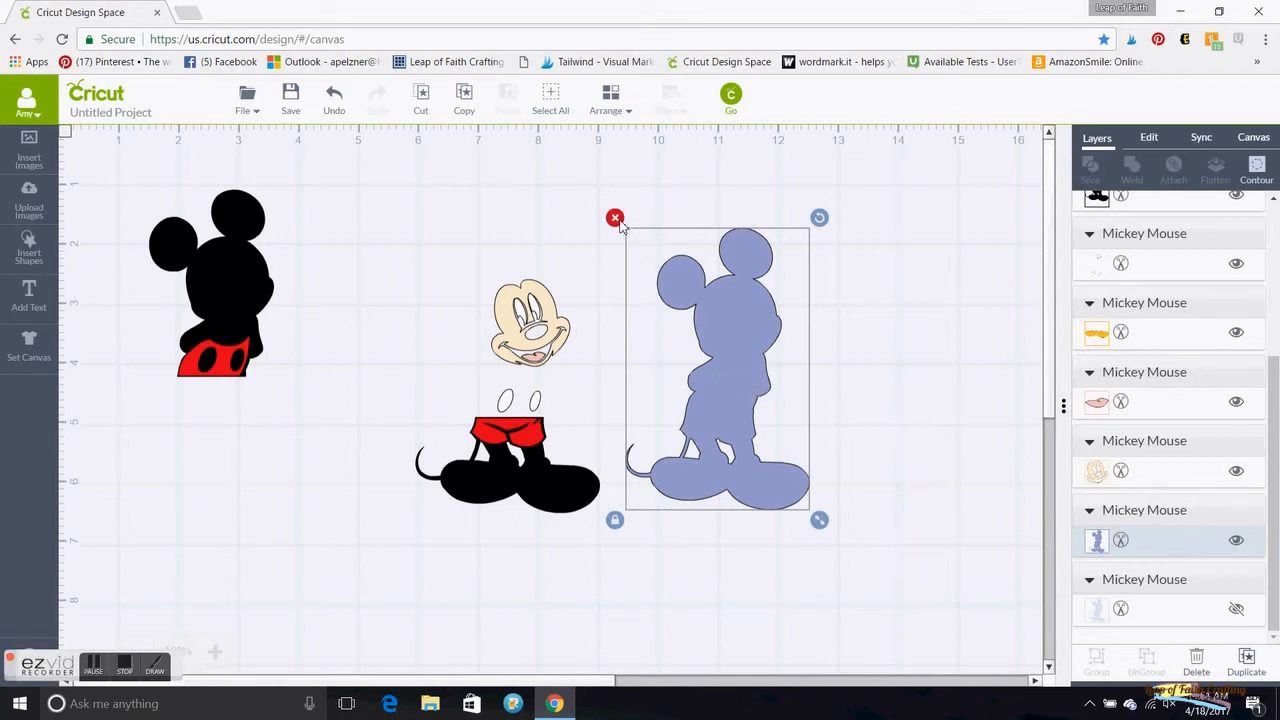
left_click(615, 217)
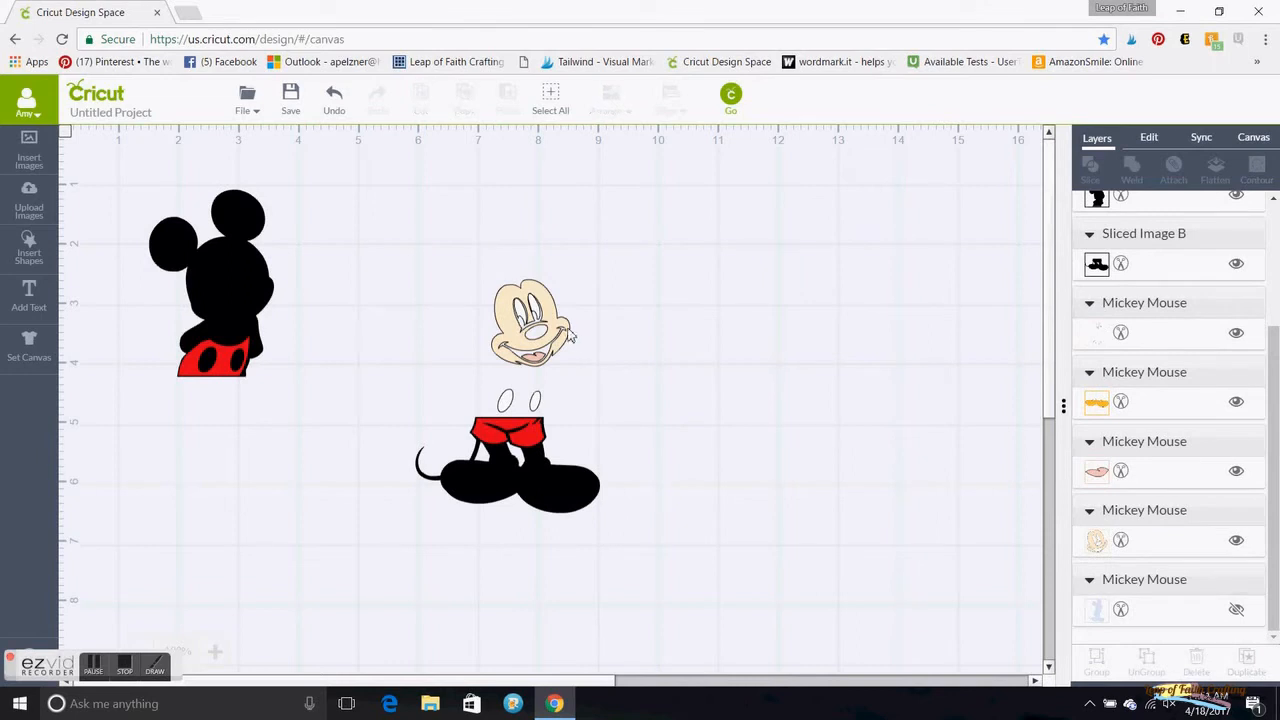
mouse_move(380, 375)
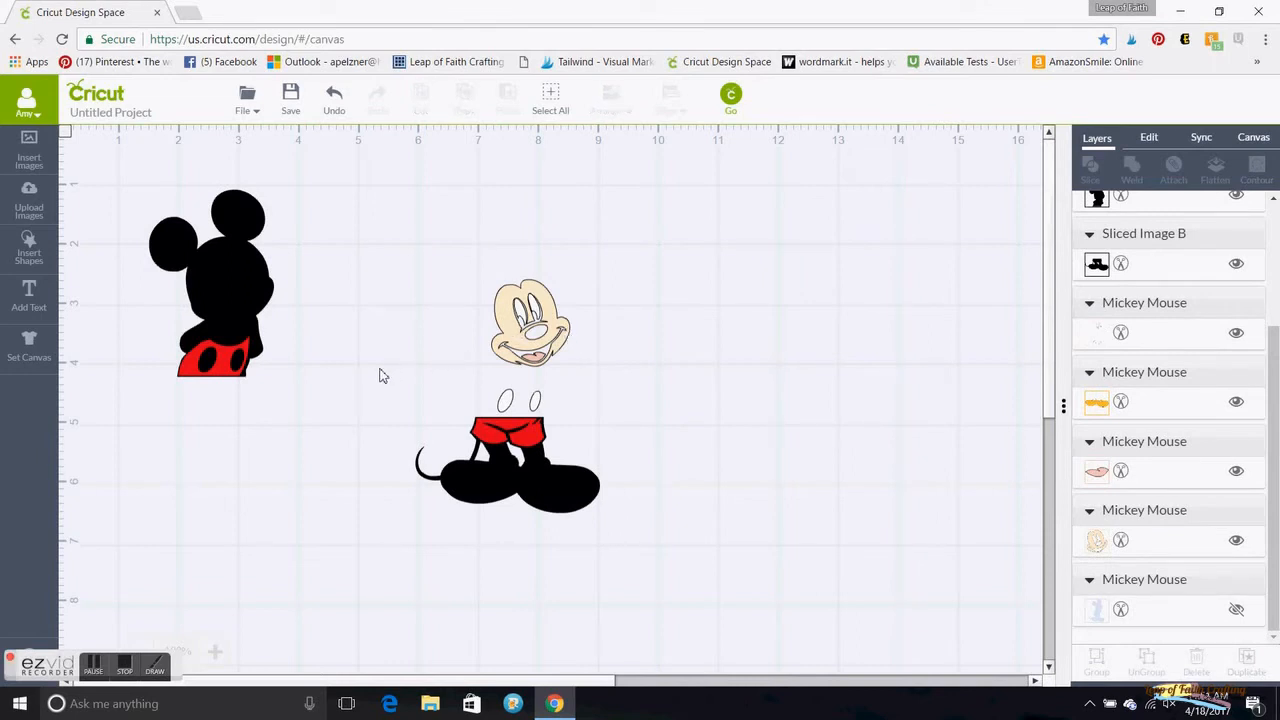
mouse_move(672, 555)
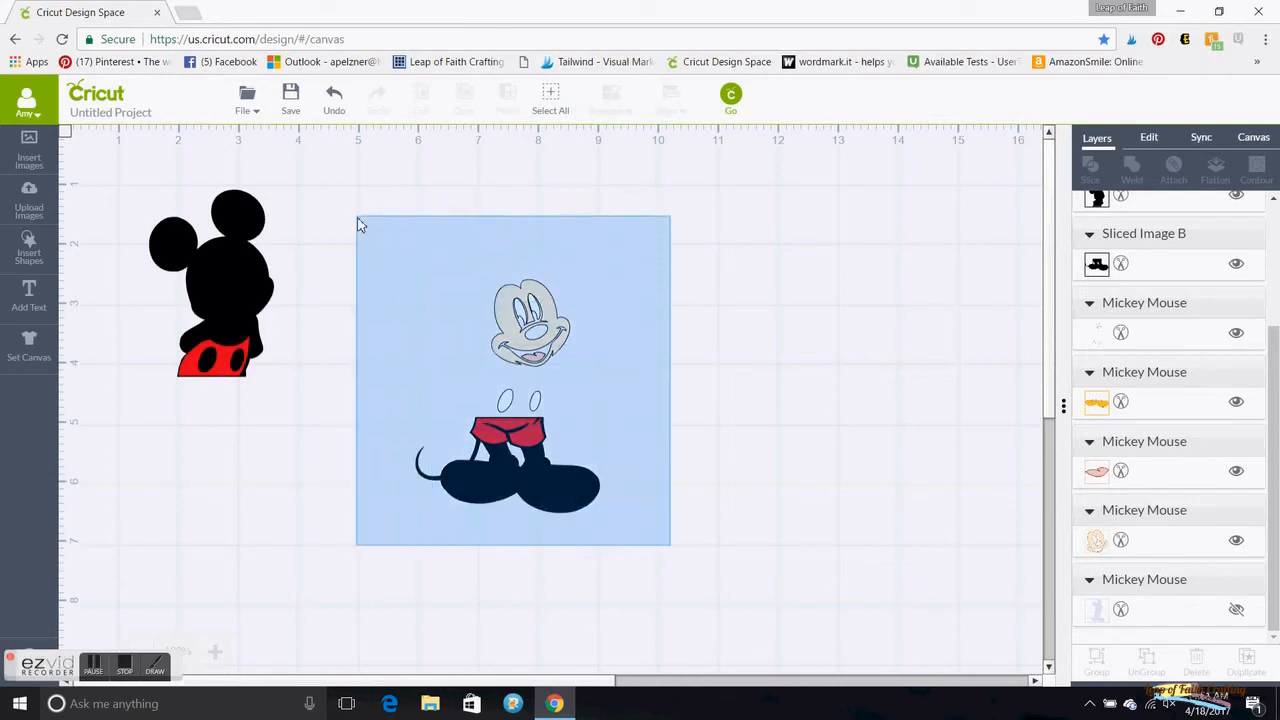
Group the face, shorts and feet pieces and nudge them onto the left silhouette
left_click(512, 380)
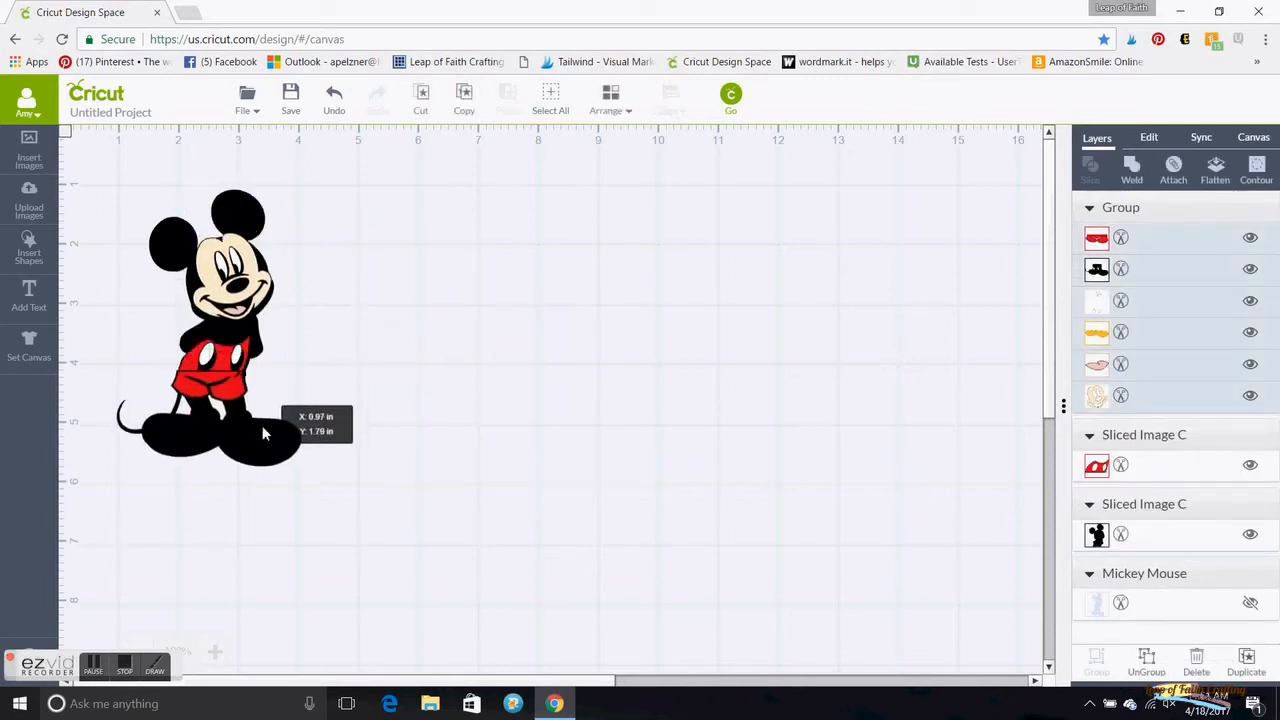
left_click_drag(265, 433, 262, 438)
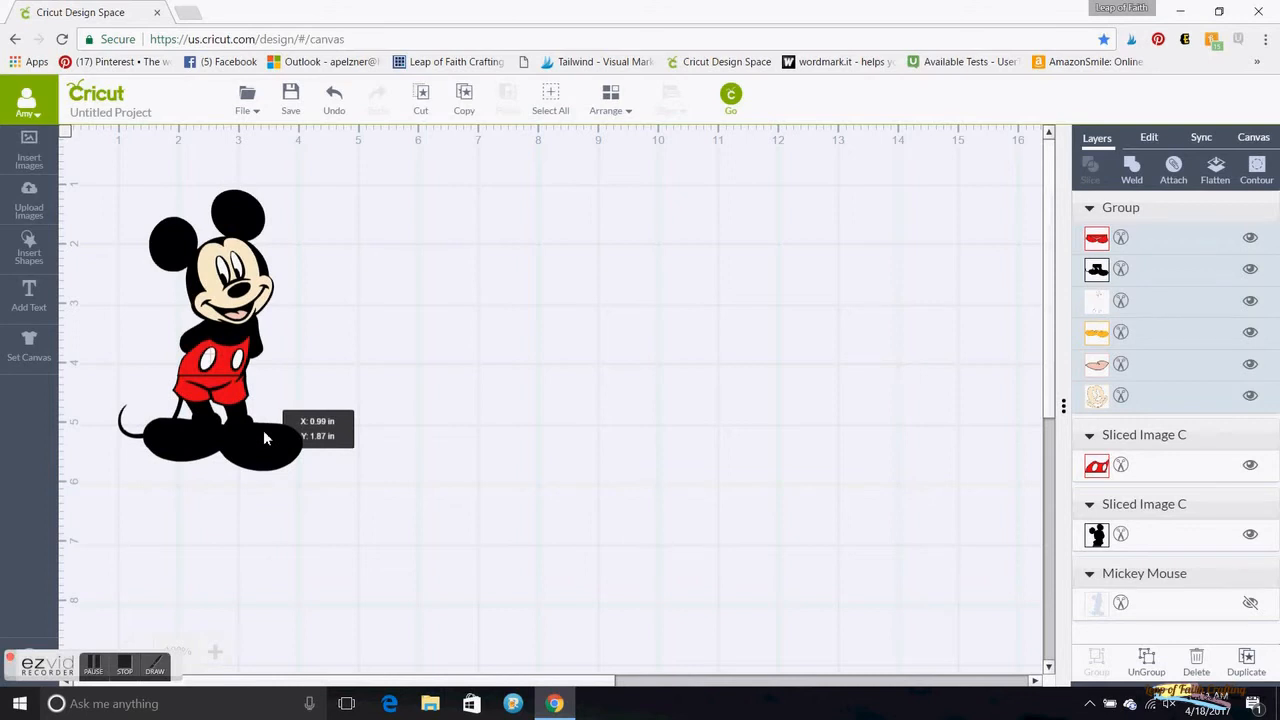
left_click_drag(267, 438, 255, 453)
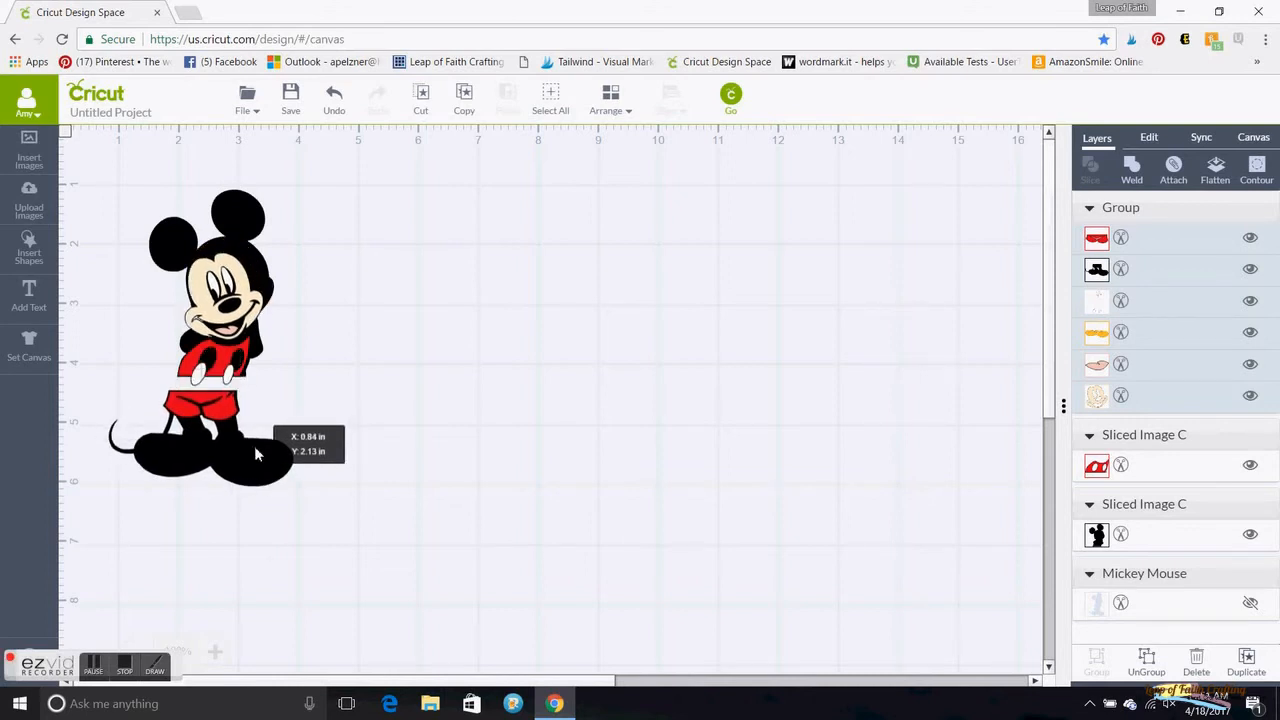
left_click_drag(255, 453, 265, 468)
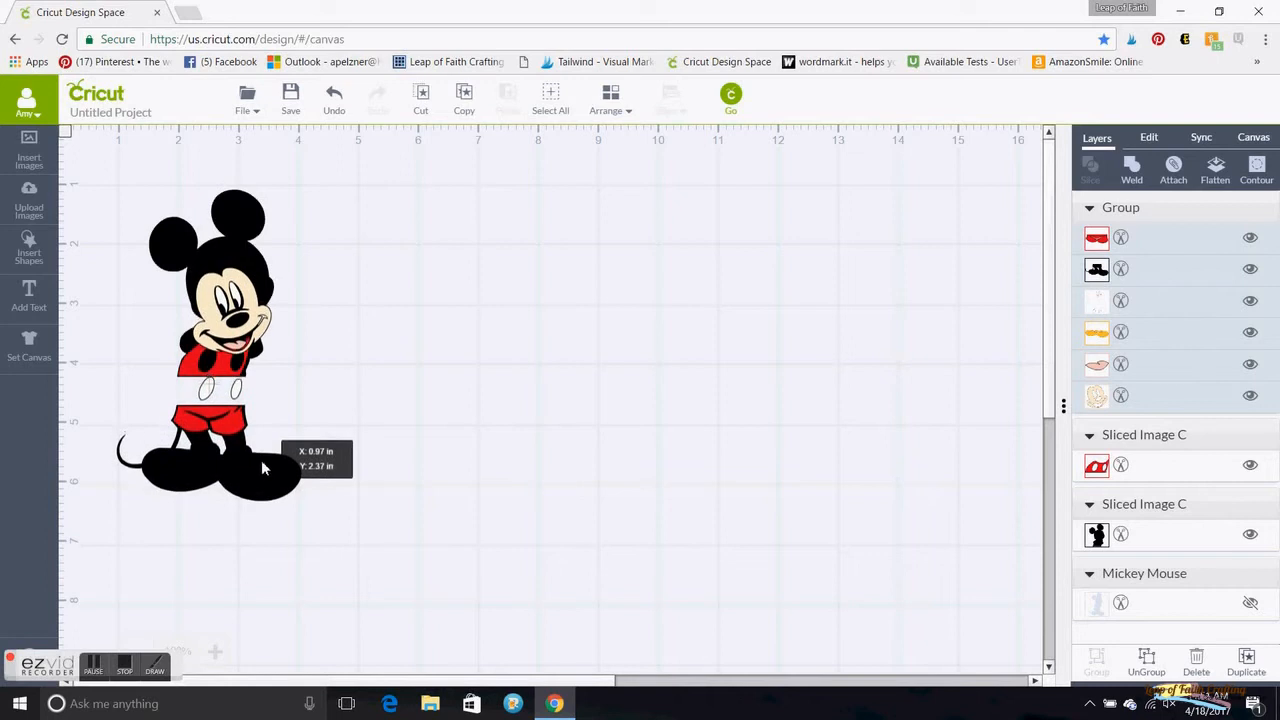
left_click_drag(267, 468, 260, 462)
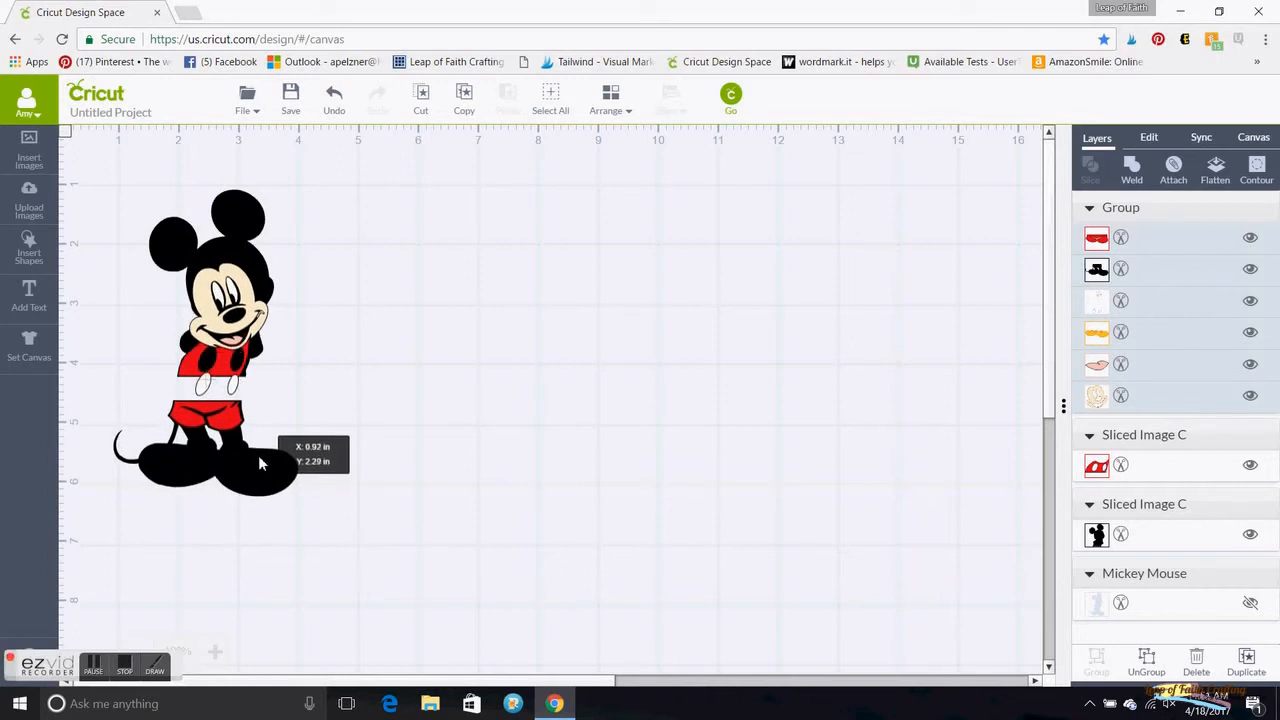
left_click_drag(260, 463, 258, 470)
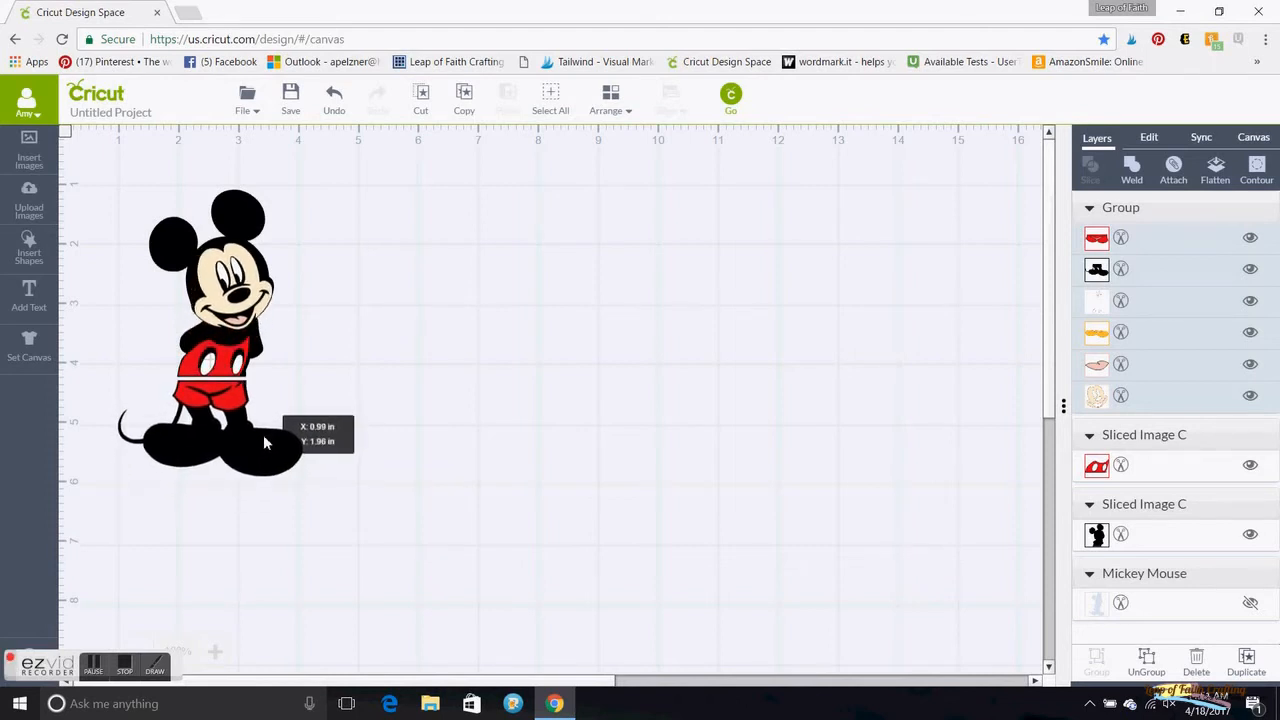
left_click_drag(265, 443, 265, 438)
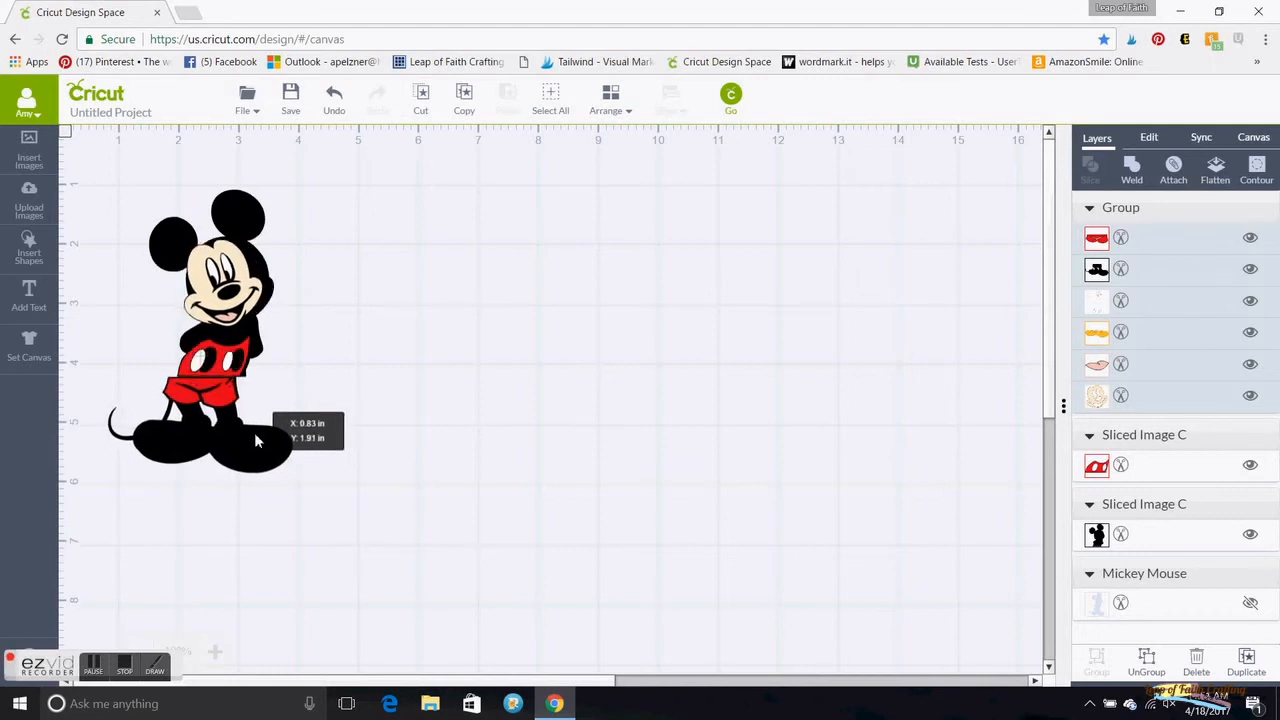
Lower Mickey's bottom half, place the face, and reorder the buttons onto the red shorts
left_click_drag(255, 440, 267, 438)
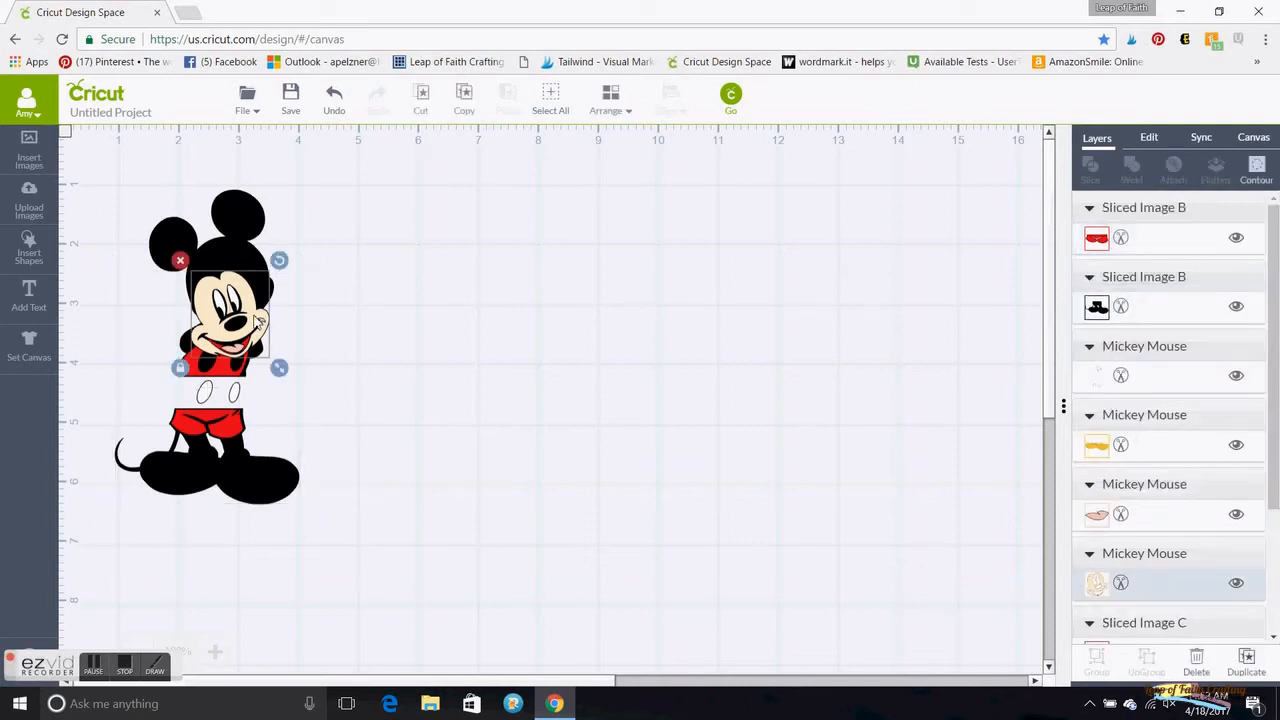
left_click_drag(230, 310, 240, 300)
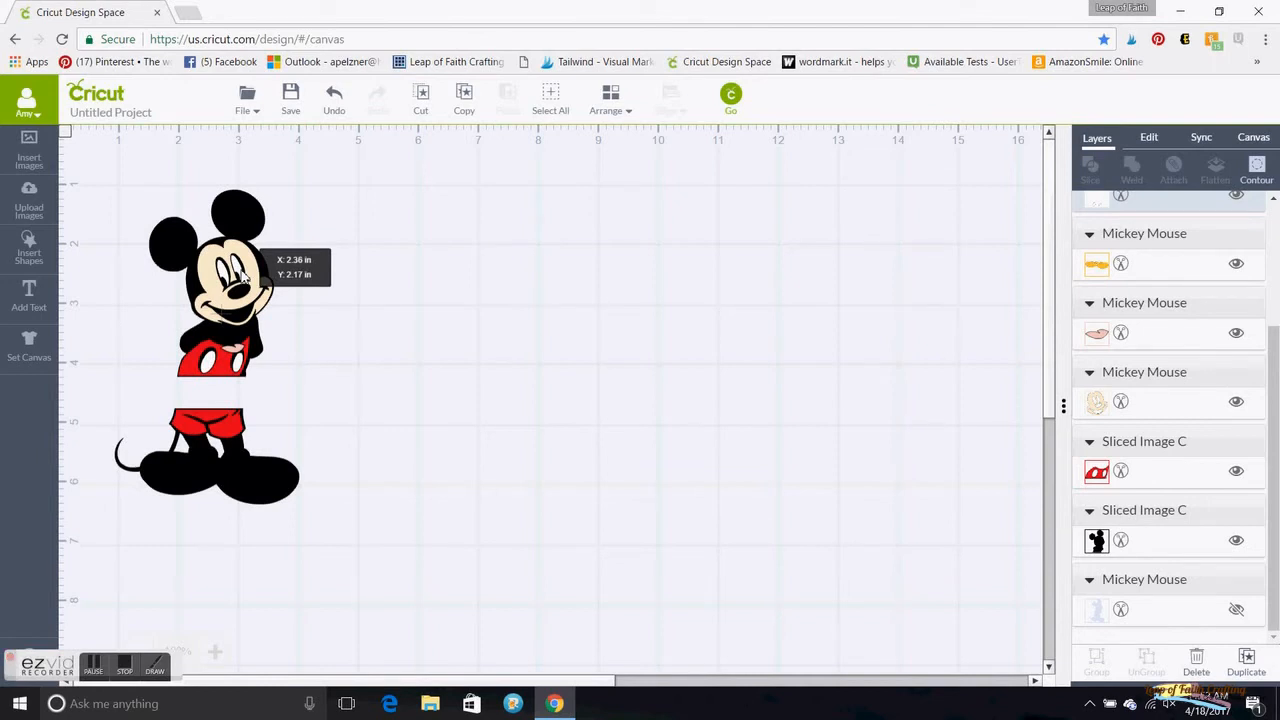
left_click(235, 290)
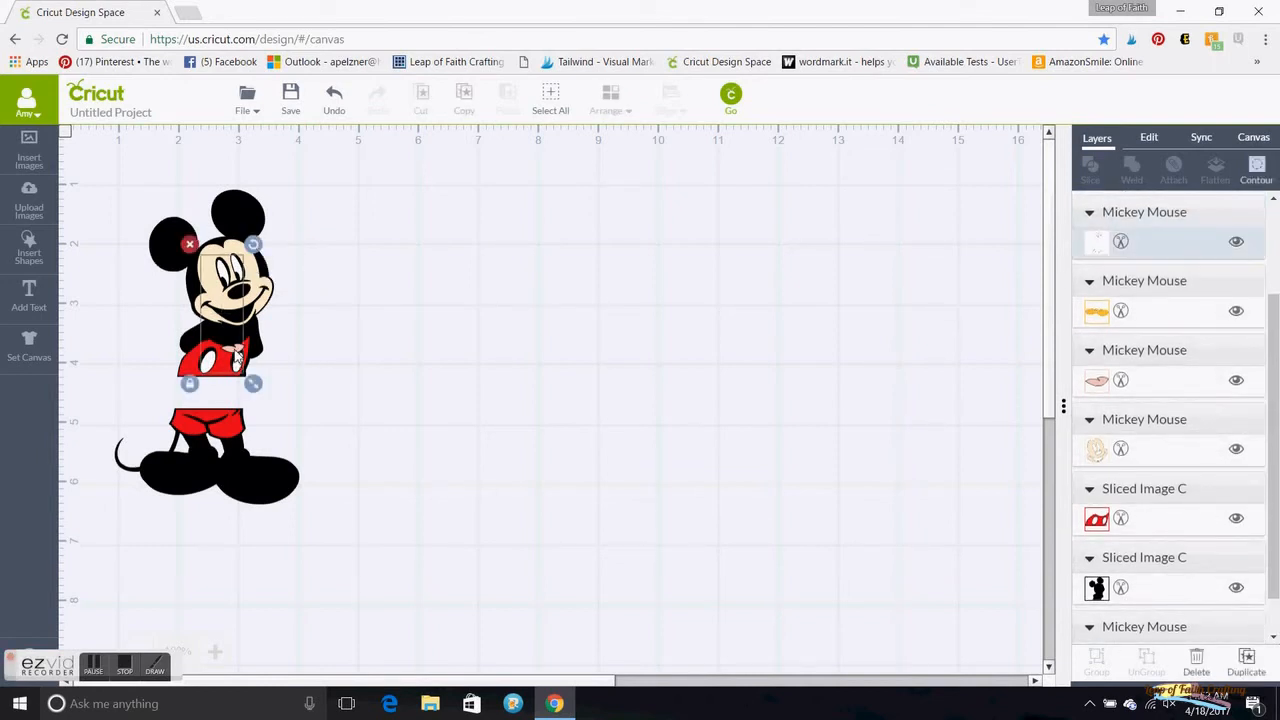
left_click(610, 98)
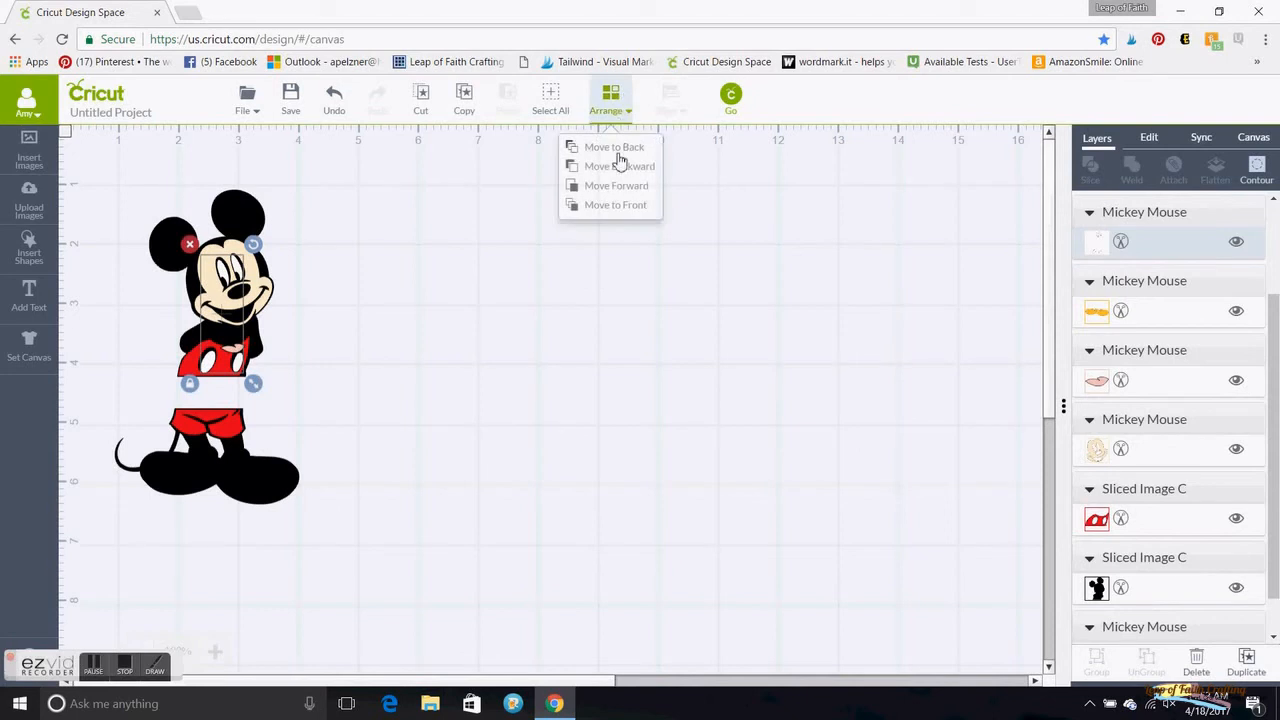
left_click(614, 147)
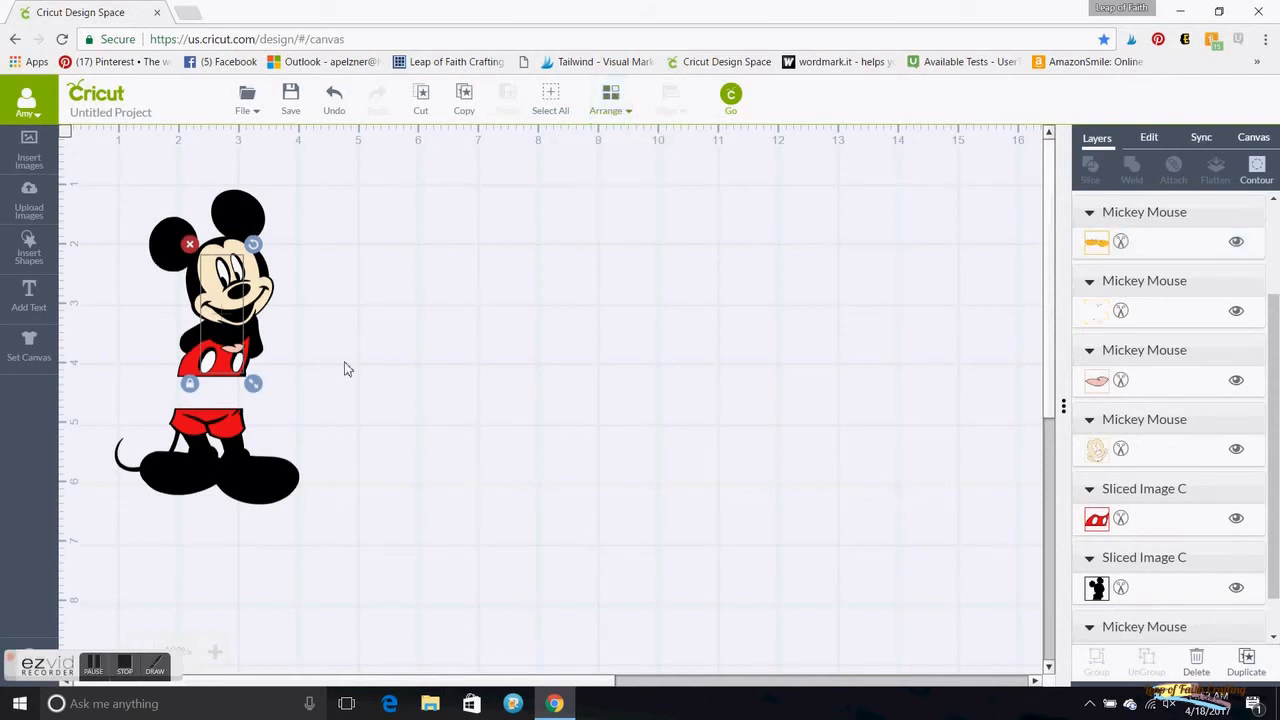
left_click_drag(253, 383, 270, 353)
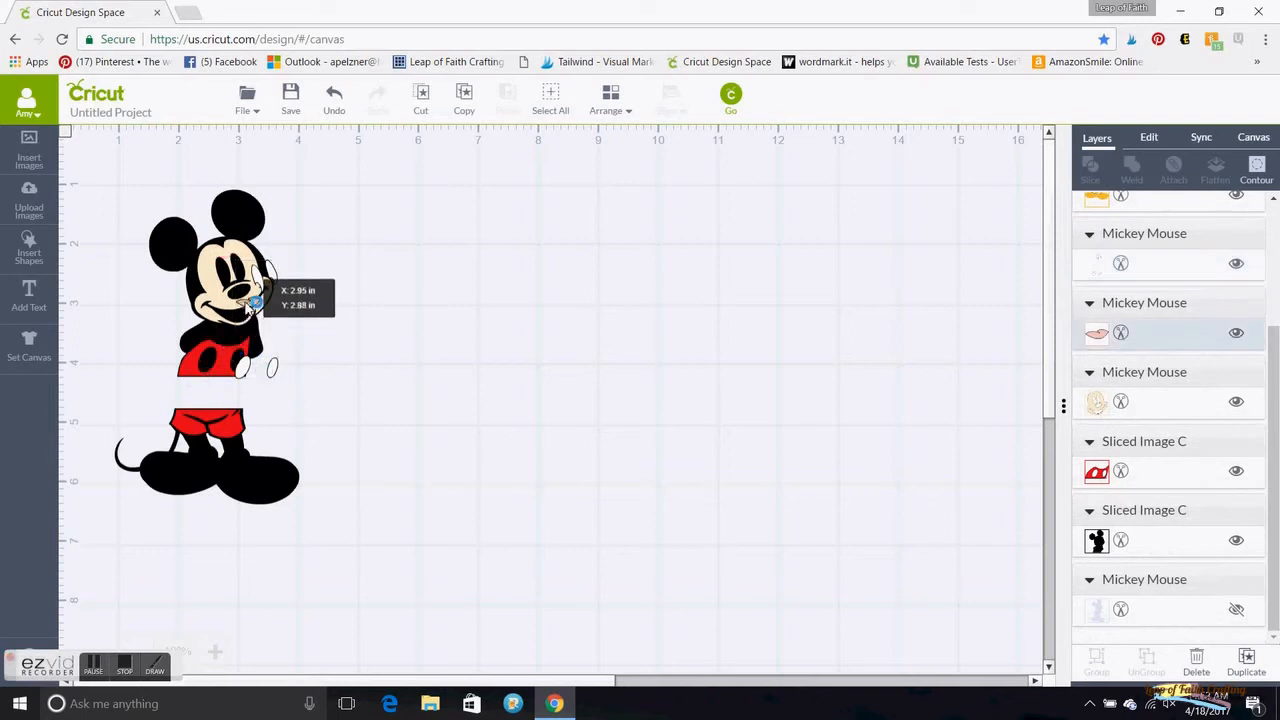
left_click_drag(250, 305, 238, 320)
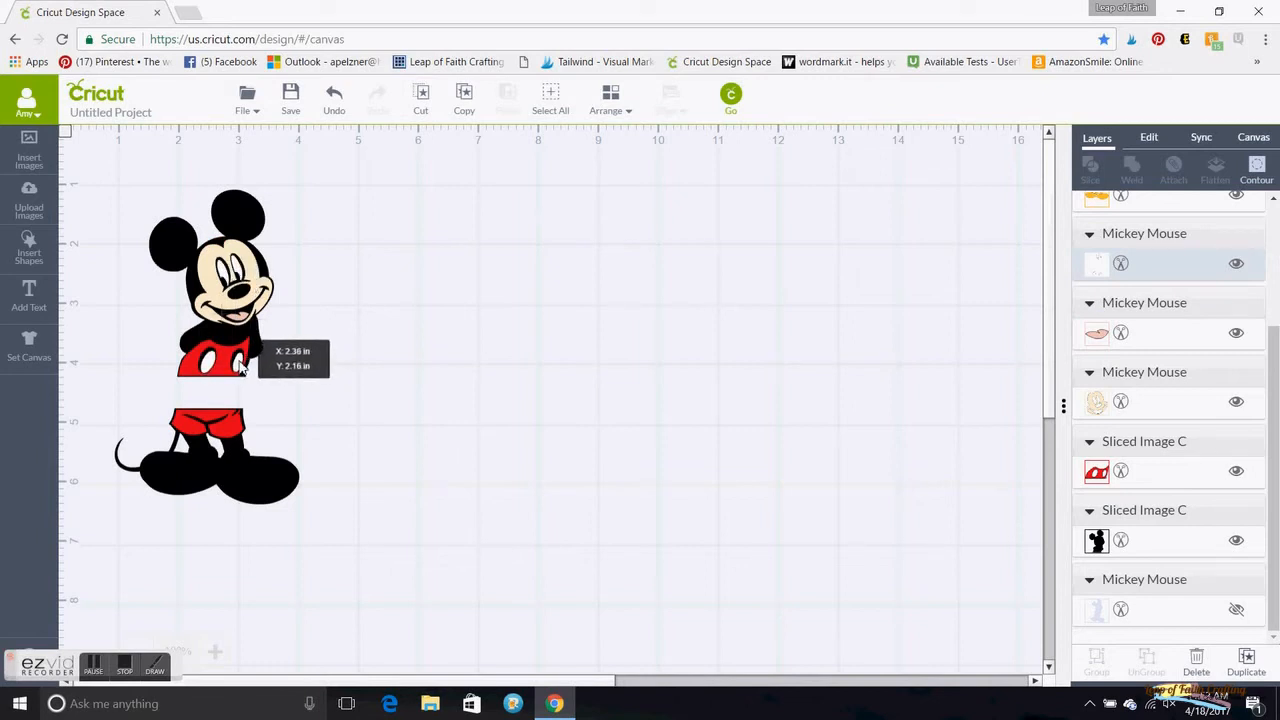
left_click(487, 361)
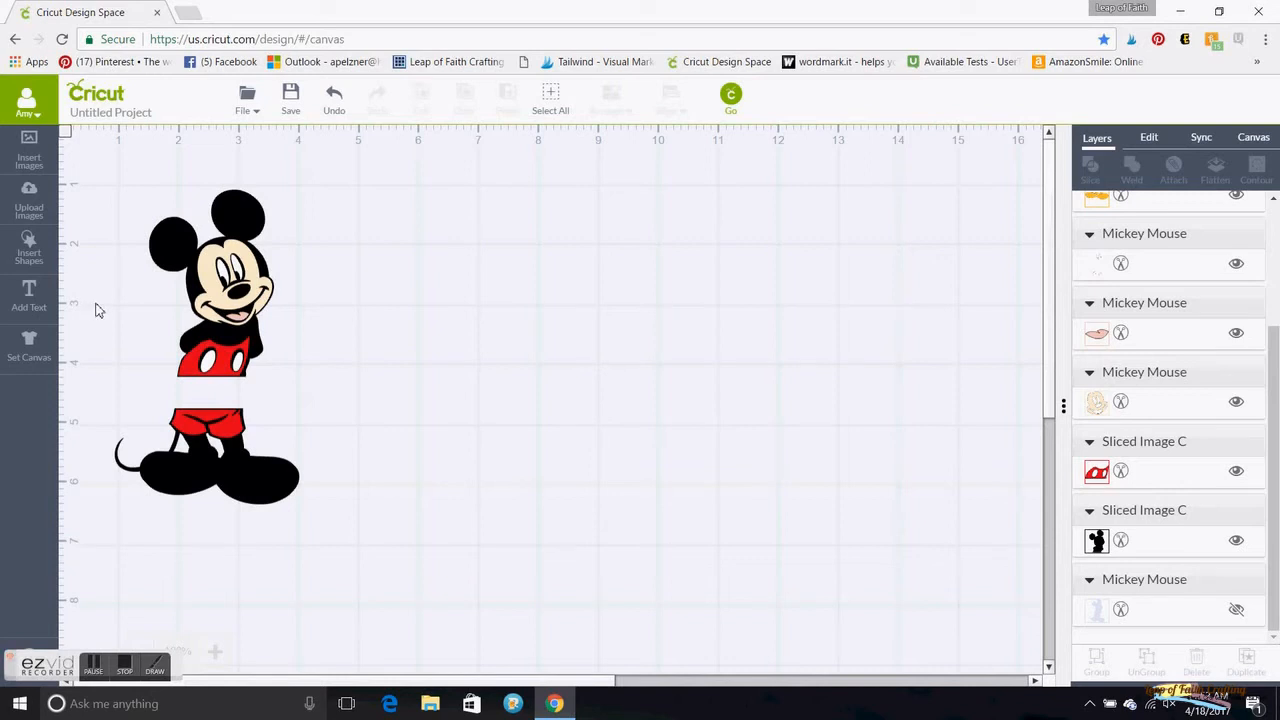
mouse_move(103, 307)
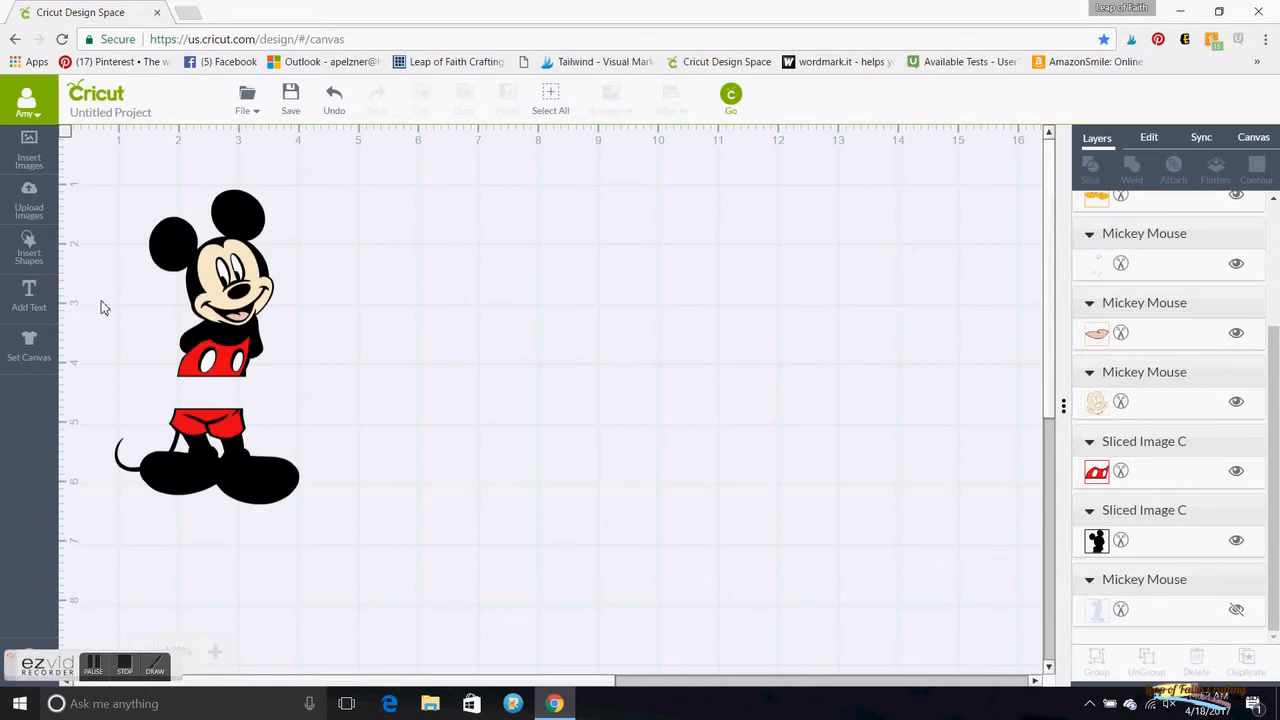
Drag a square onto Mickey's waist and zoom in on the split design
left_click(29, 245)
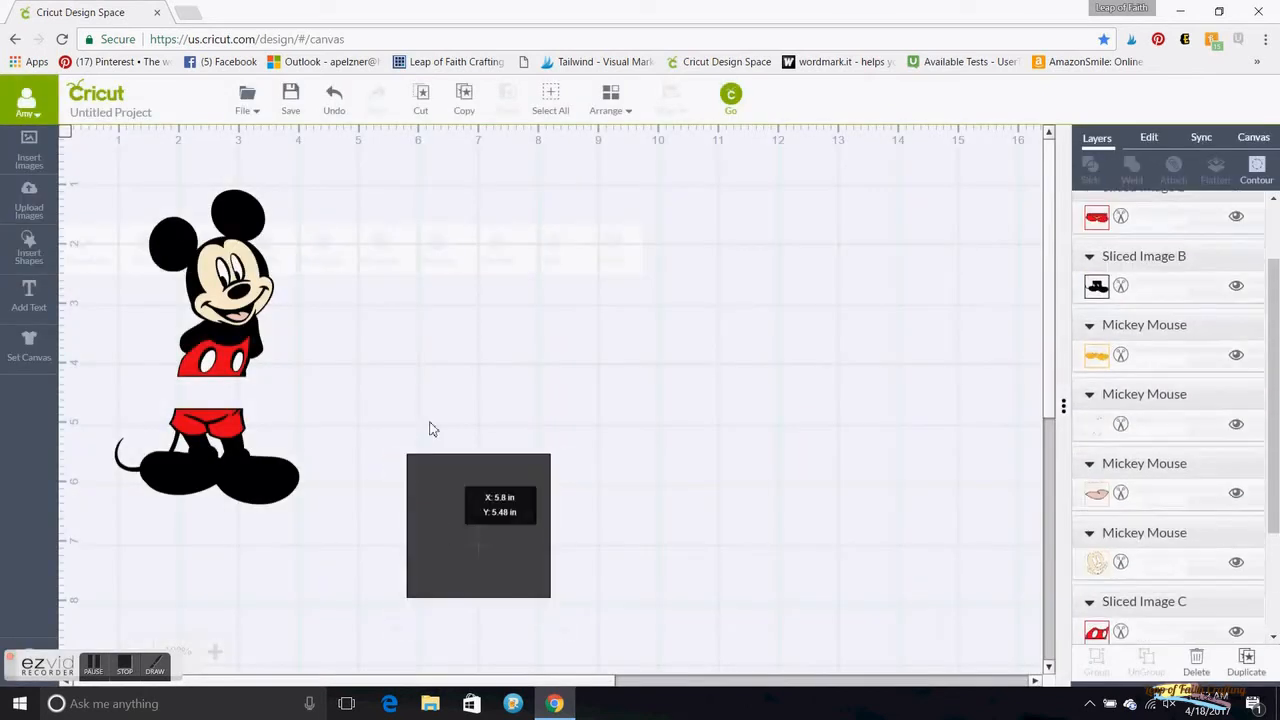
left_click_drag(478, 525, 450, 344)
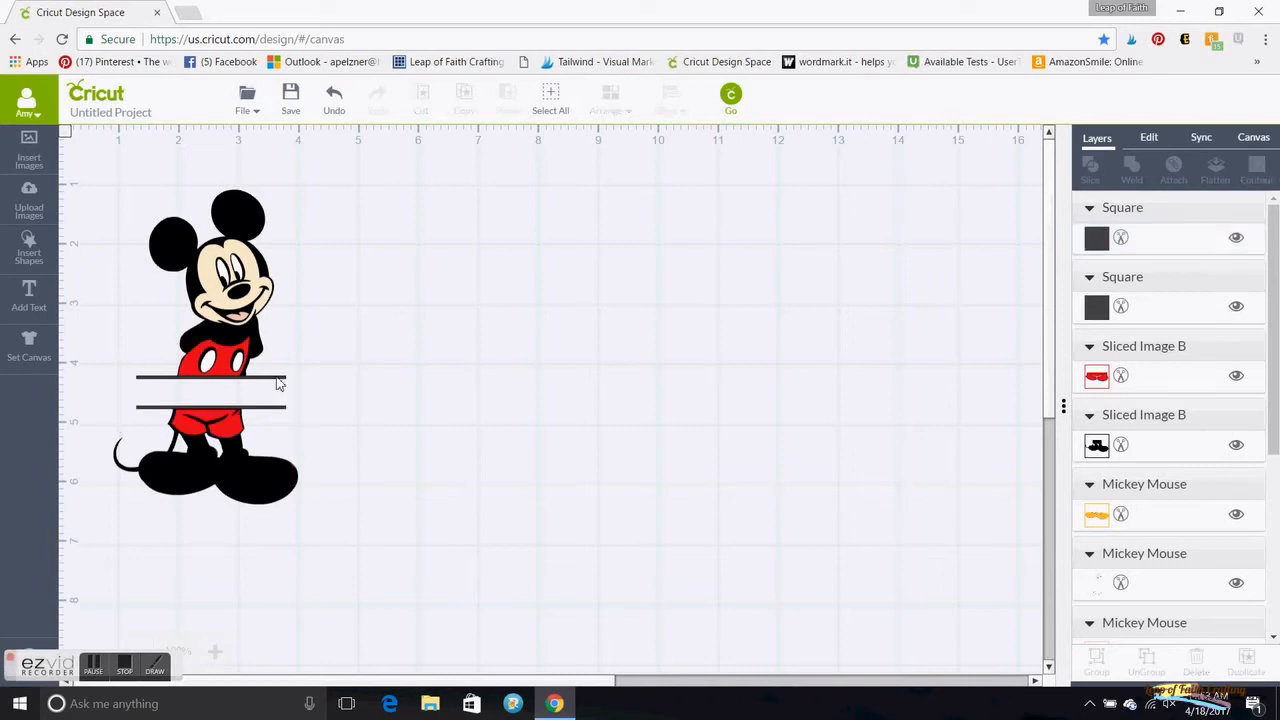
left_click(210, 380)
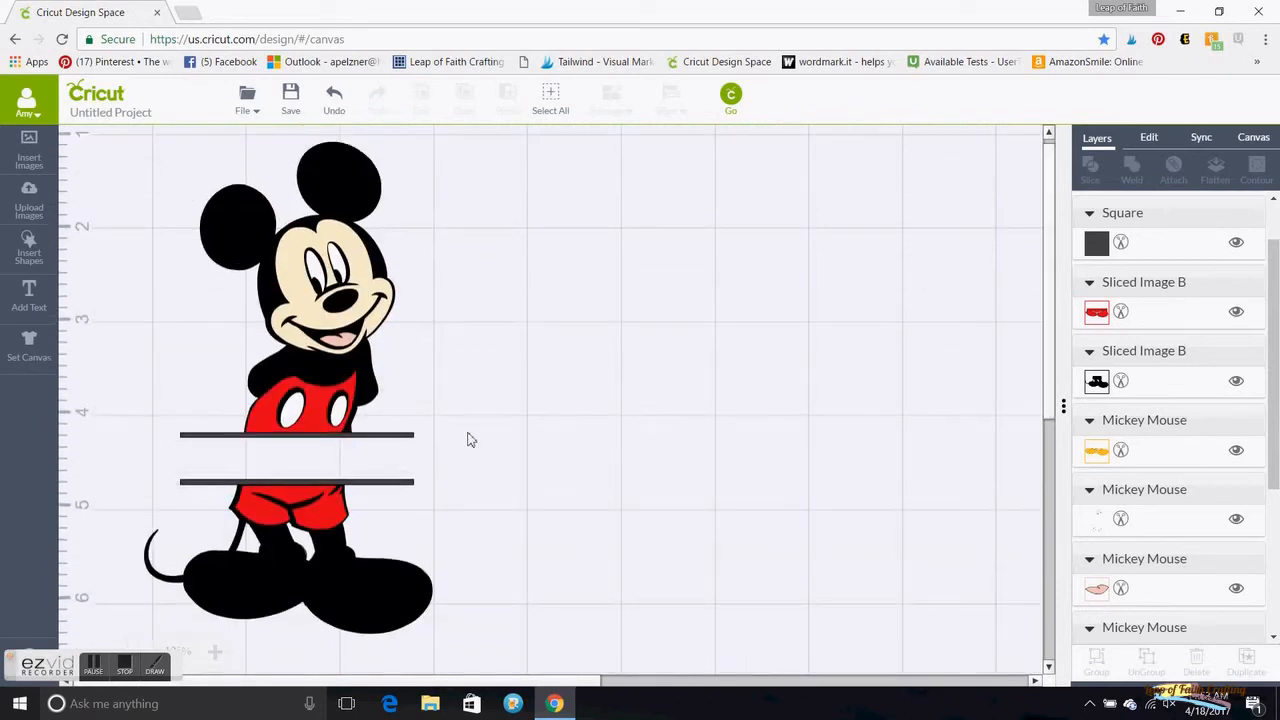
Select both bars, center them horizontally, and attach them together
left_click(297, 435)
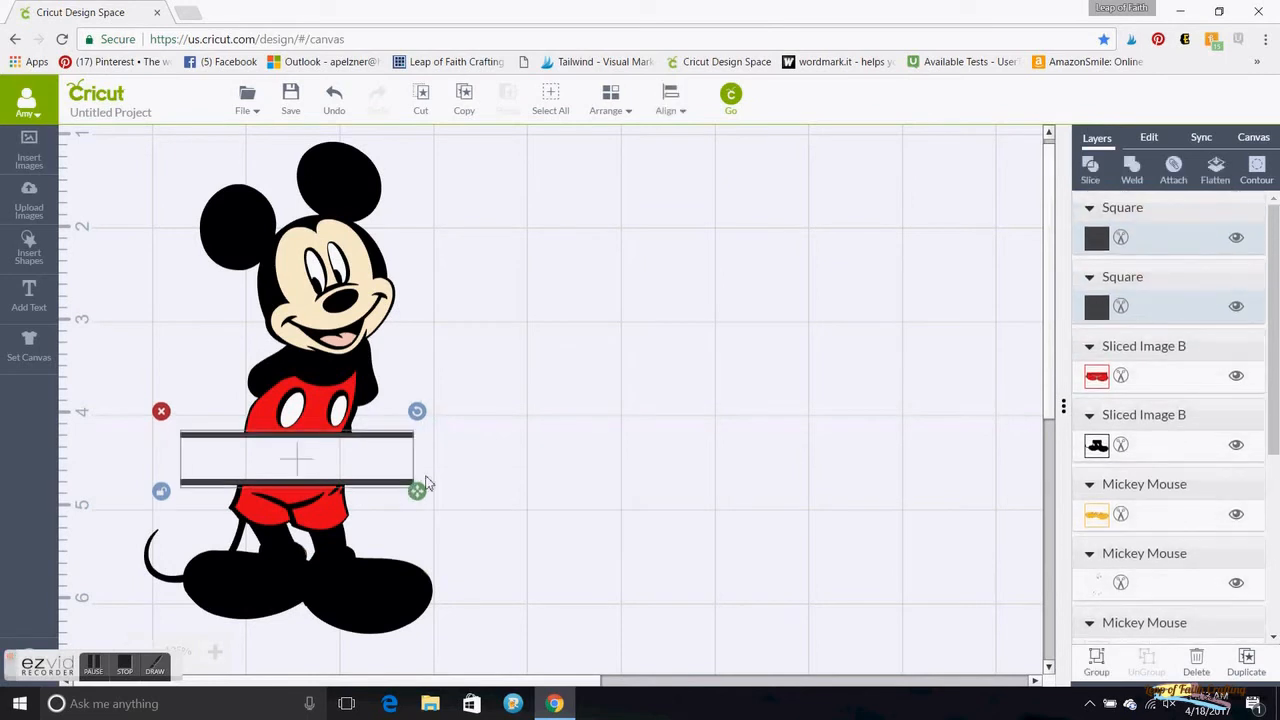
mouse_move(670, 98)
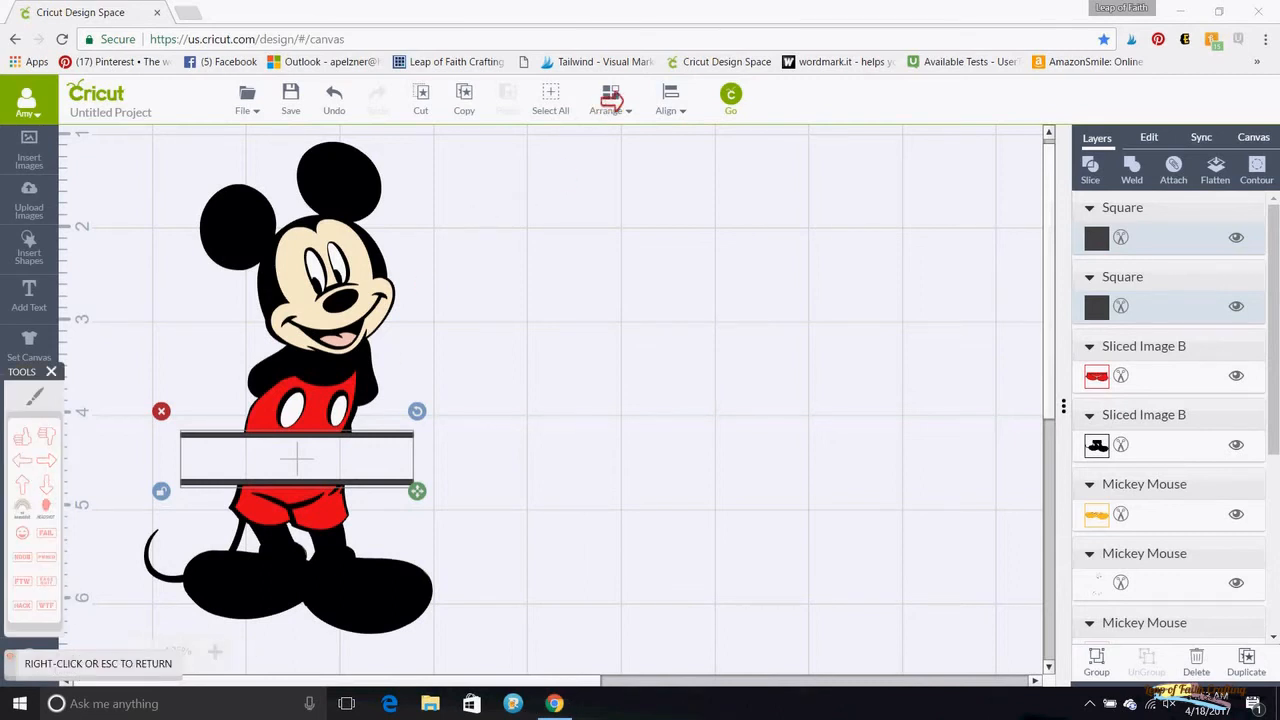
left_click(670, 100)
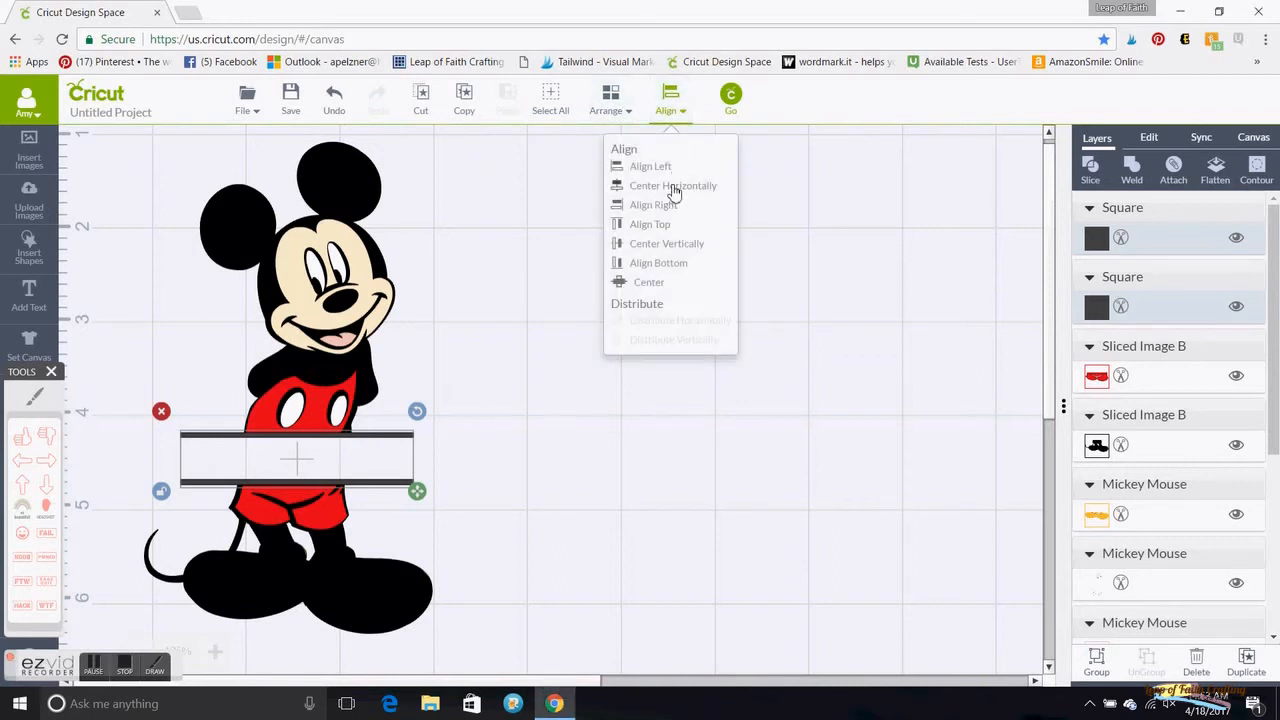
left_click(672, 185)
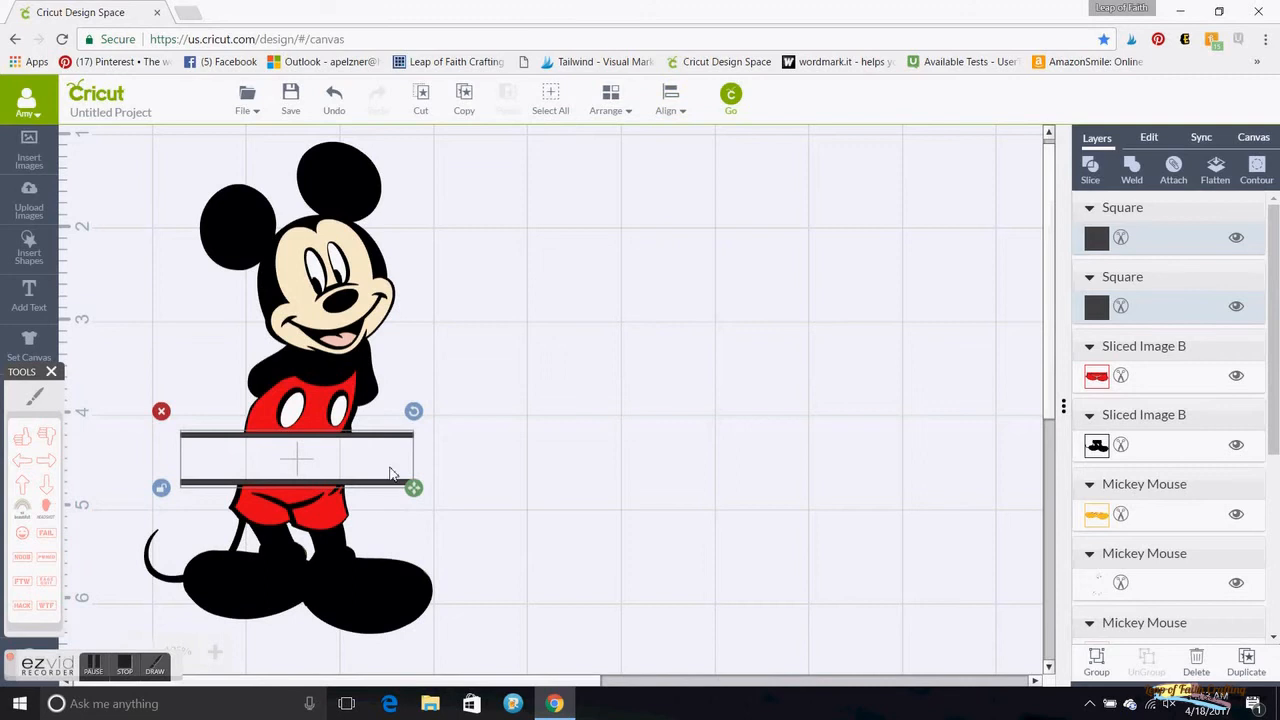
mouse_move(803, 124)
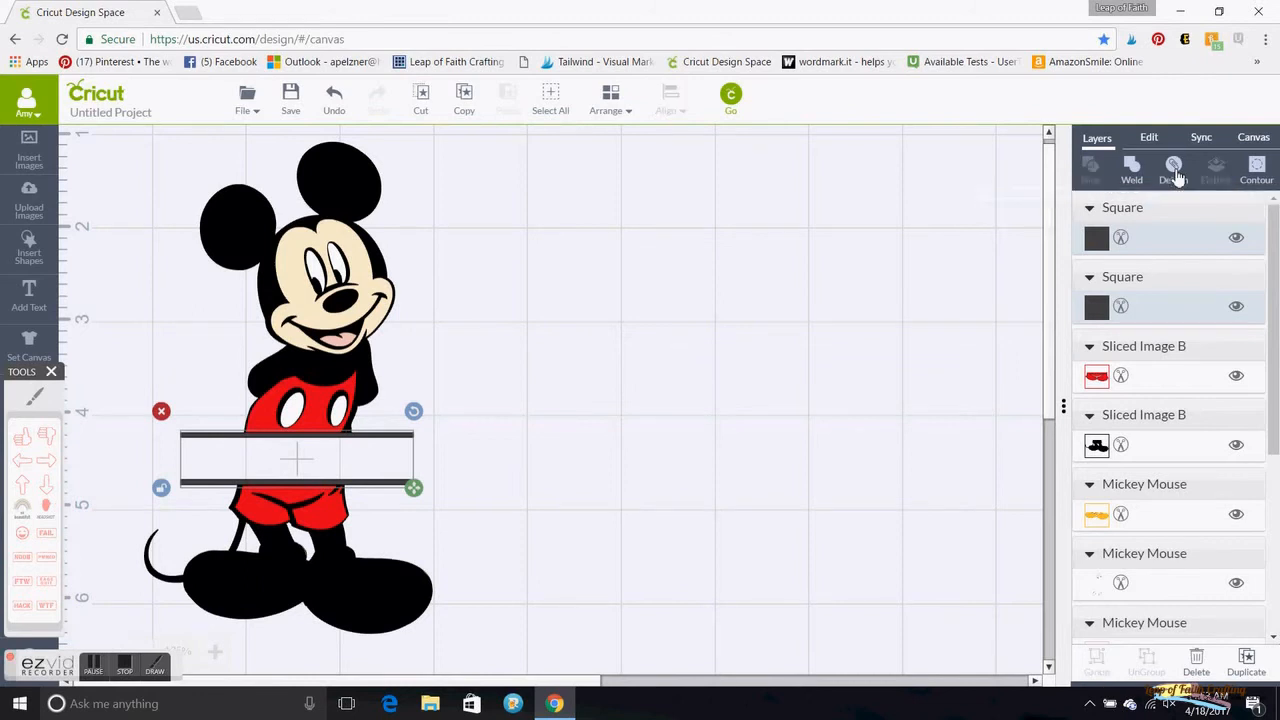
left_click(1173, 170)
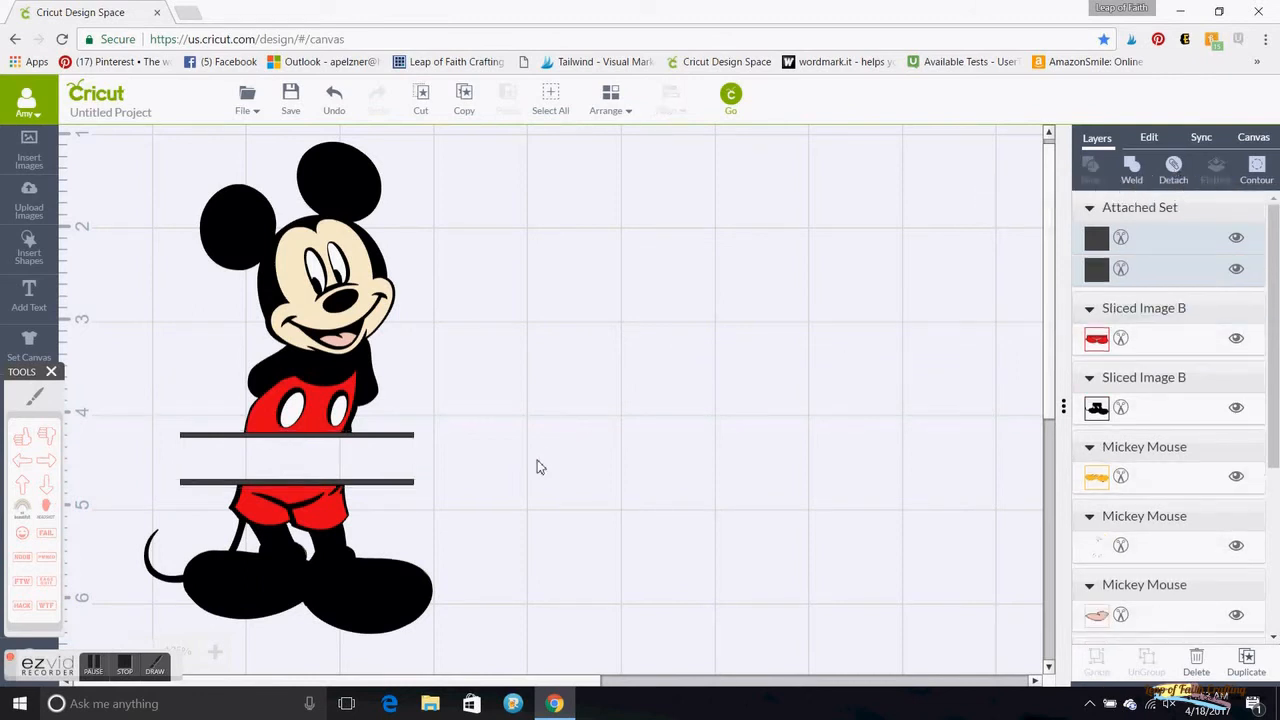
mouse_move(419, 448)
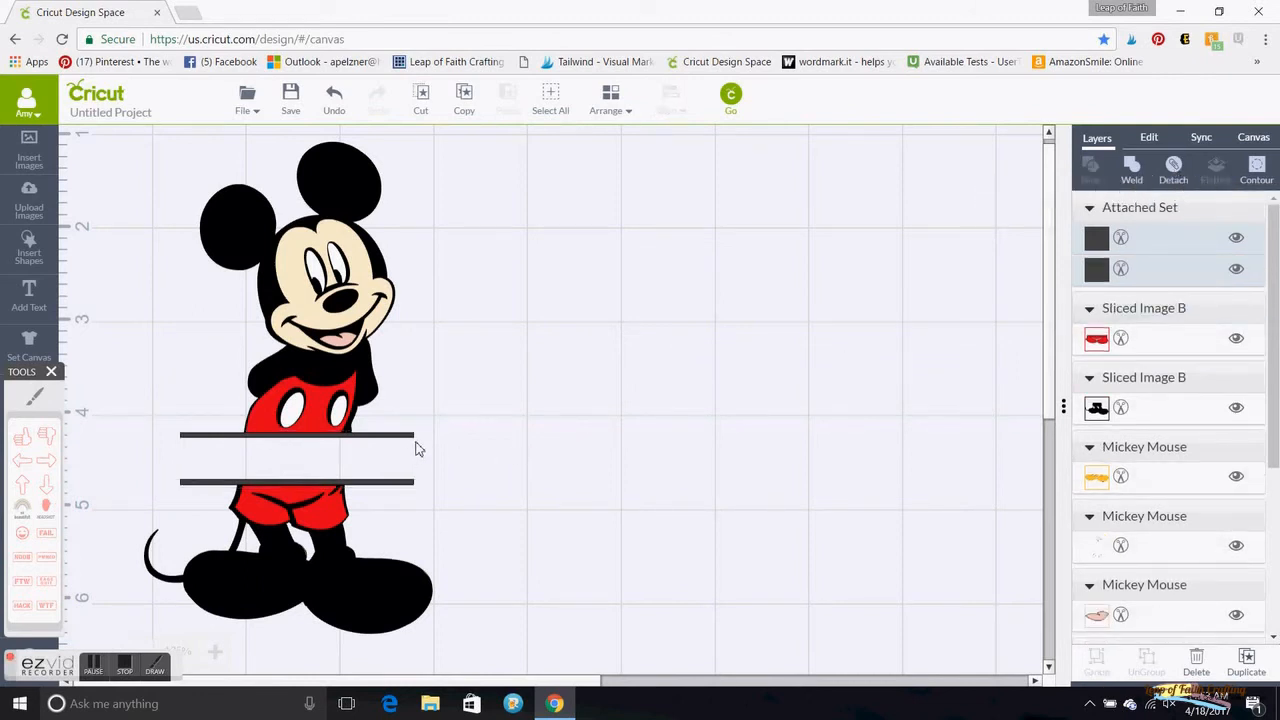
Weld the bars with the black lower body and top, then move the silhouette right
left_click(297, 458)
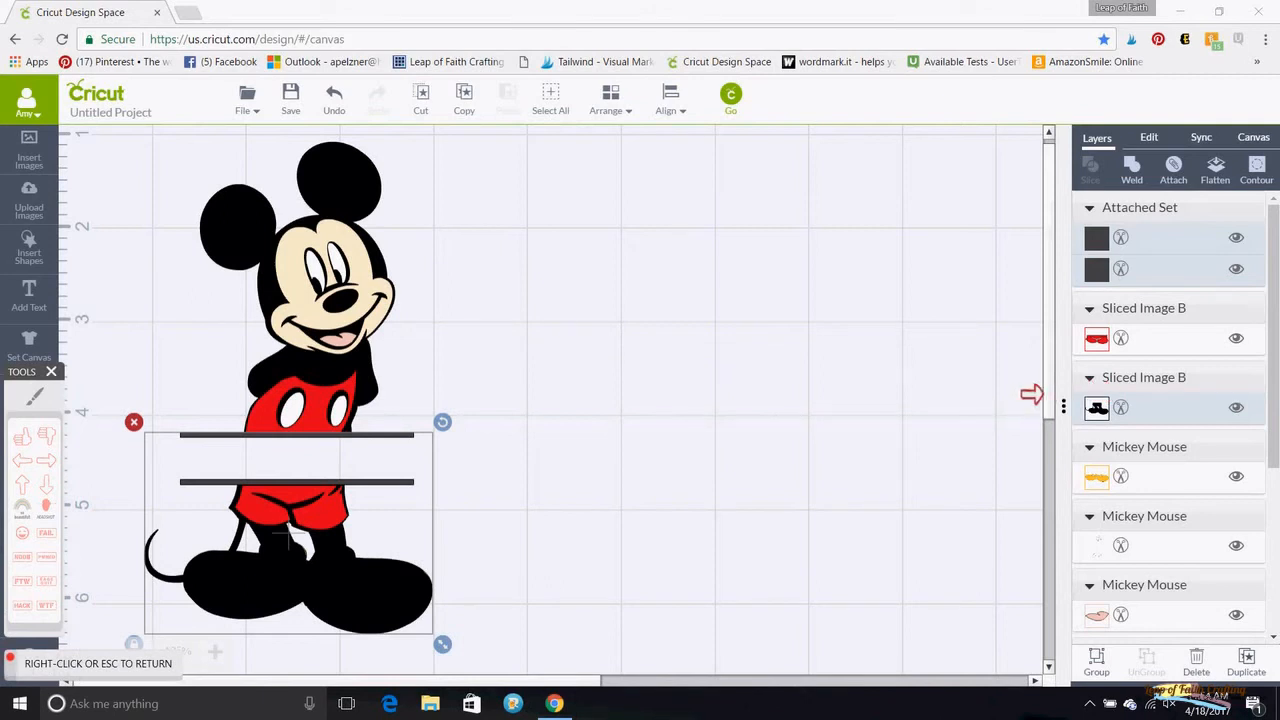
mouse_move(881, 396)
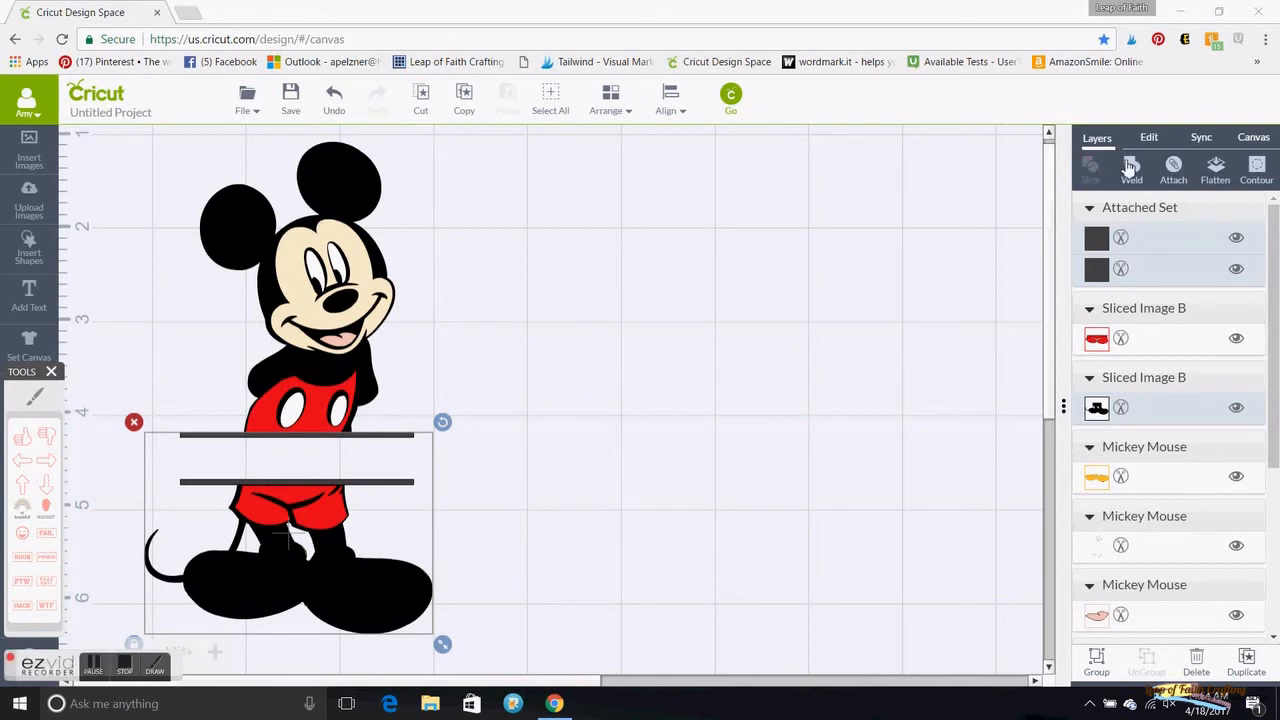
left_click(1131, 168)
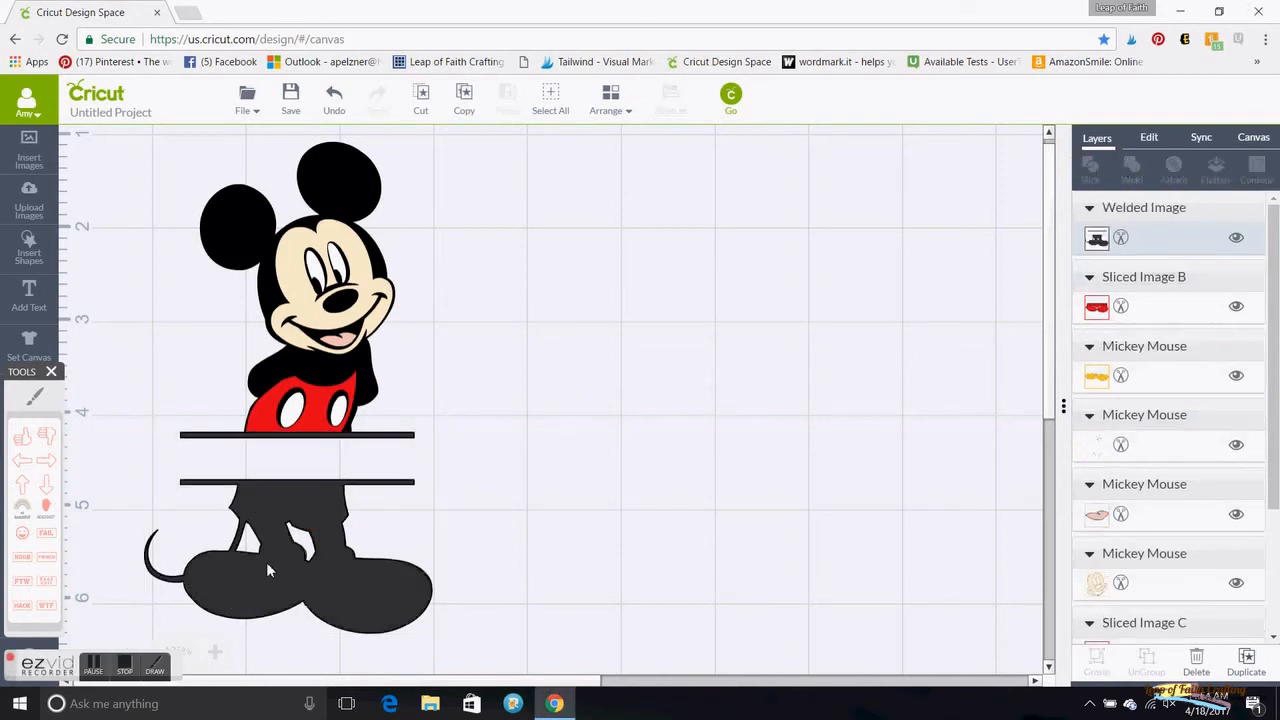
left_click(290, 570)
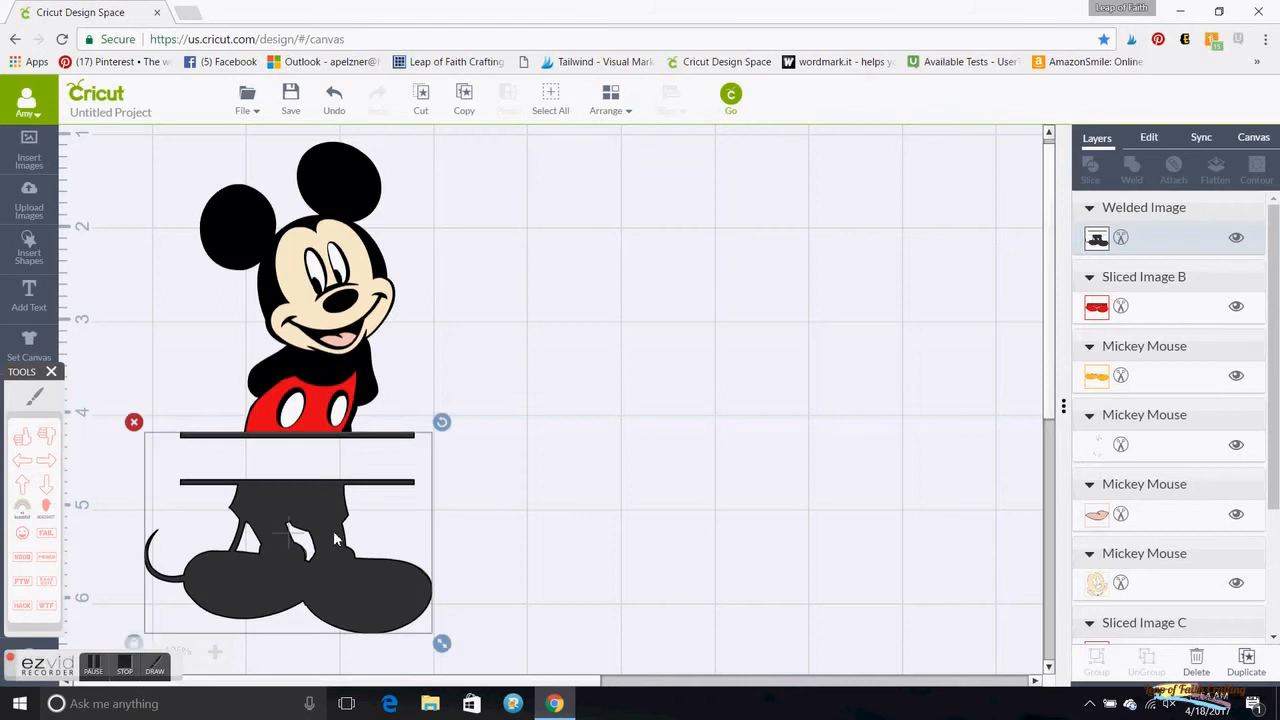
mouse_move(240, 243)
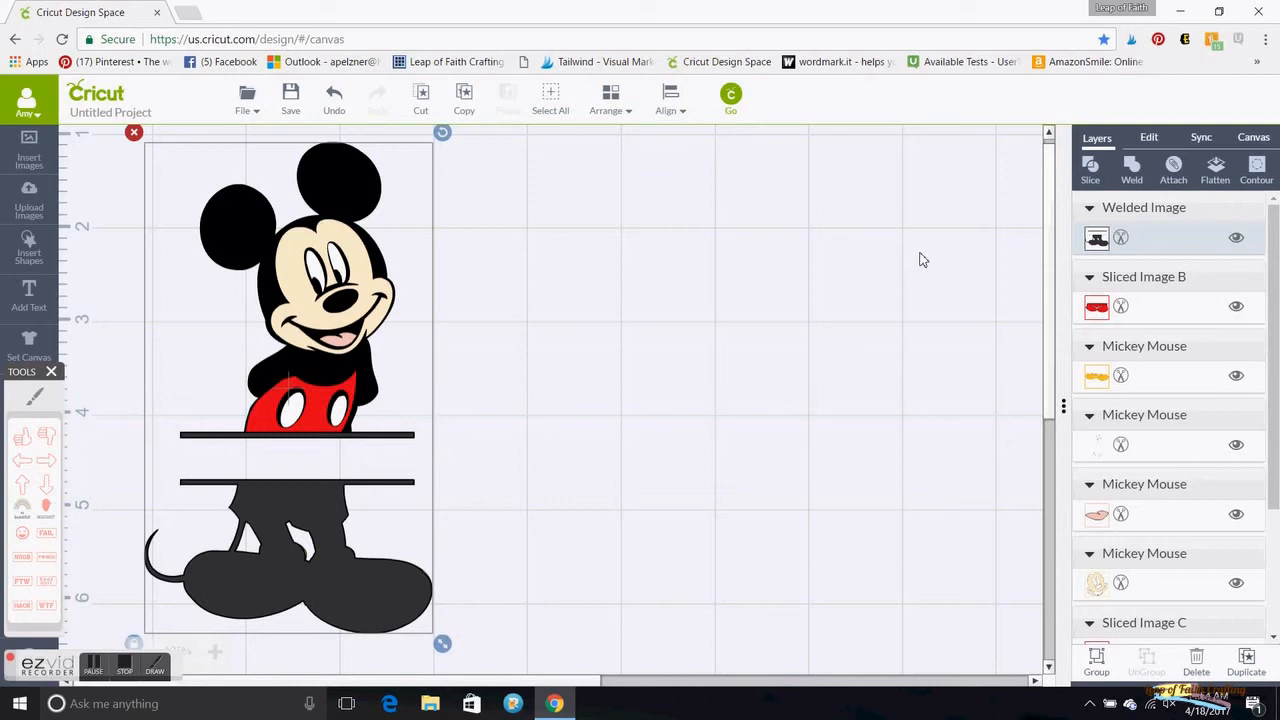
mouse_move(1132, 170)
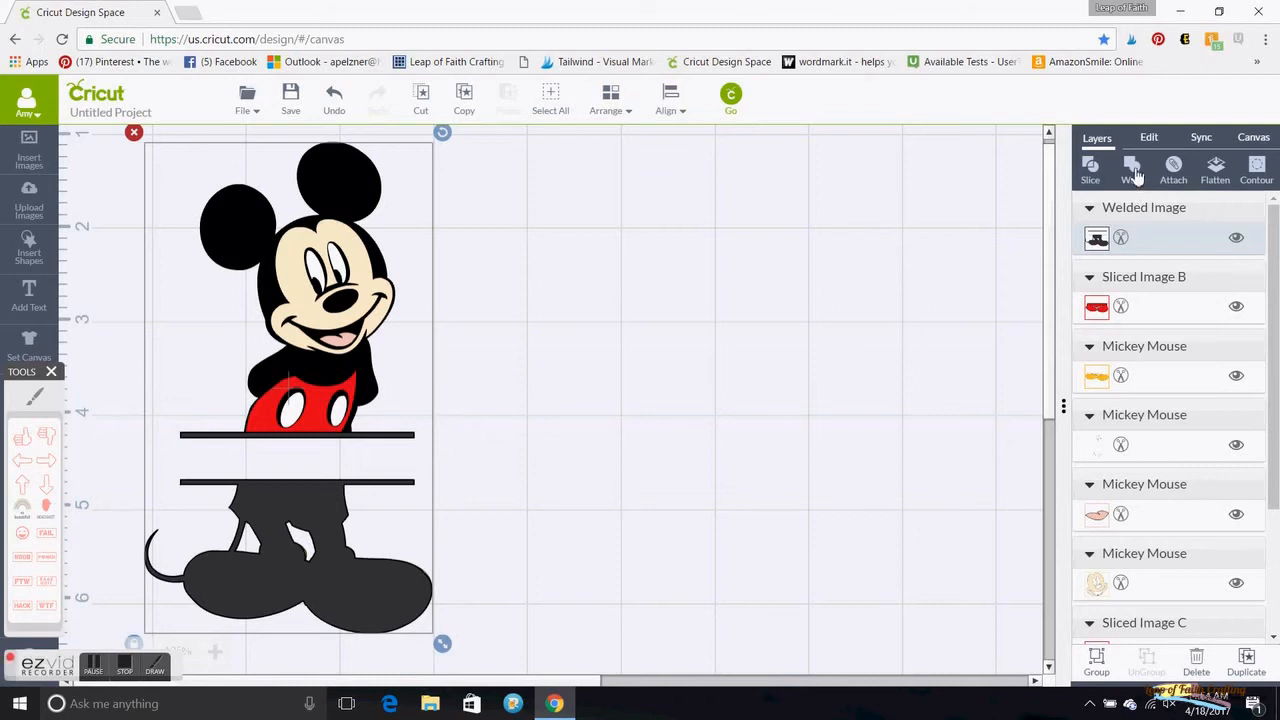
left_click(1132, 165)
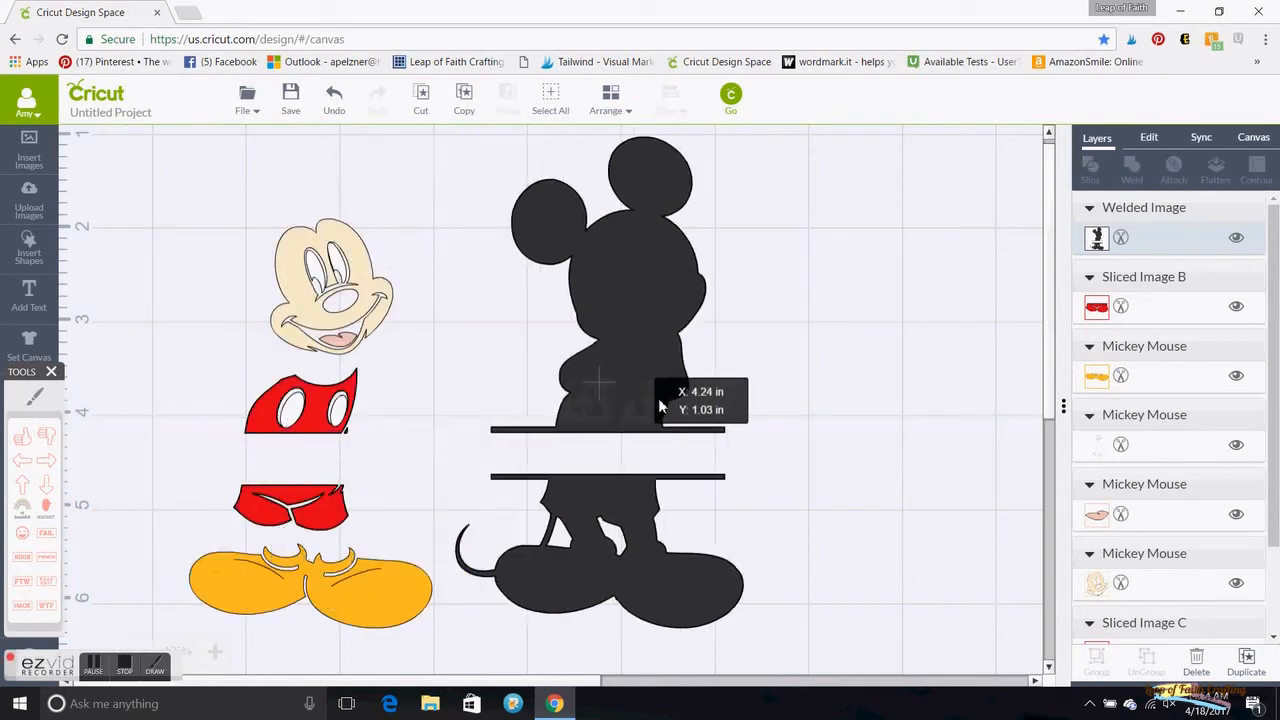
left_click_drag(605, 400, 680, 400)
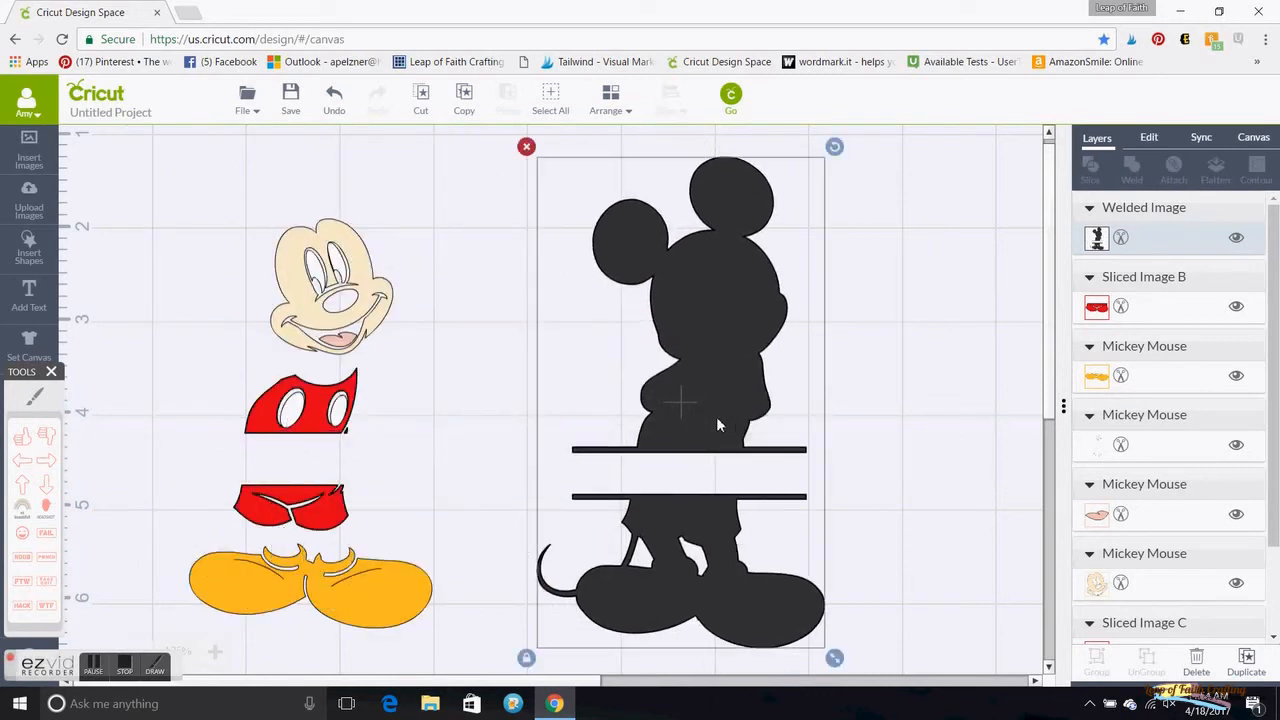
left_click(475, 655)
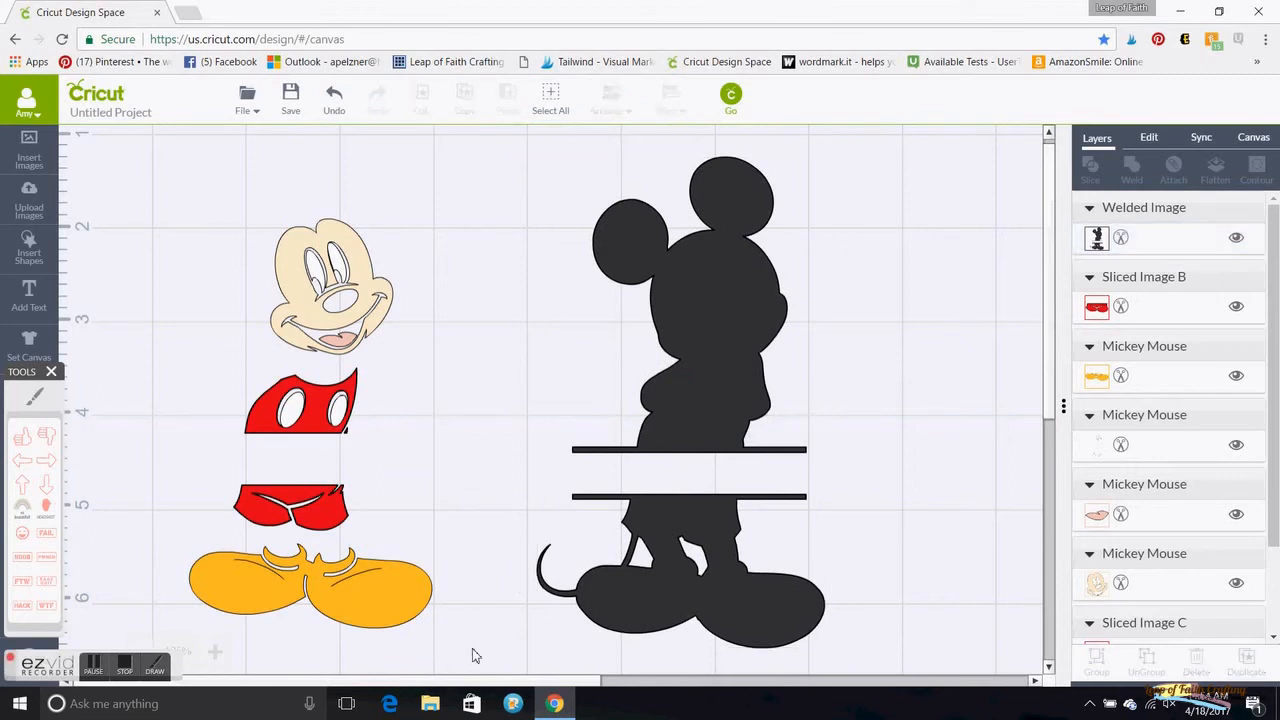
Send the black silhouette to the back, then select all pieces and group them
left_click(310, 585)
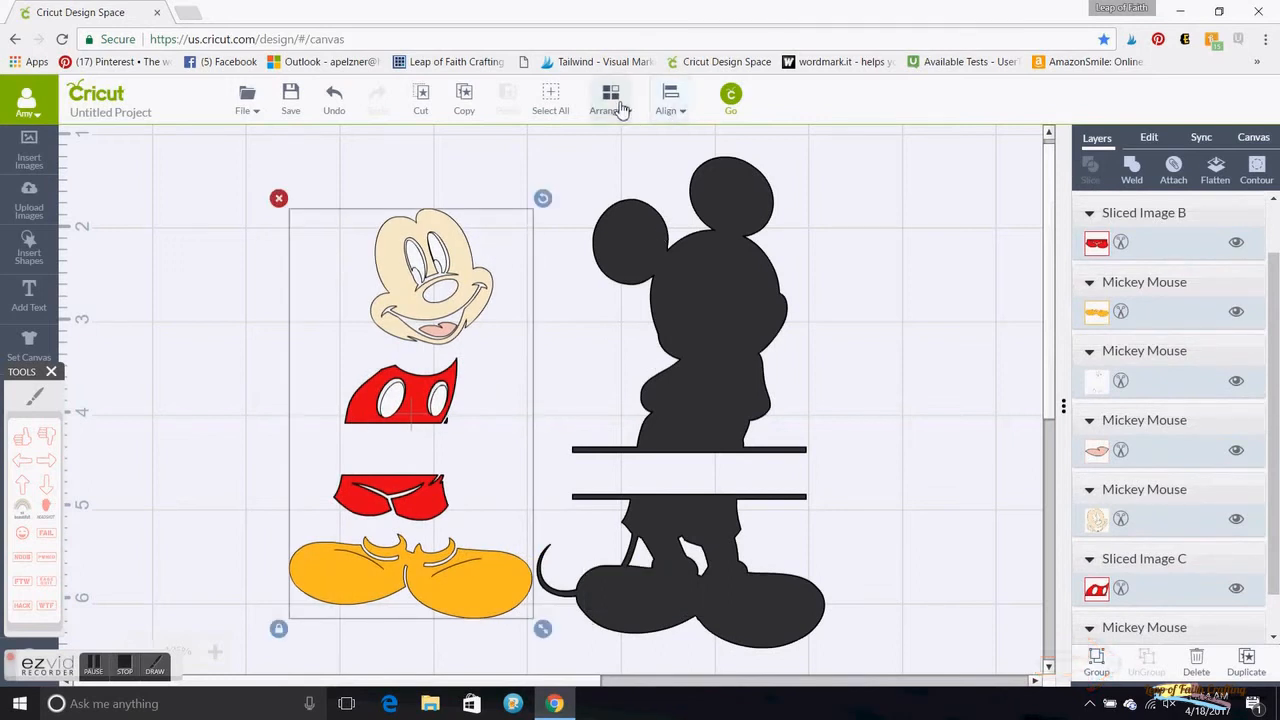
left_click(610, 100)
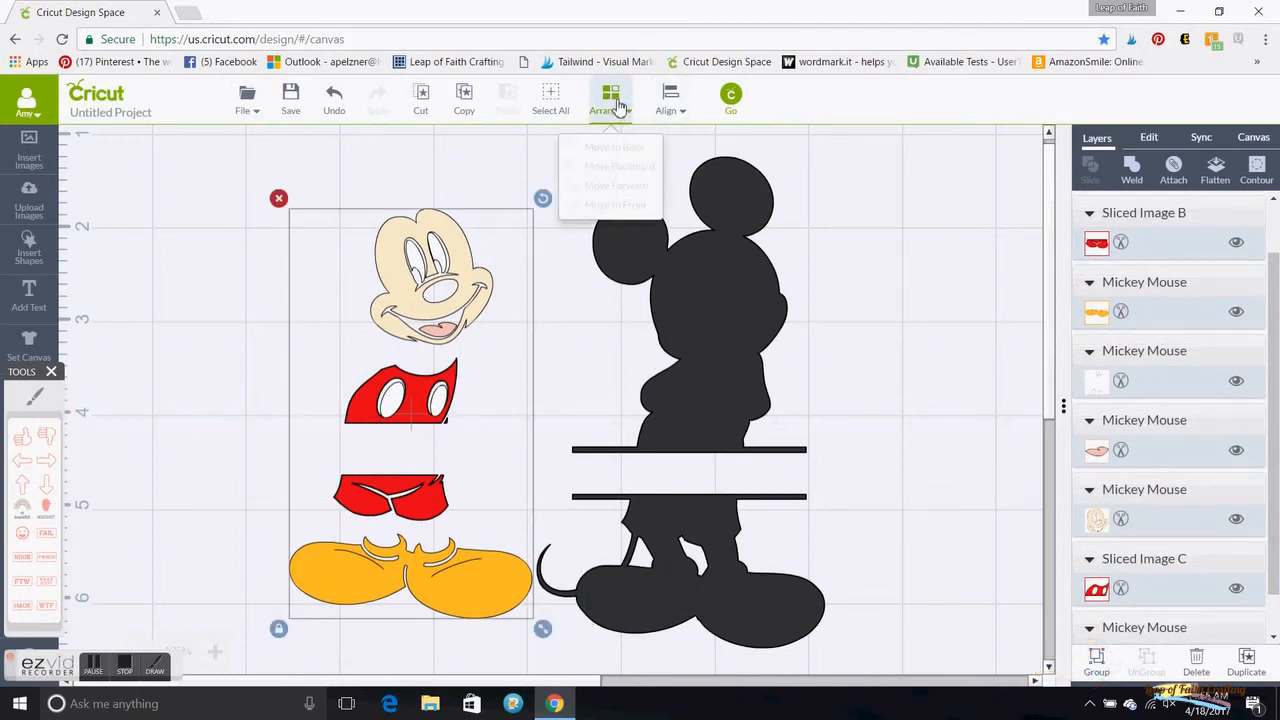
left_click(610, 100)
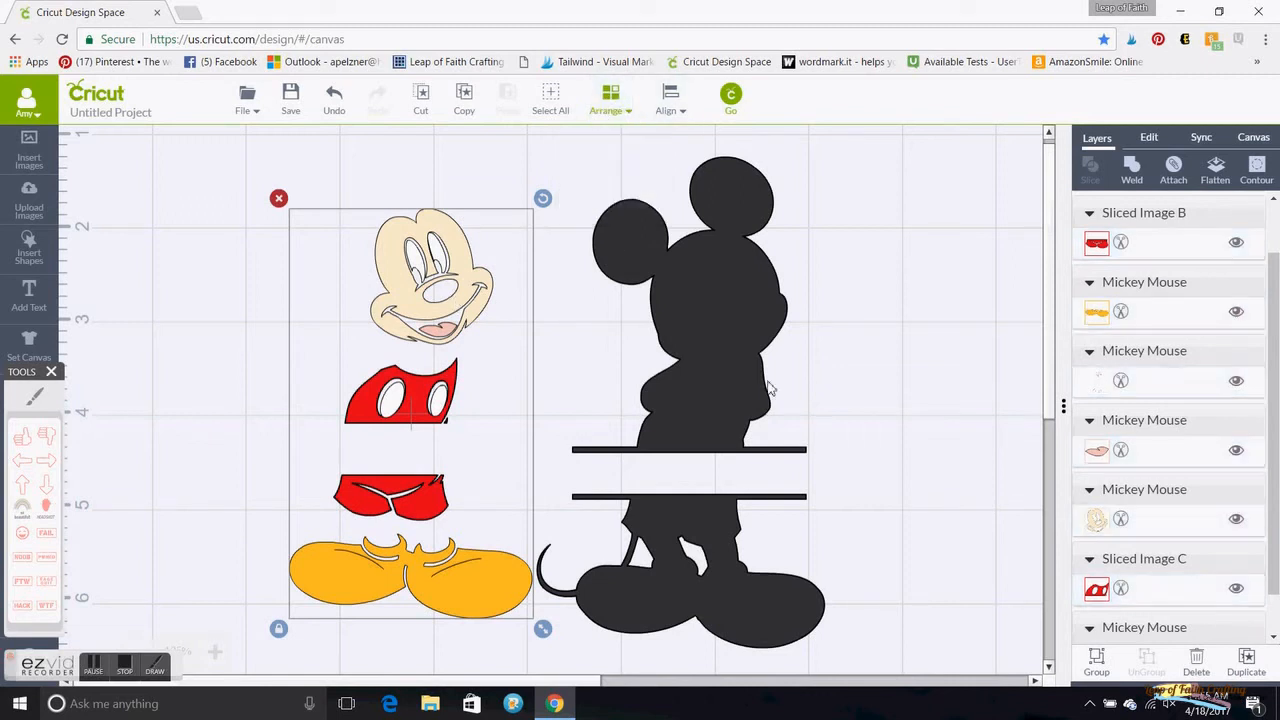
left_click(610, 110)
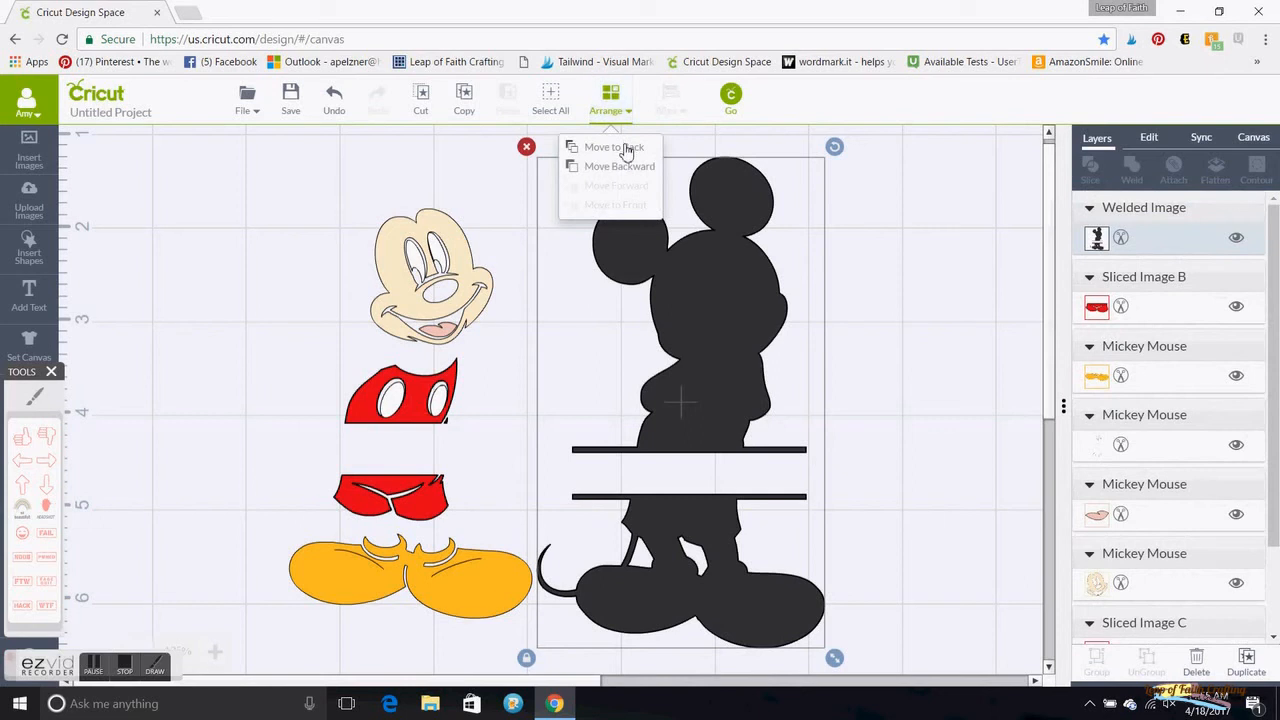
left_click(613, 147)
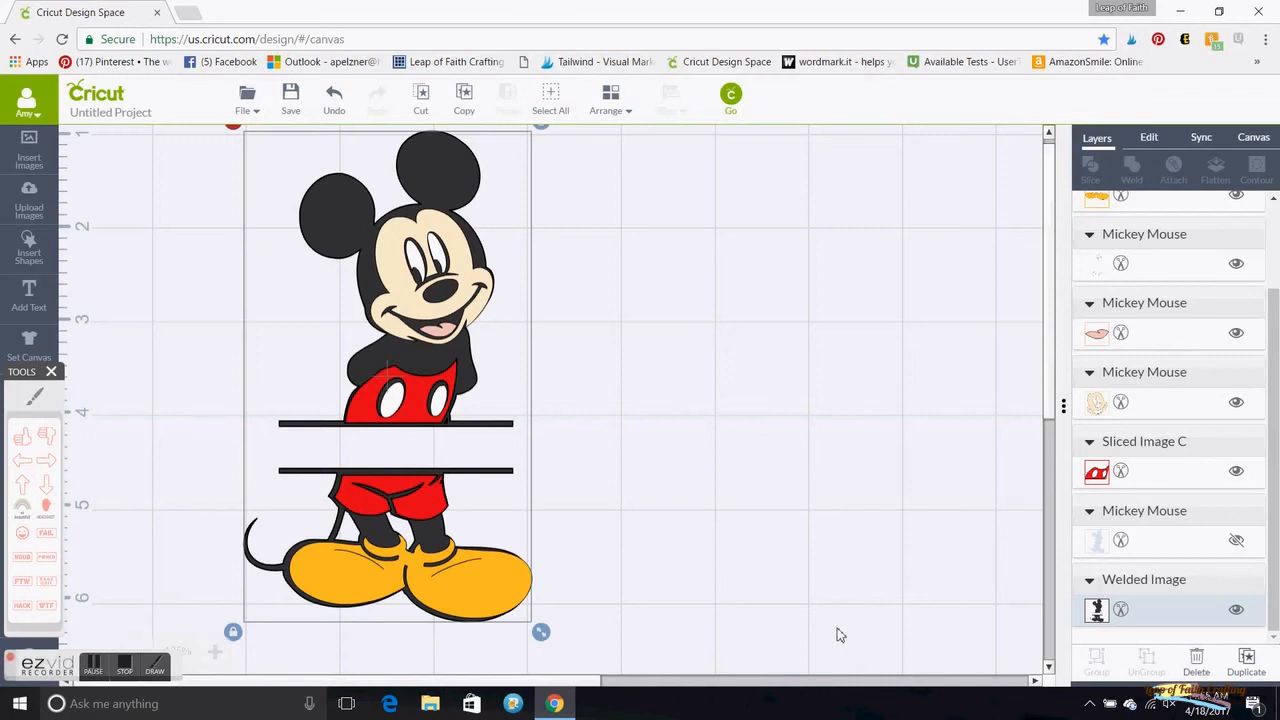
left_click(410, 575)
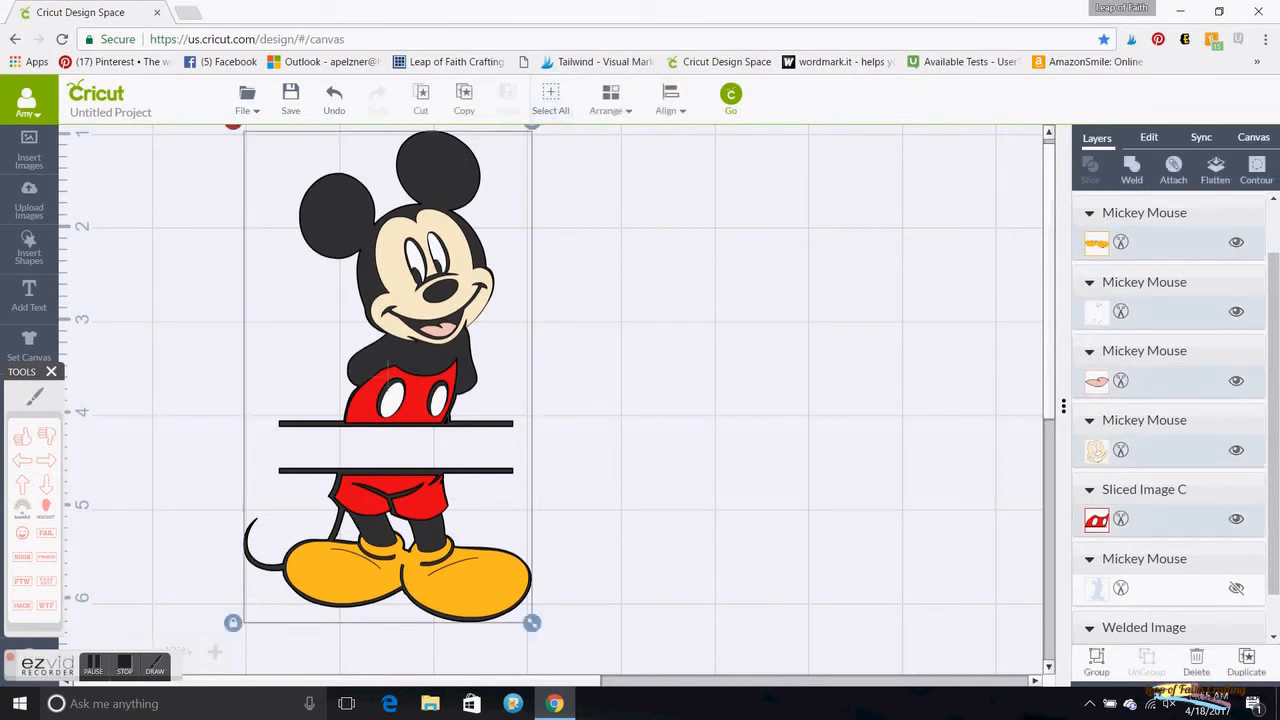
left_click(1096, 662)
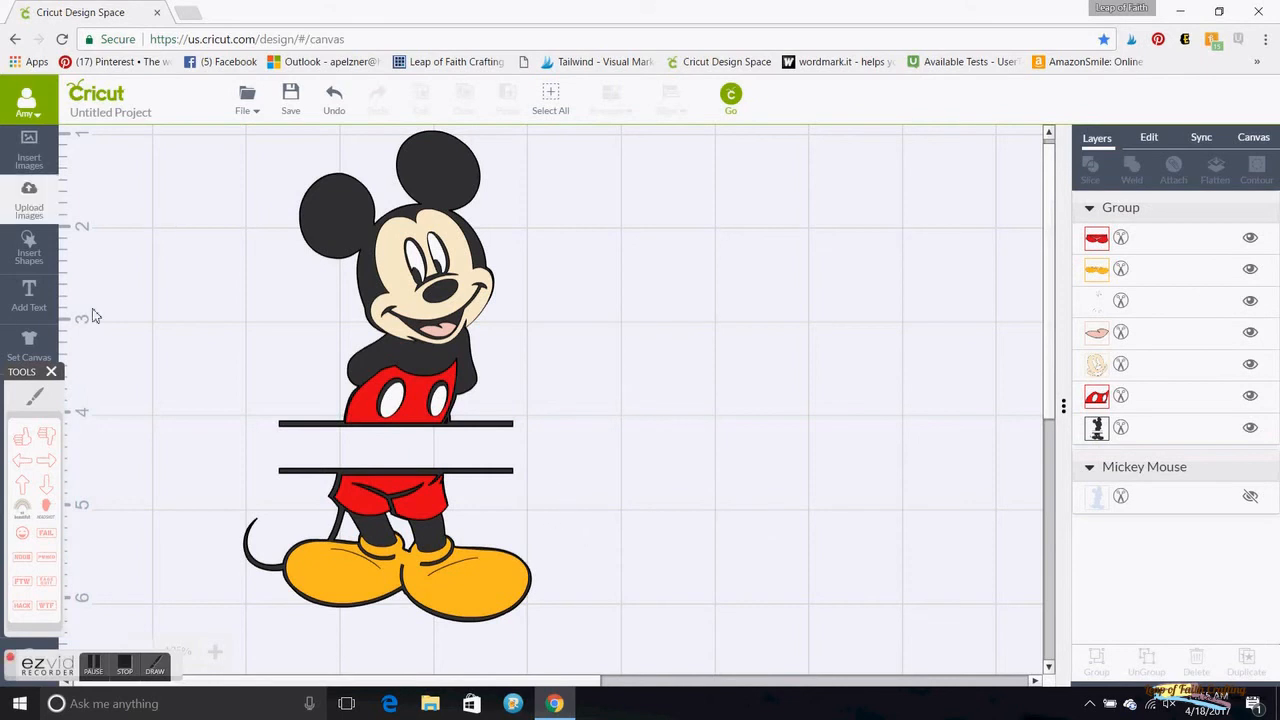
Select the grouped Mickey, nudge it right, and deselect it
left_click(420, 280)
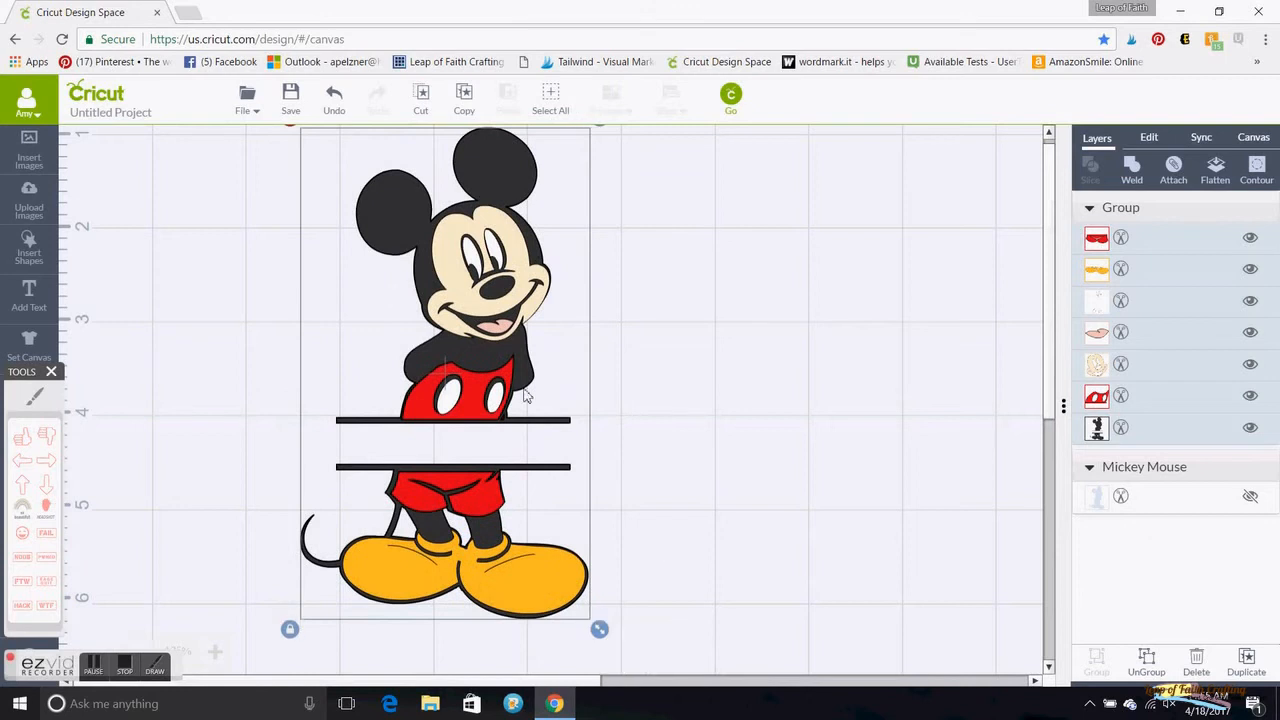
left_click(90, 358)
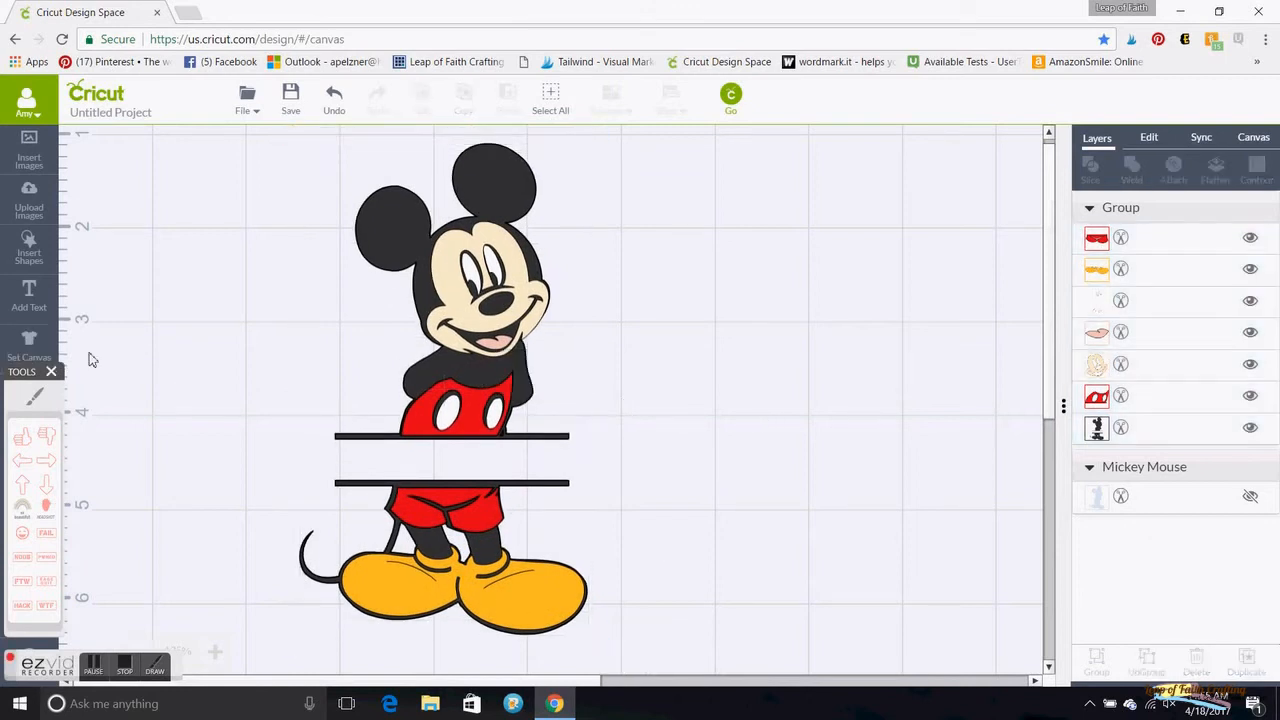
mouse_move(29, 300)
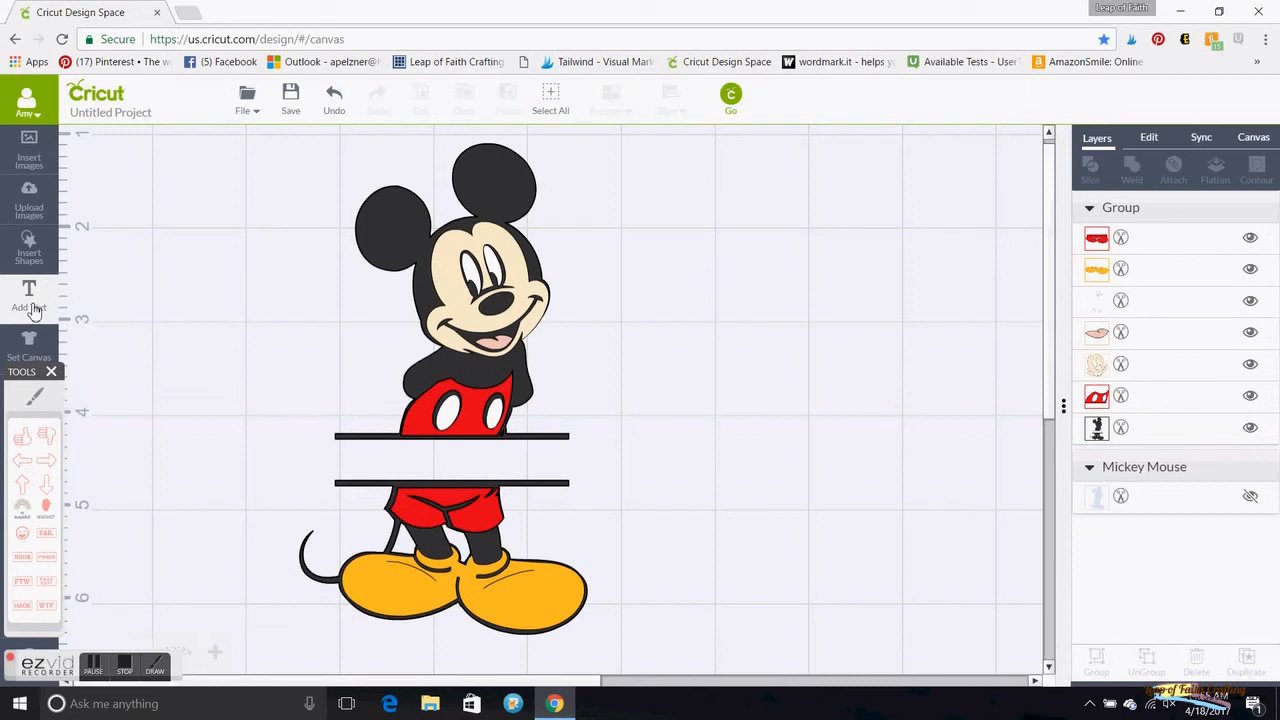
Add a text box reading 'PAPA' and bring up its font settings
left_click(29, 300)
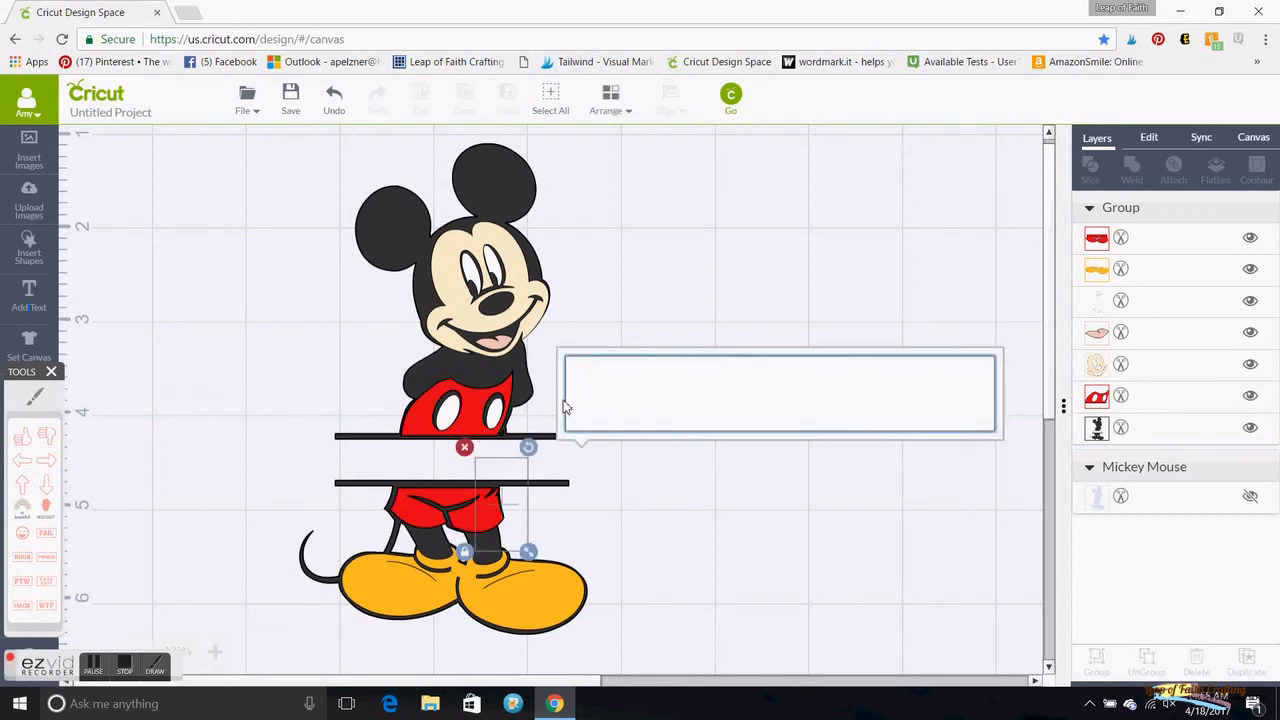
type("PAPA")
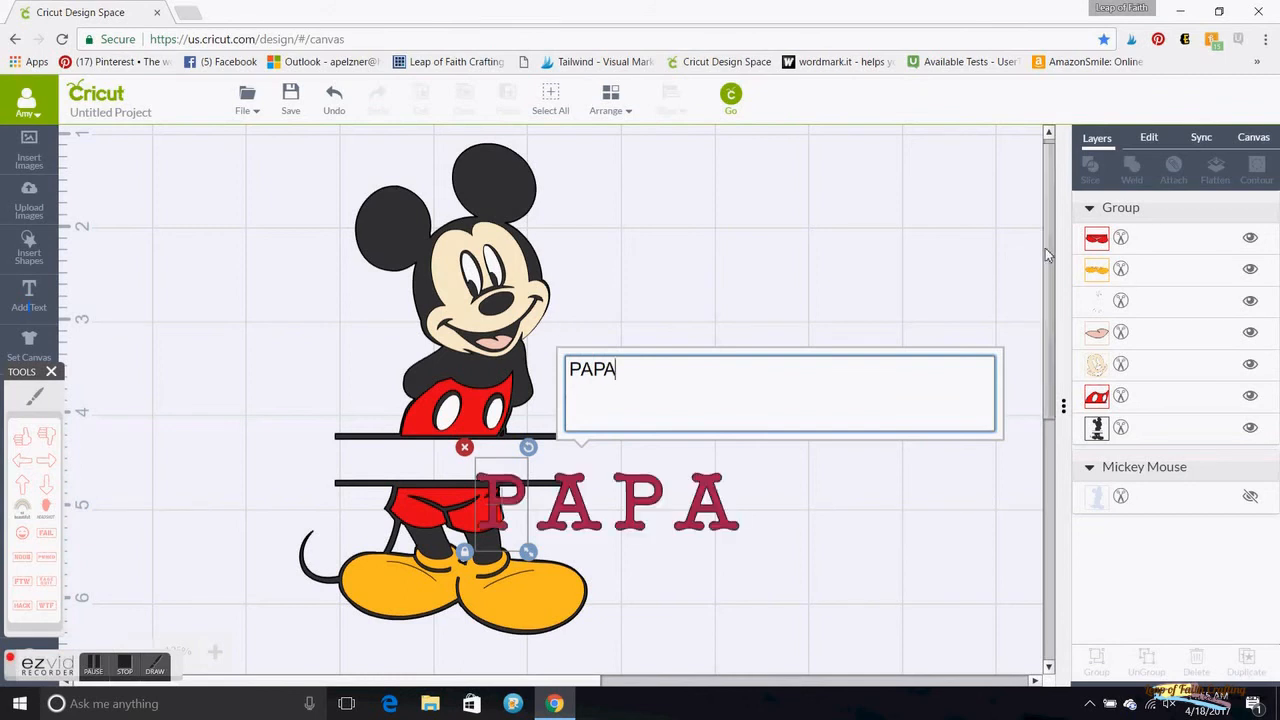
left_click(1148, 137)
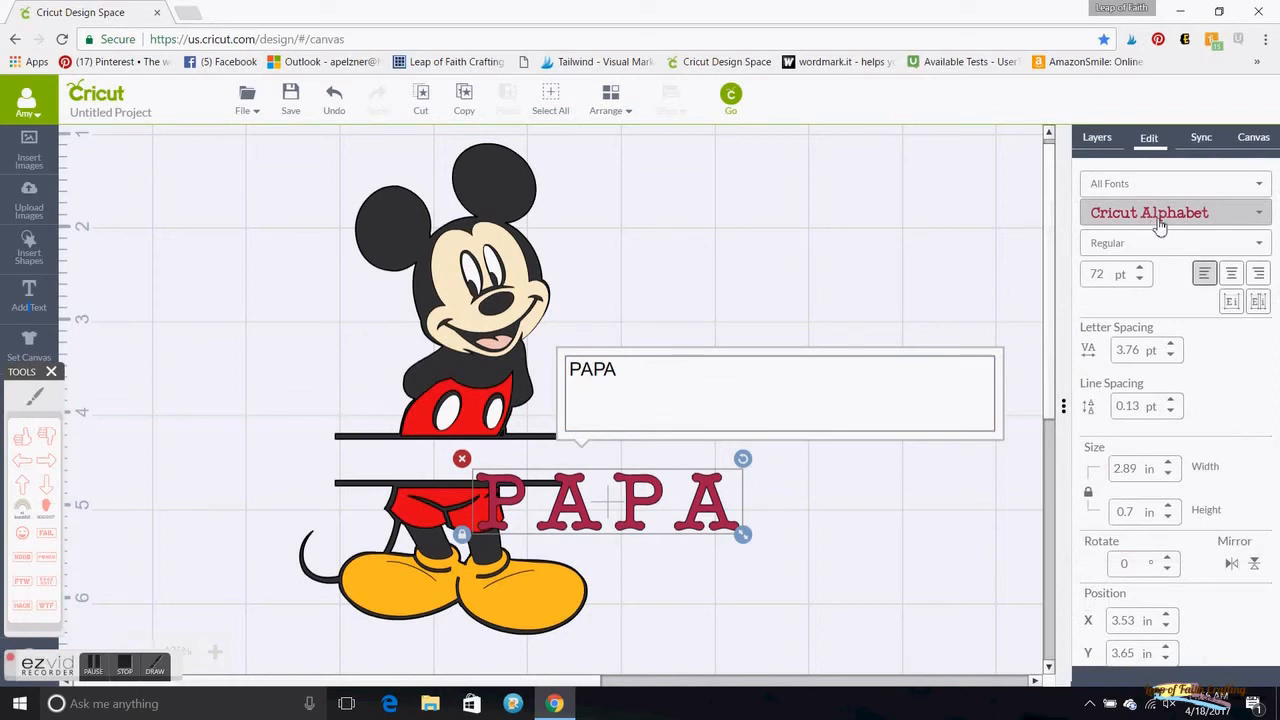
mouse_move(1160, 220)
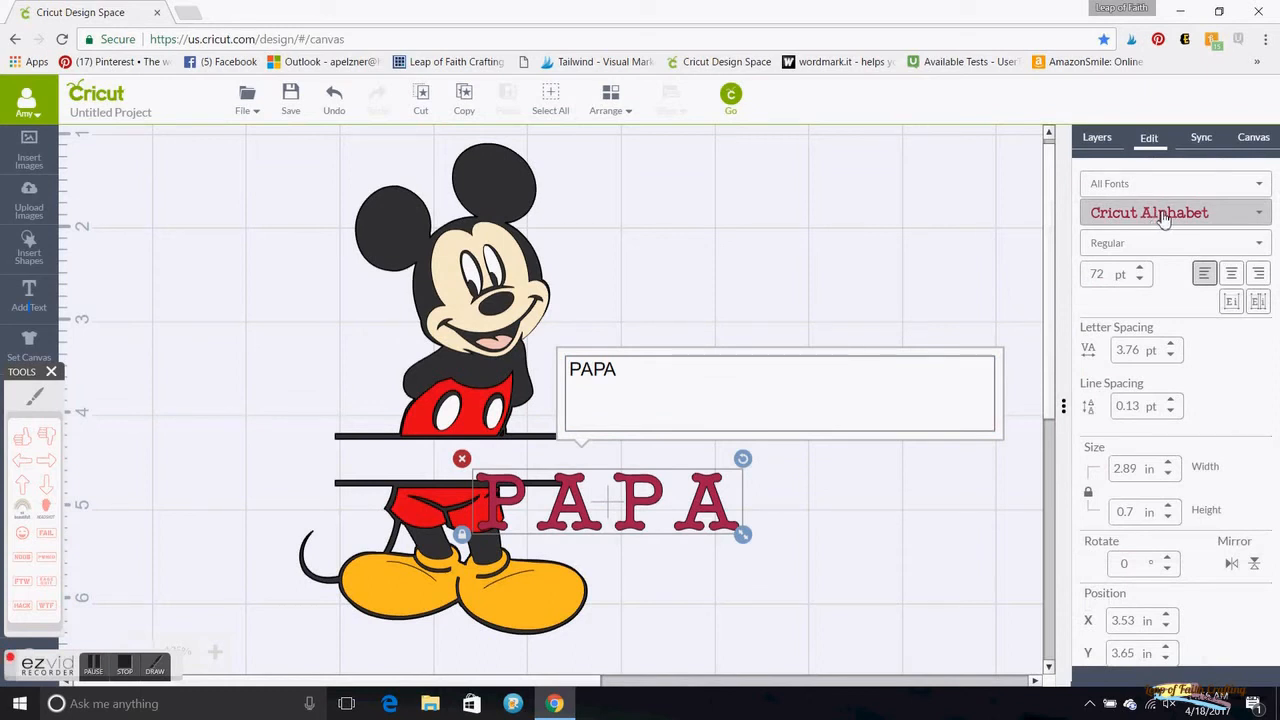
Apply the Disney Mickey font to PAPA and shrink it between the two bars
left_click(1170, 212)
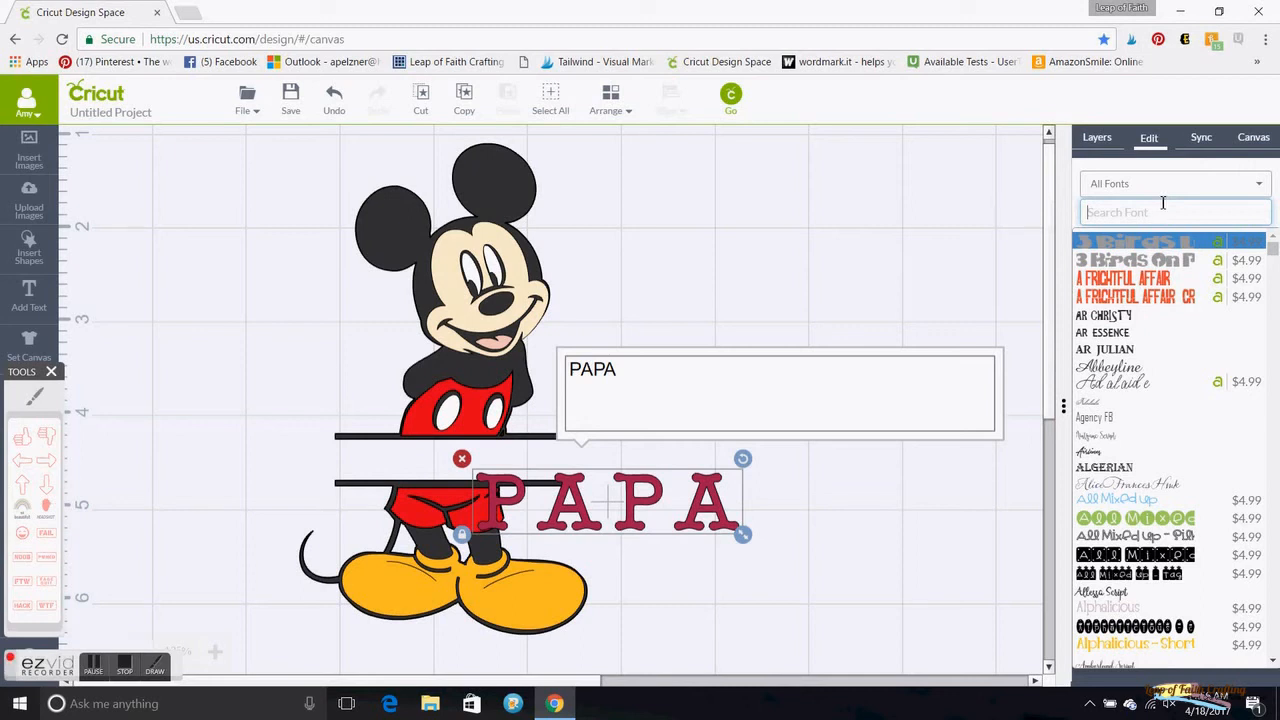
type("di")
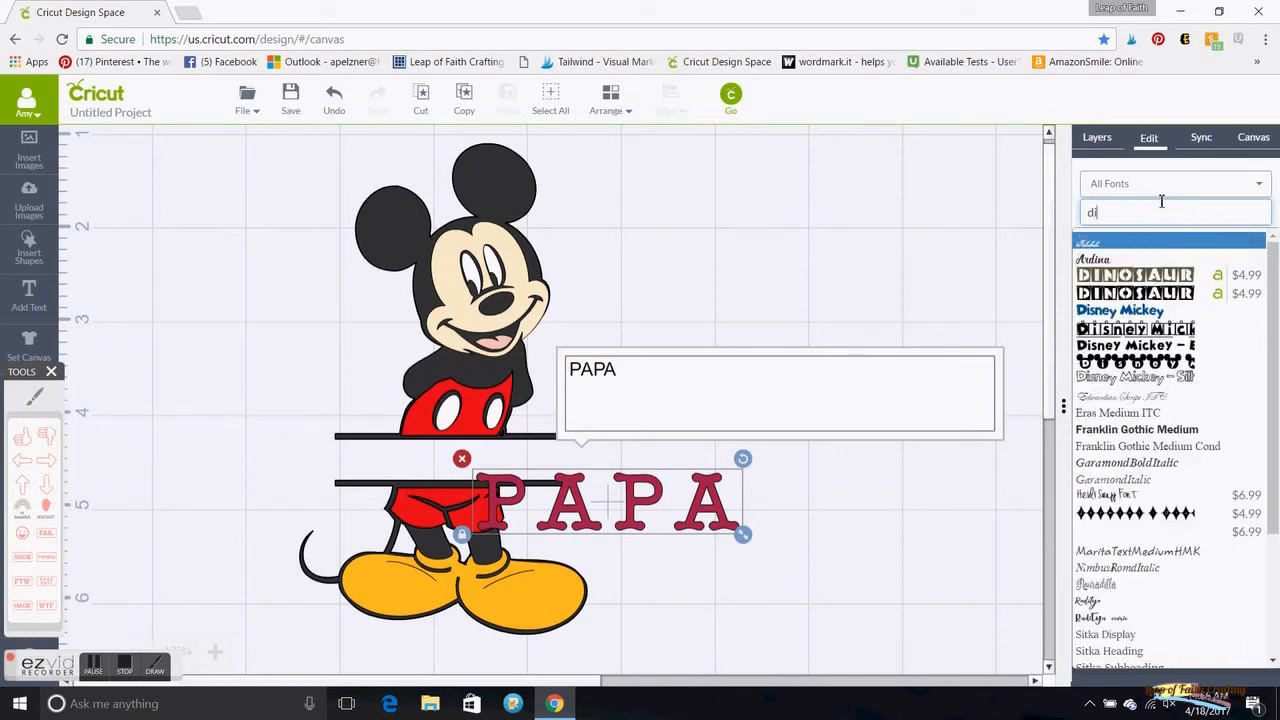
left_click(1120, 310)
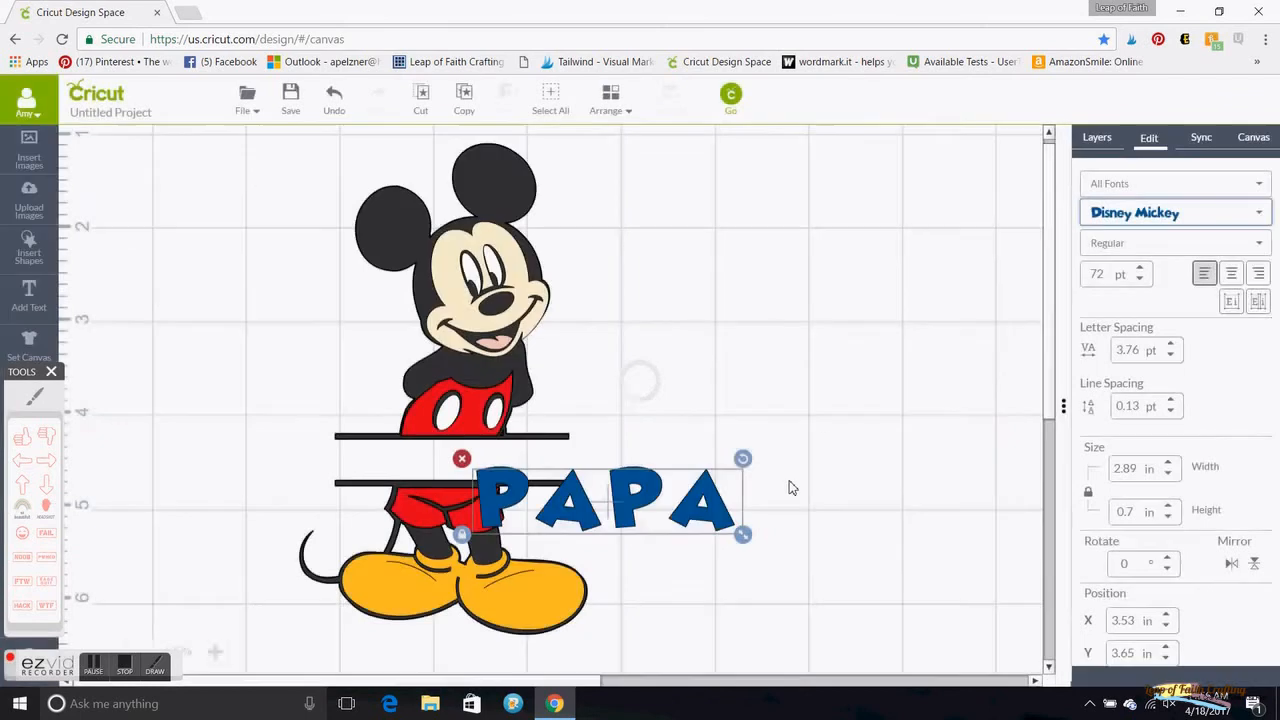
left_click_drag(743, 533, 737, 532)
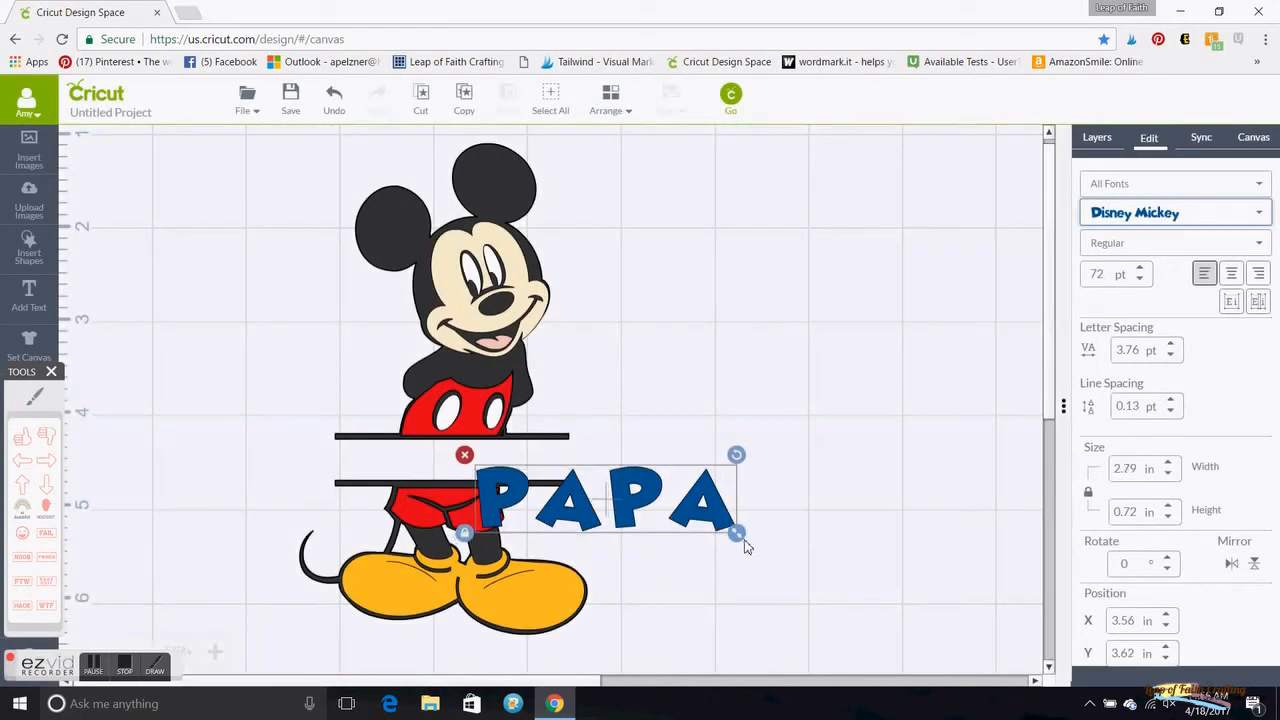
left_click_drag(737, 533, 560, 467)
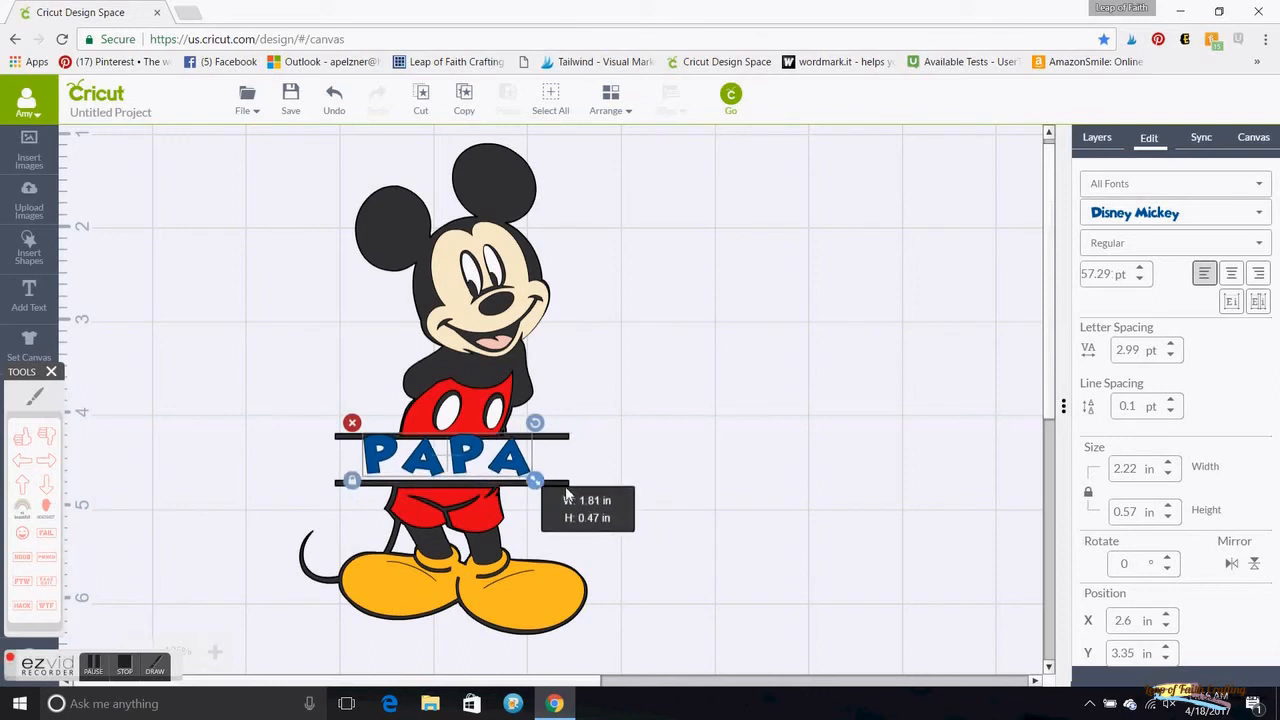
left_click_drag(535, 481, 530, 478)
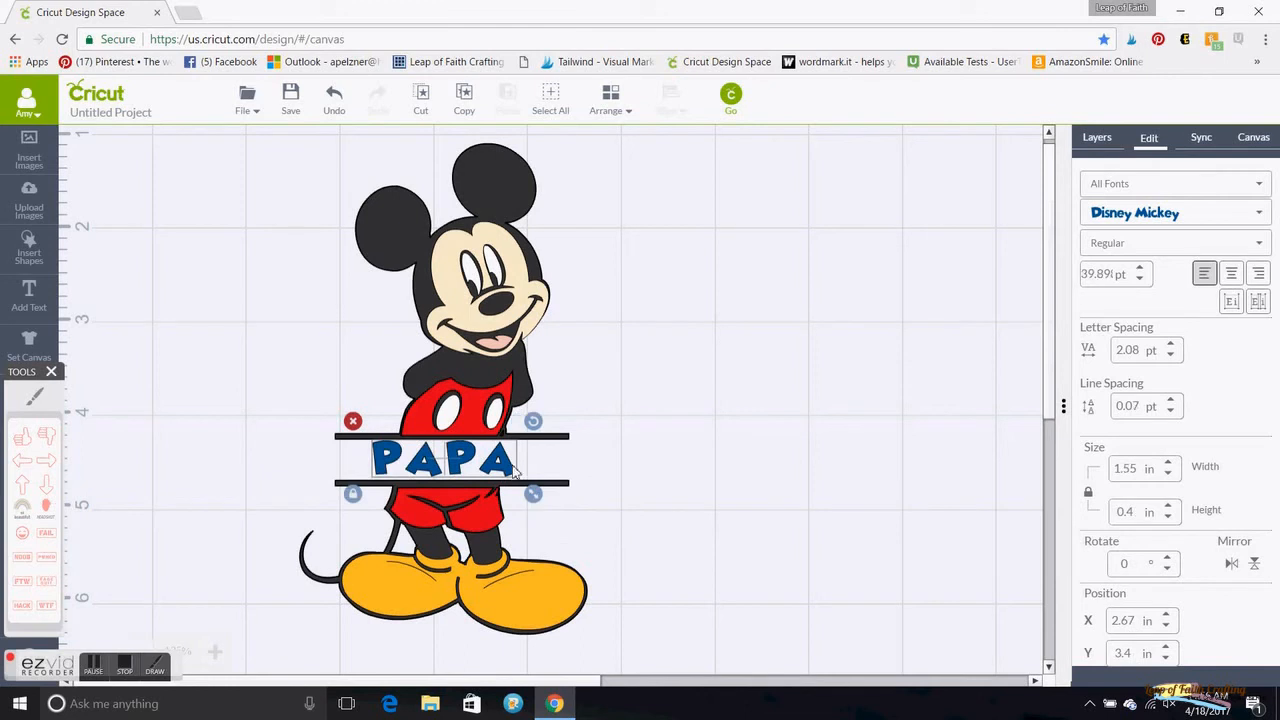
Centre PAPA between the bars and recolour its lettering white
left_click_drag(445, 460, 450, 462)
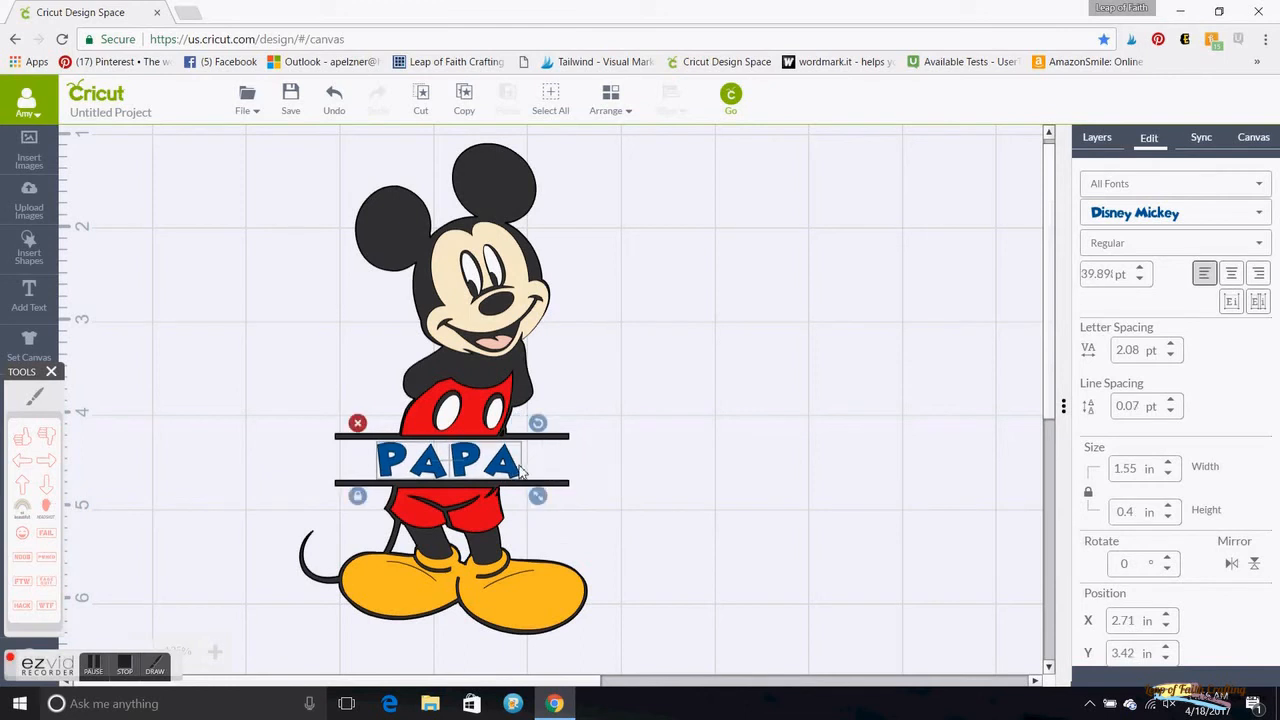
left_click(1097, 137)
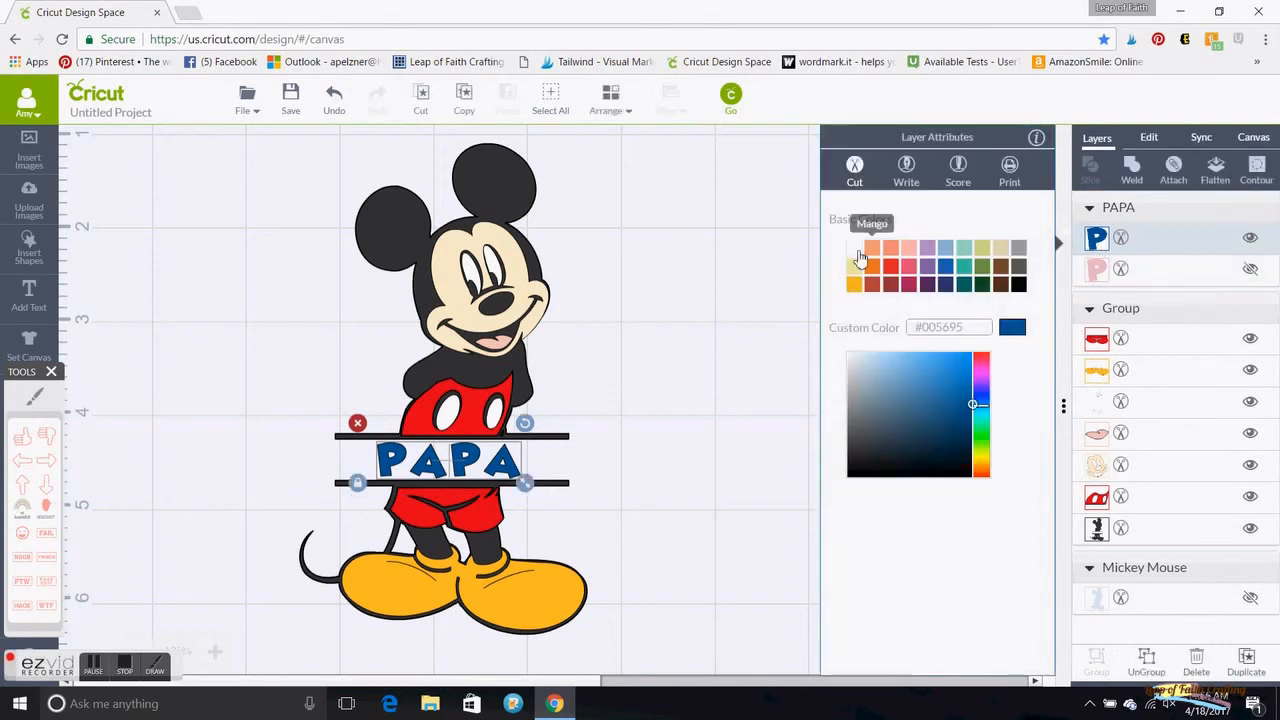
left_click(854, 247)
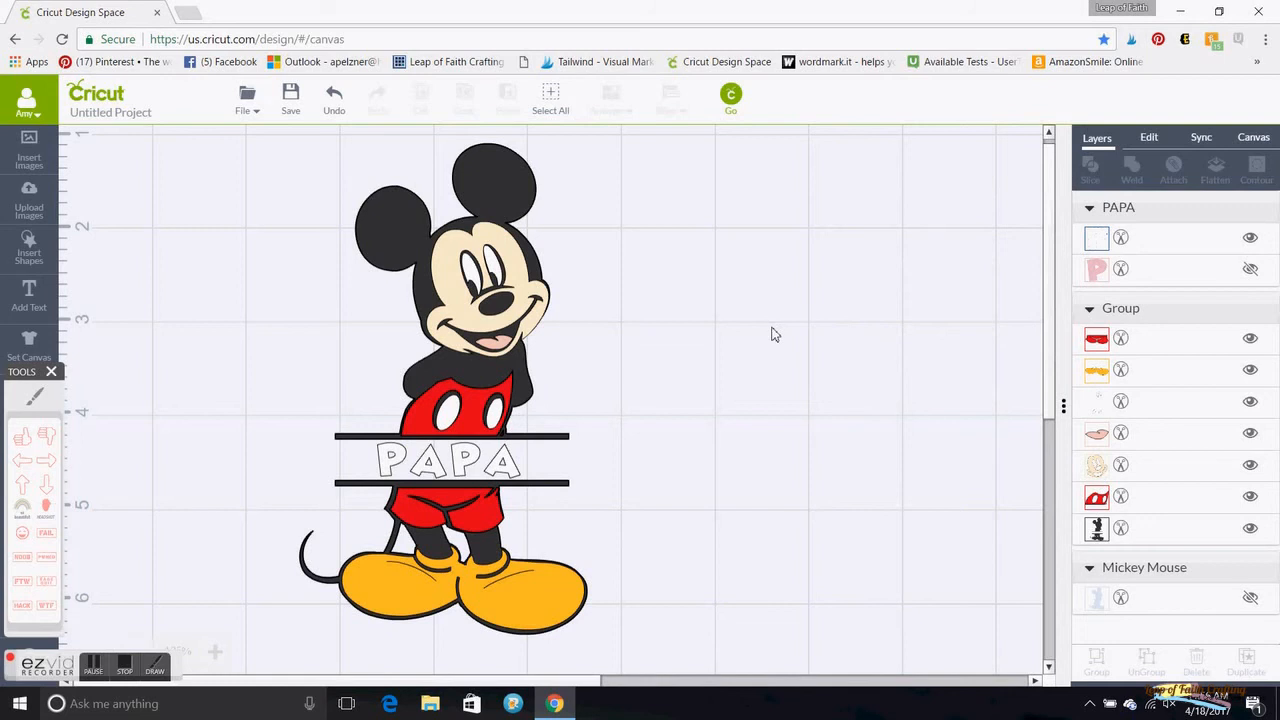
mouse_move(769, 358)
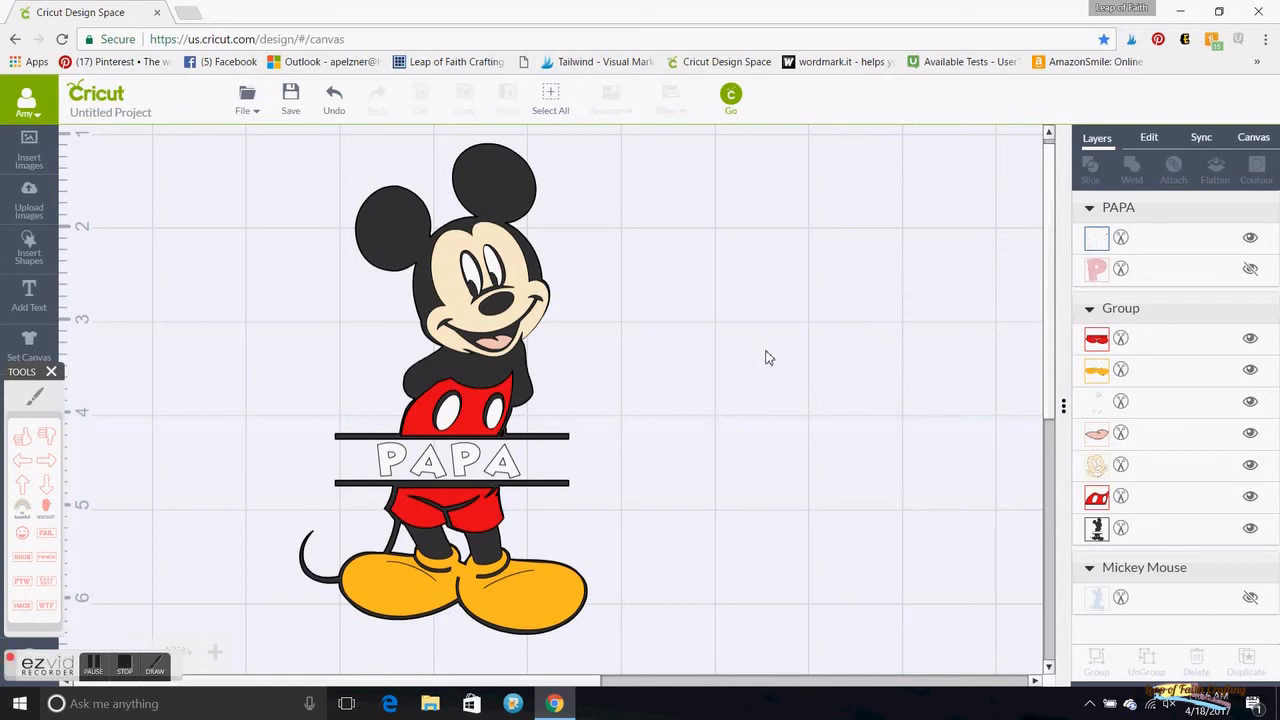
mouse_move(752, 378)
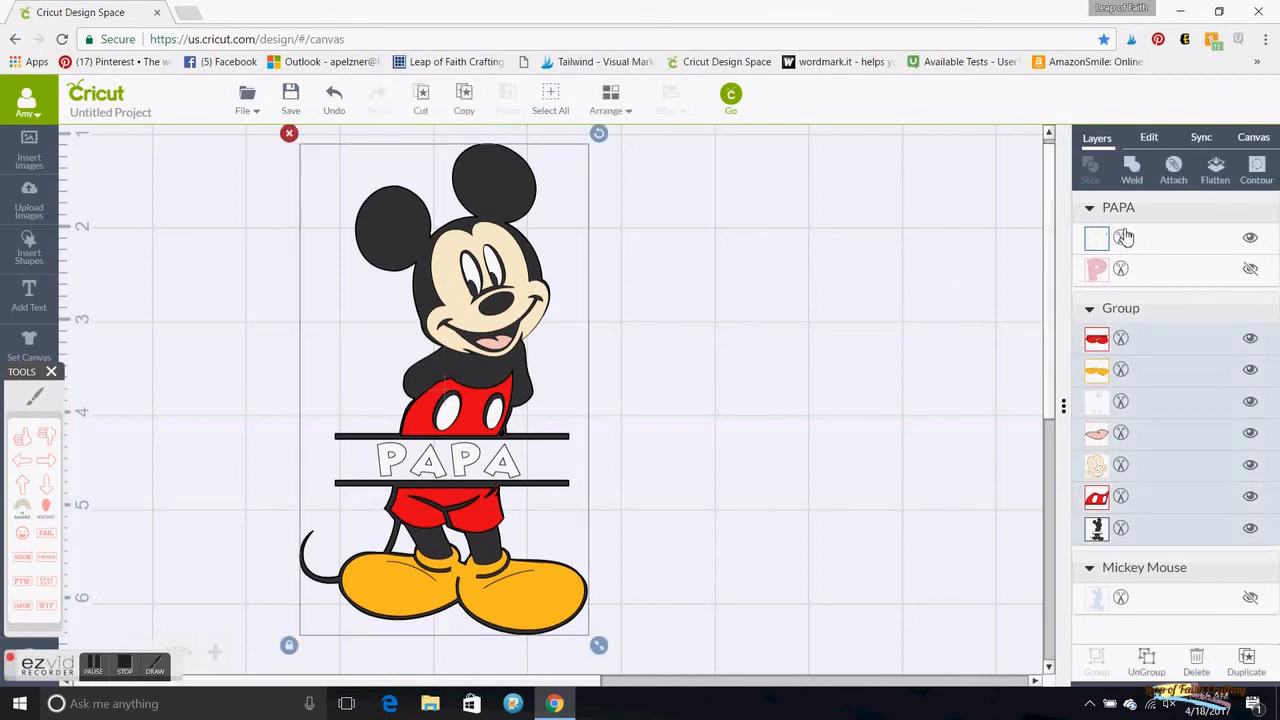
left_click(1096, 238)
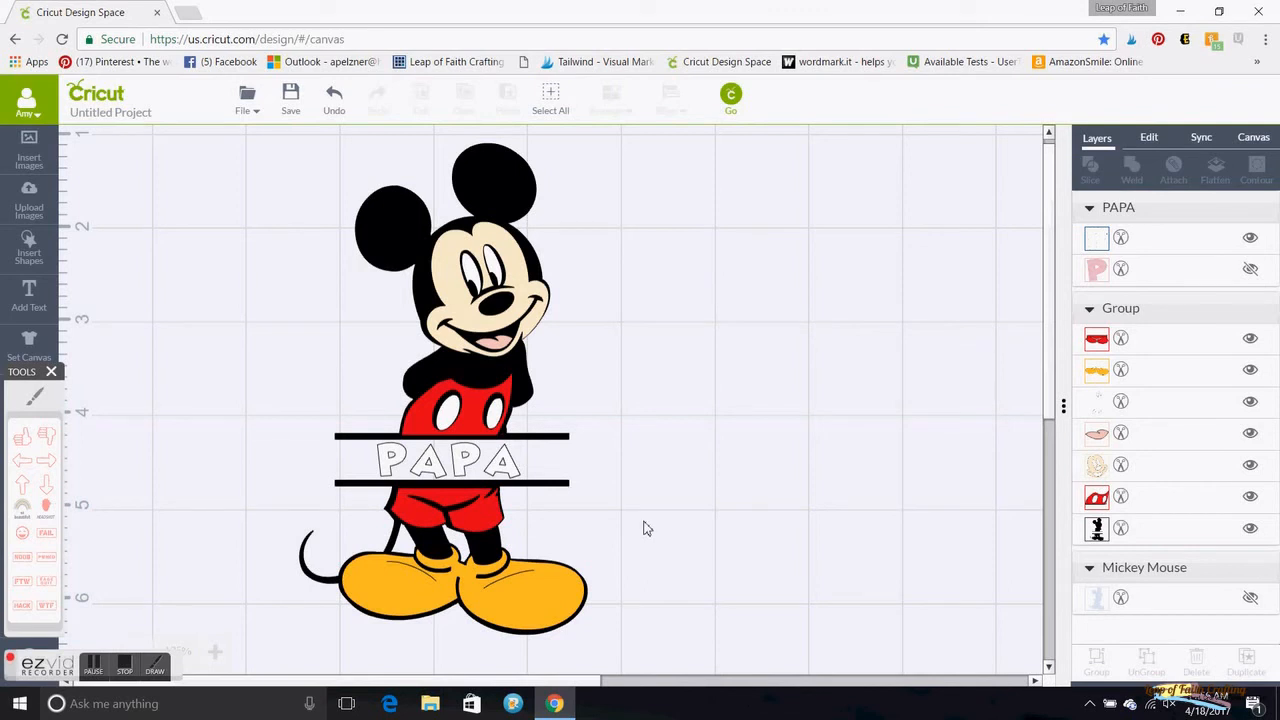
mouse_move(686, 462)
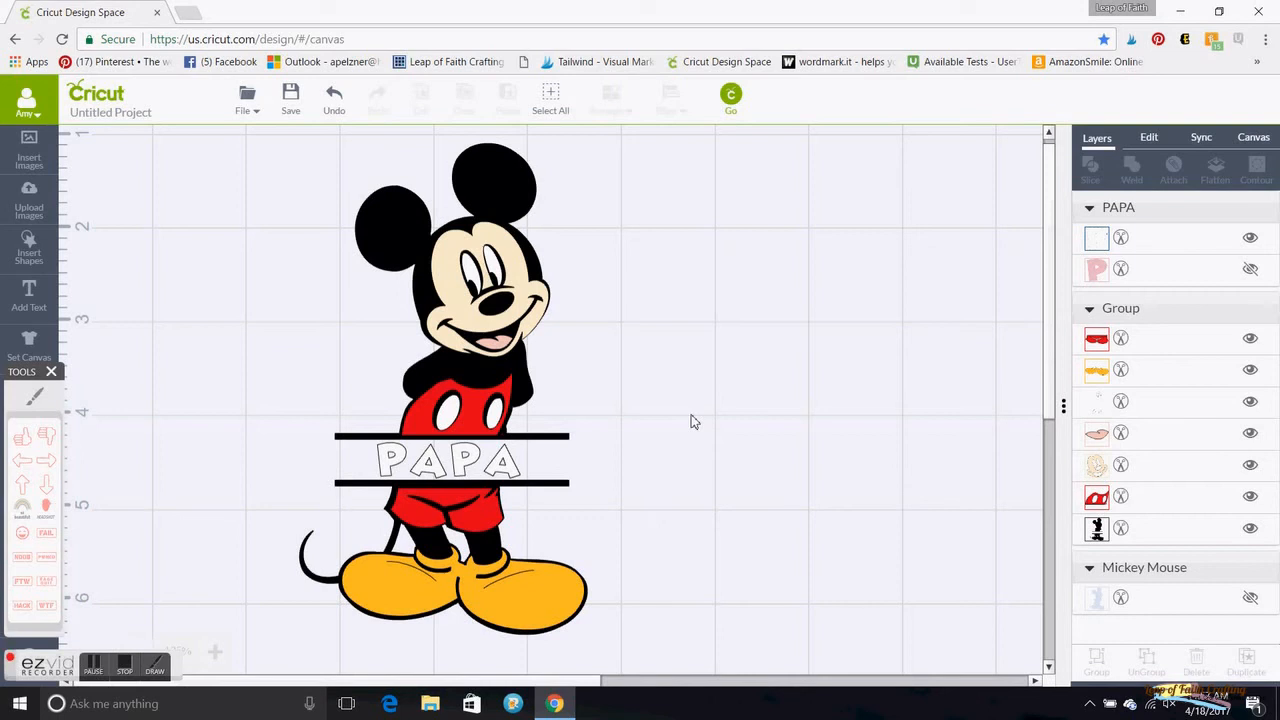
mouse_move(723, 413)
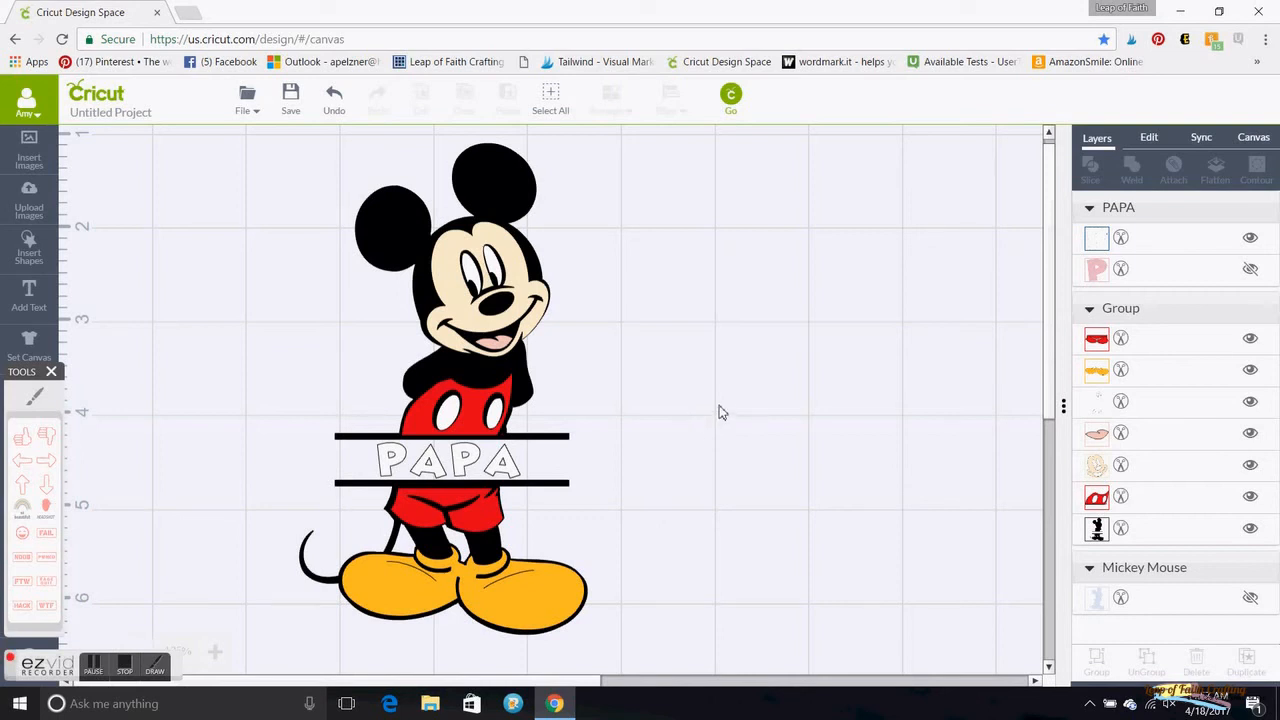
mouse_move(659, 194)
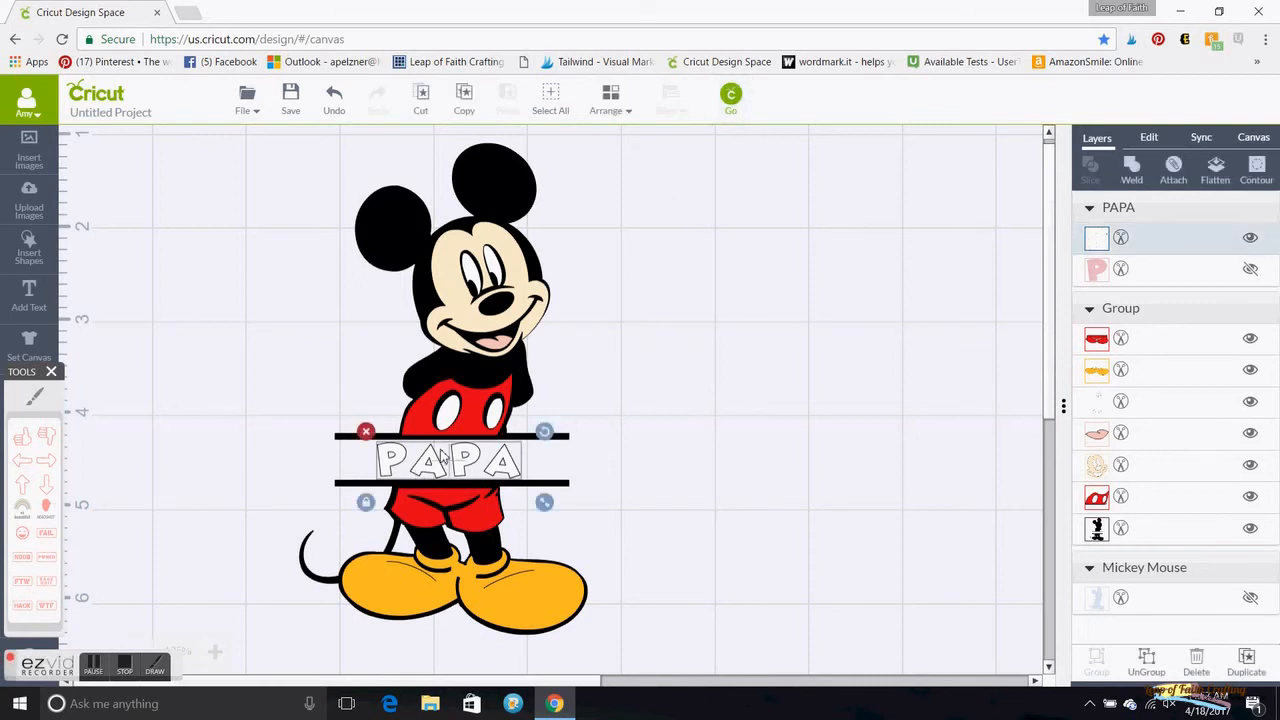
mouse_move(1173, 170)
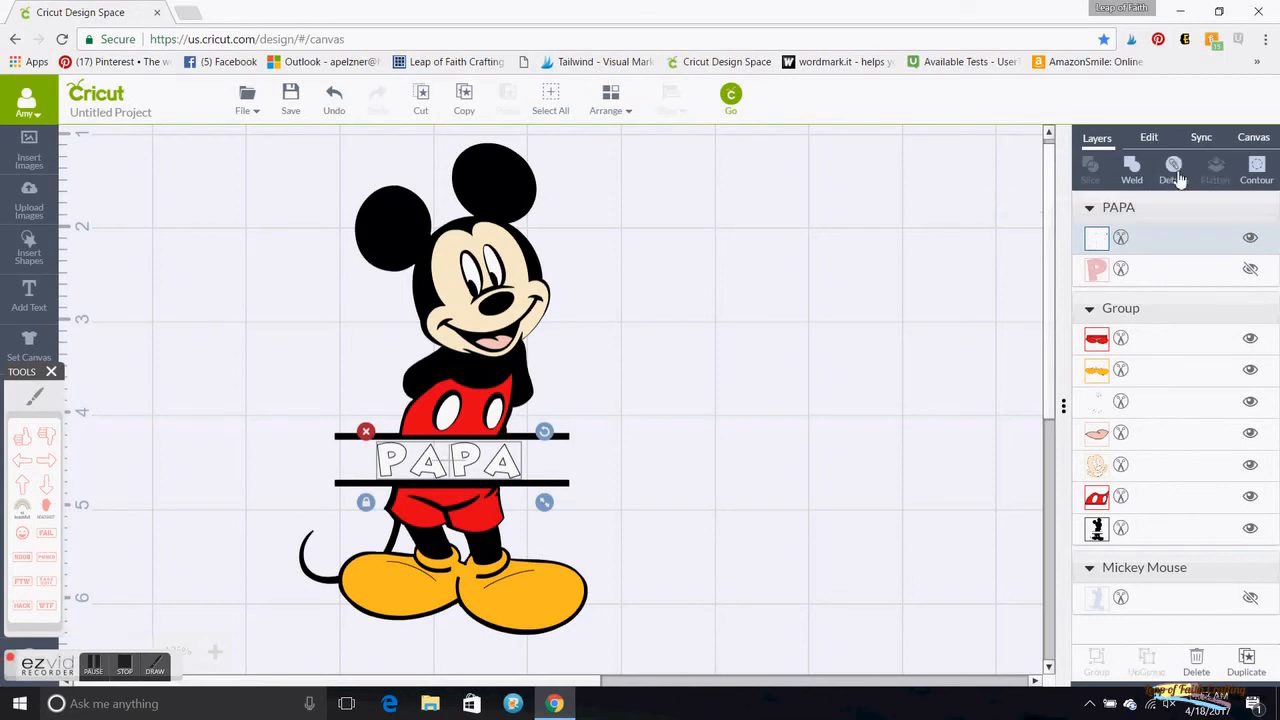
Attach PAPA's white lettering and outline layer into one set
left_click(1173, 165)
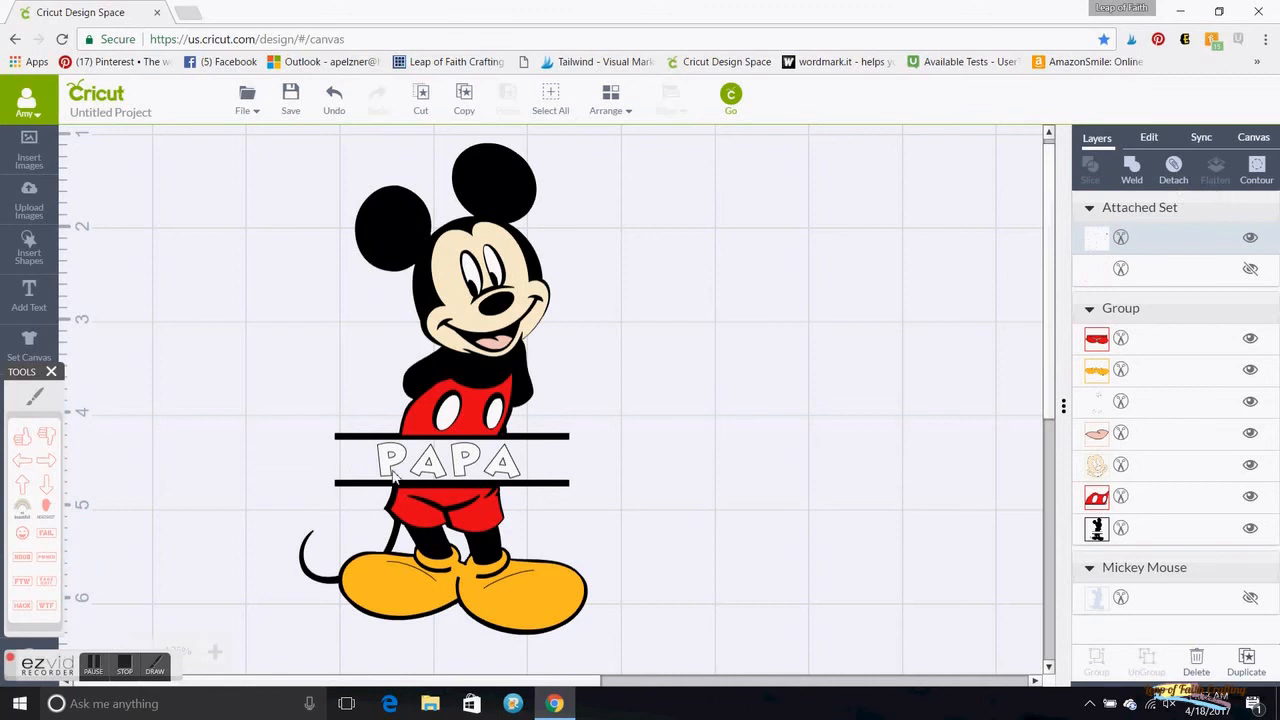
mouse_move(473, 487)
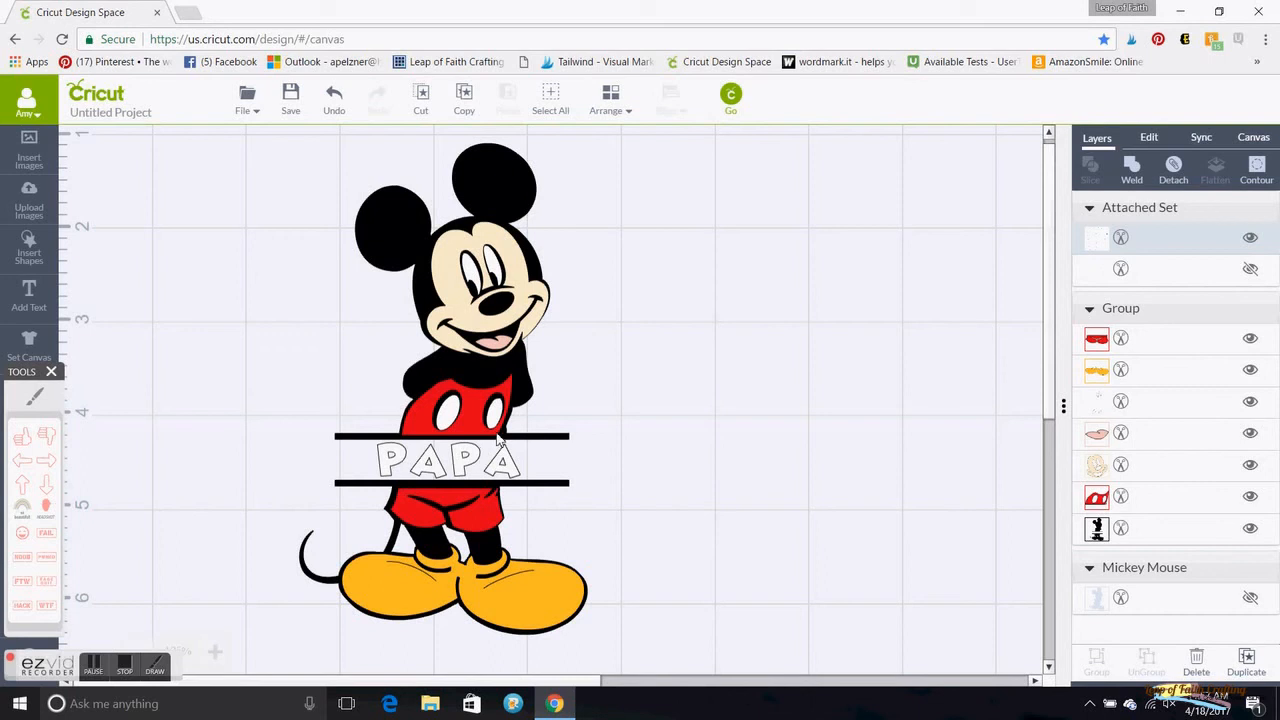
mouse_move(690, 207)
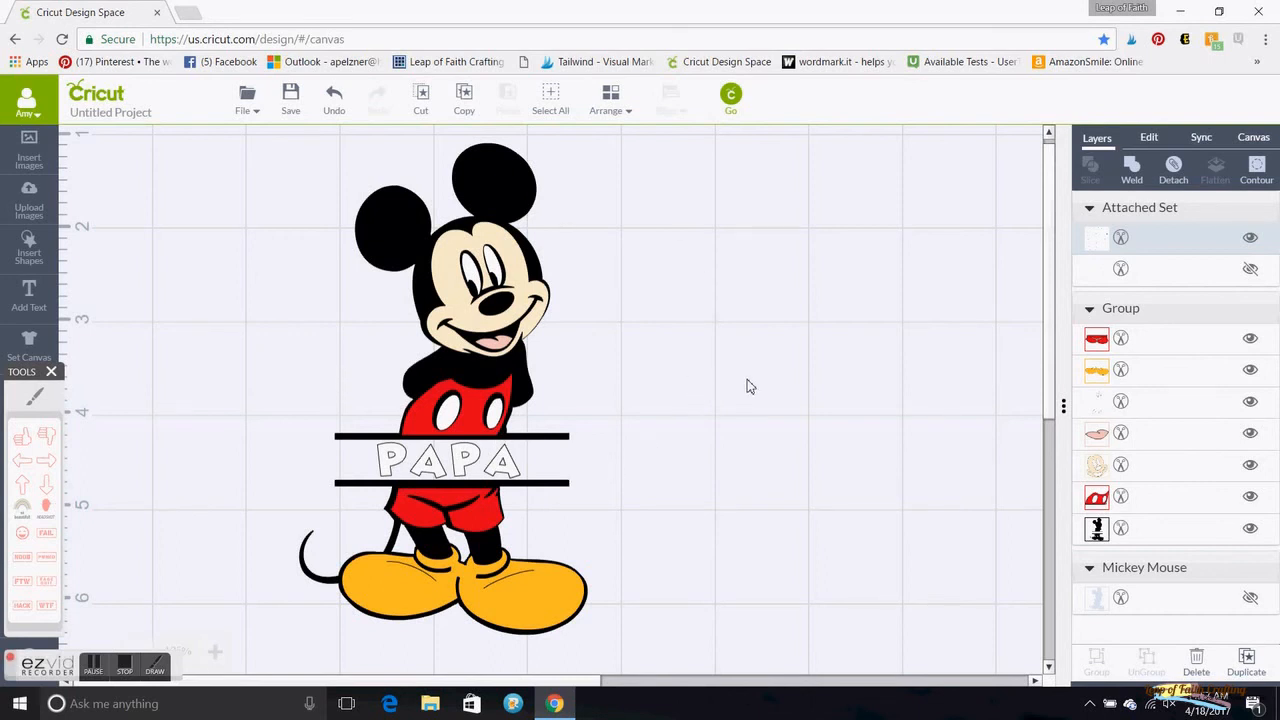
mouse_move(757, 255)
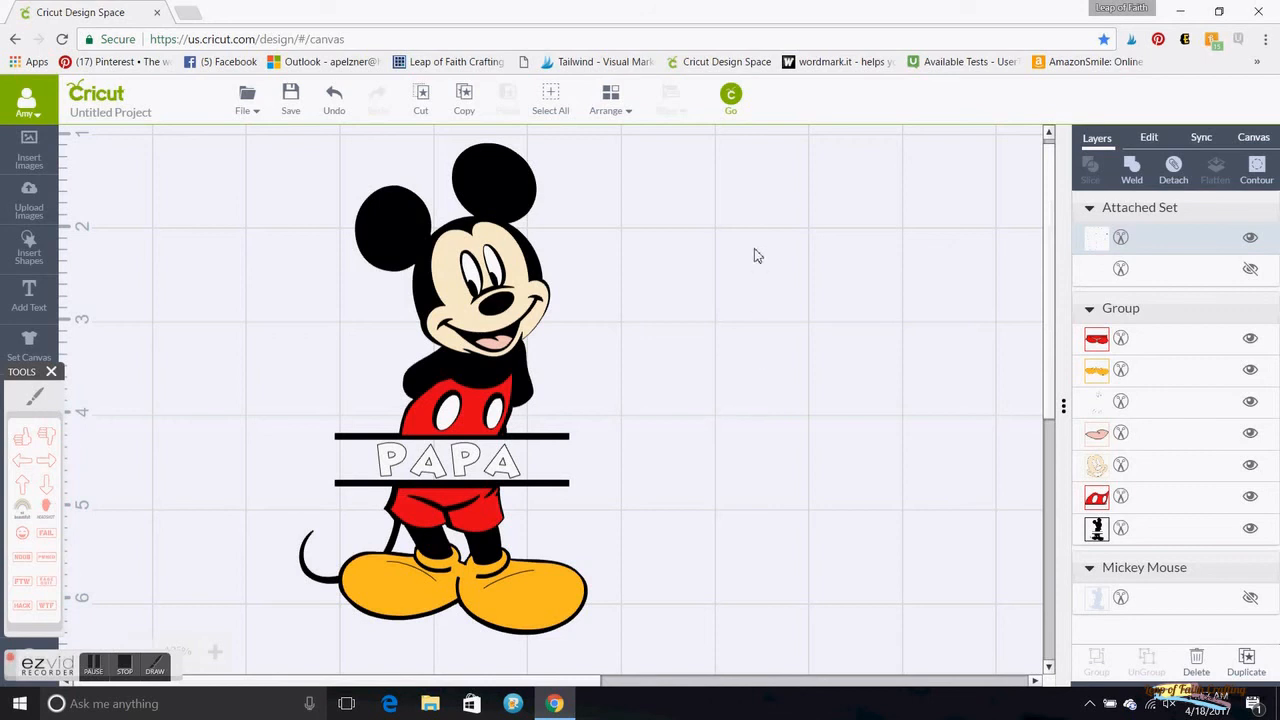
mouse_move(528, 331)
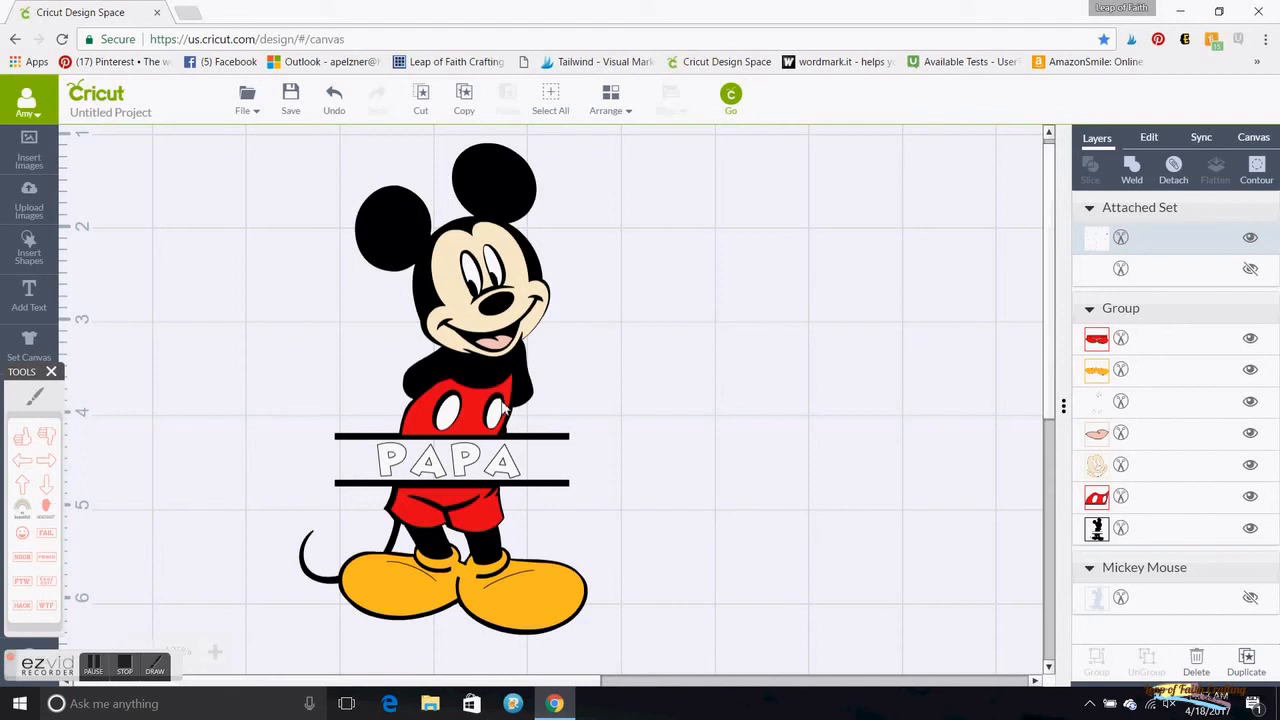
mouse_move(505, 428)
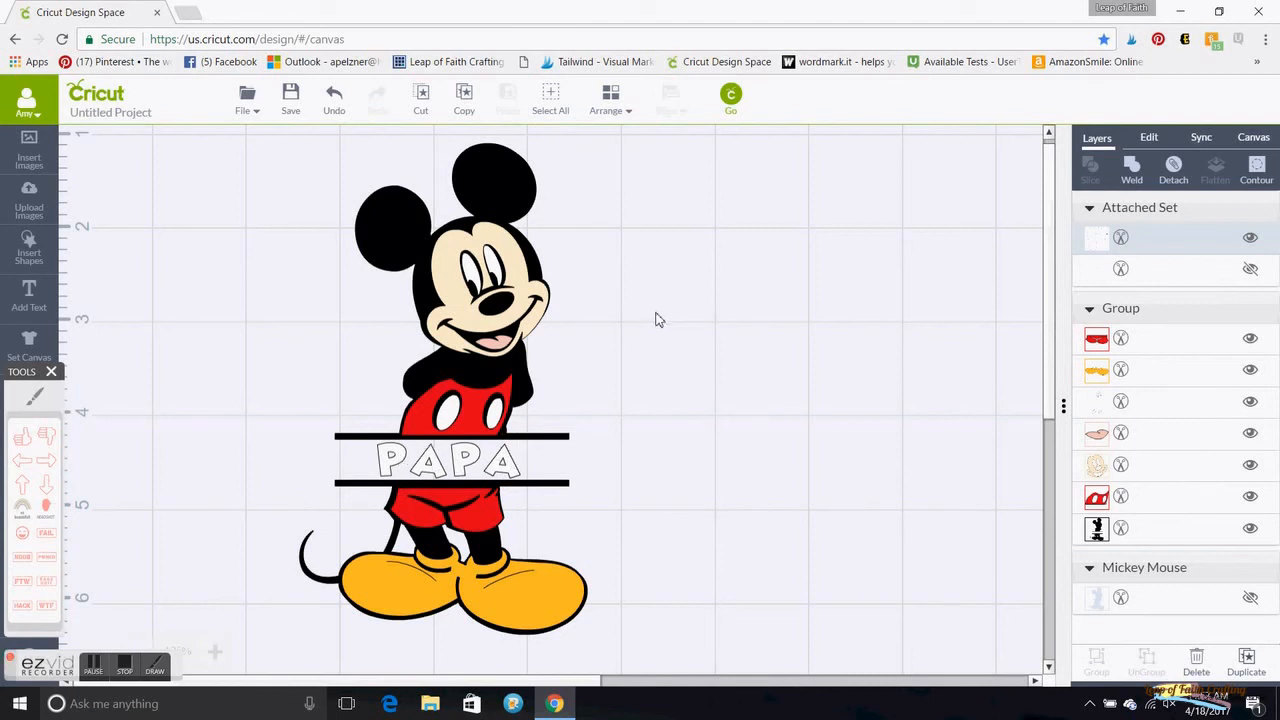
mouse_move(717, 167)
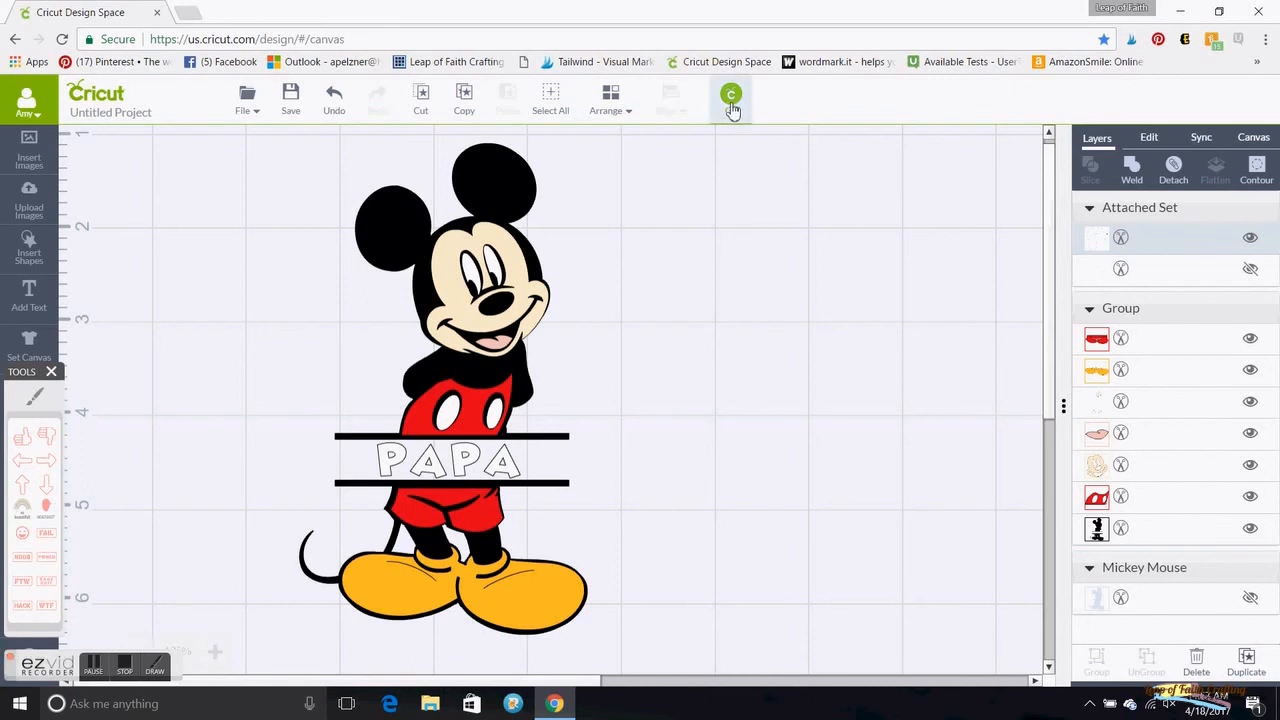
Go to the mat preview showing Mickey's silhouette and bars on six mats
left_click(731, 98)
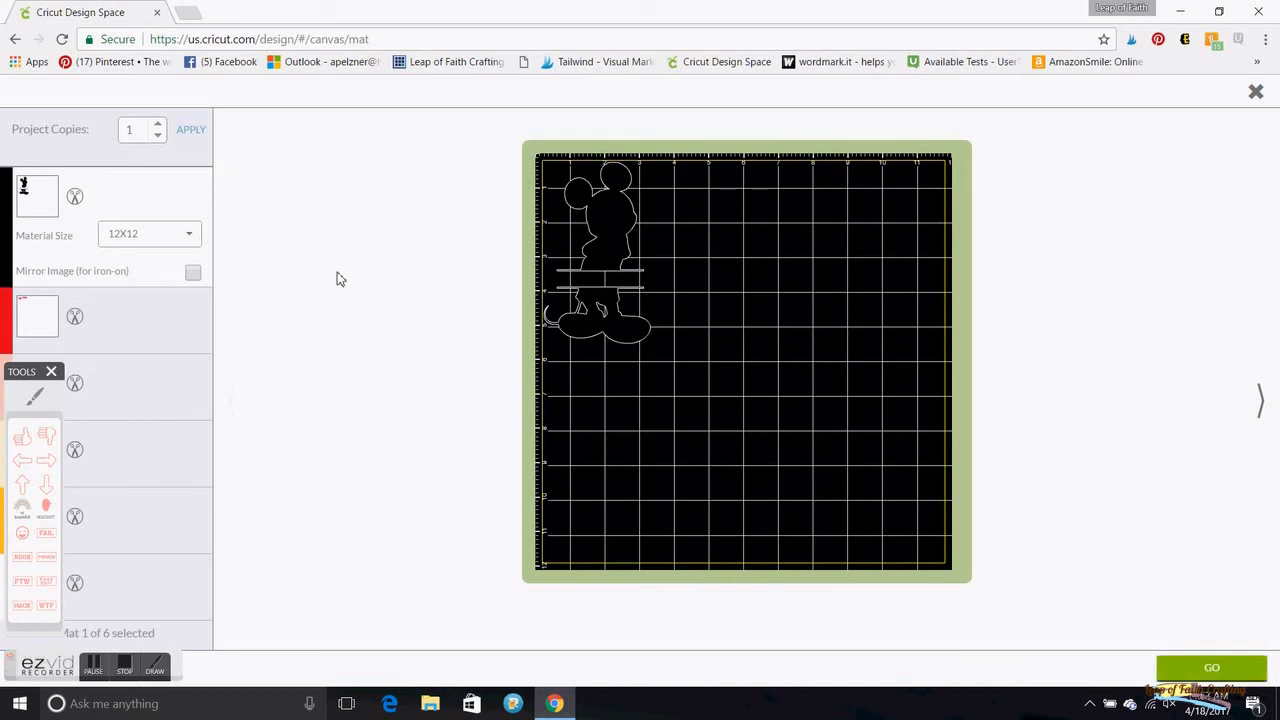
mouse_move(310, 219)
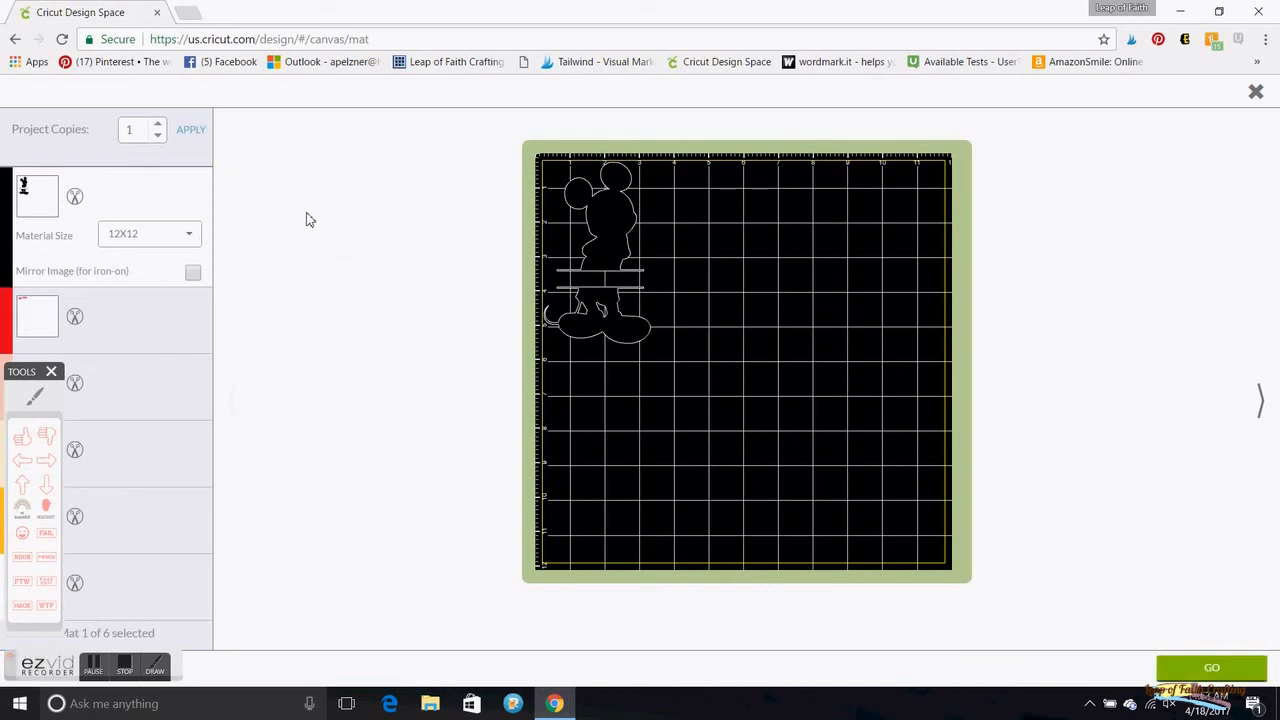
mouse_move(437, 337)
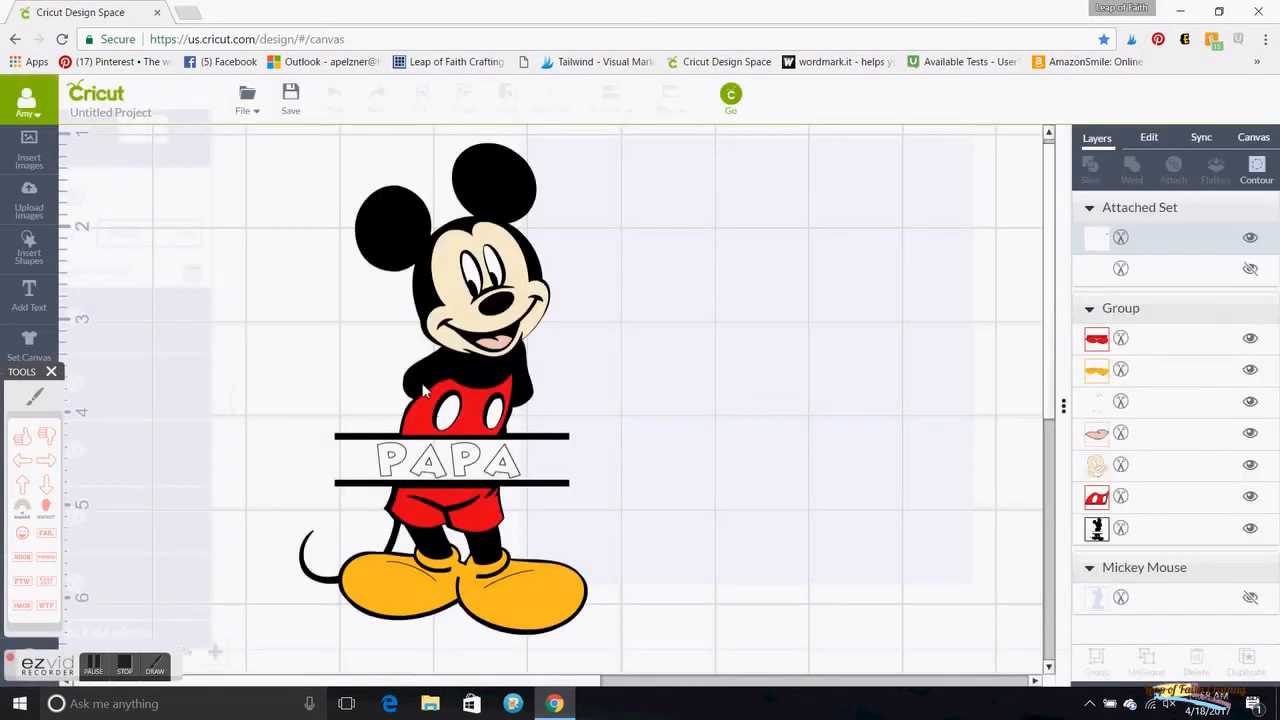
Group PAPA with Mickey and scale the design to about 4.18 x 7.06 in
left_click(450, 390)
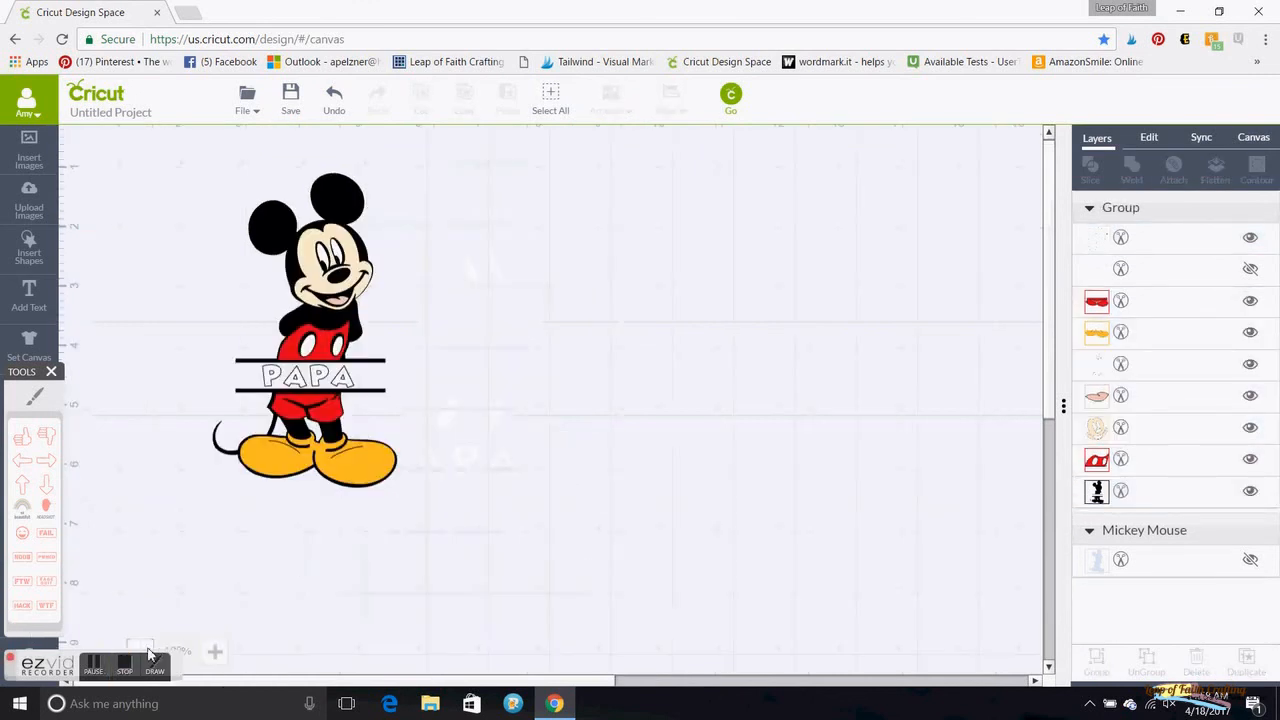
left_click(305, 330)
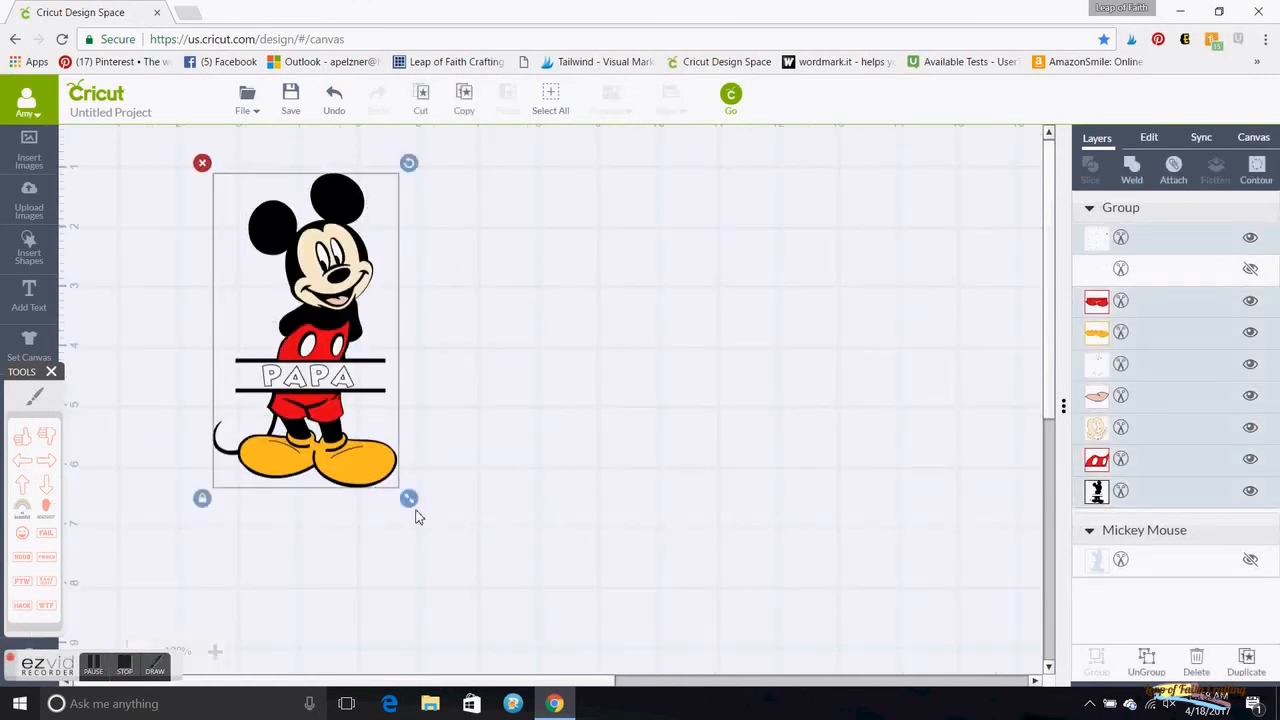
left_click_drag(408, 498, 443, 557)
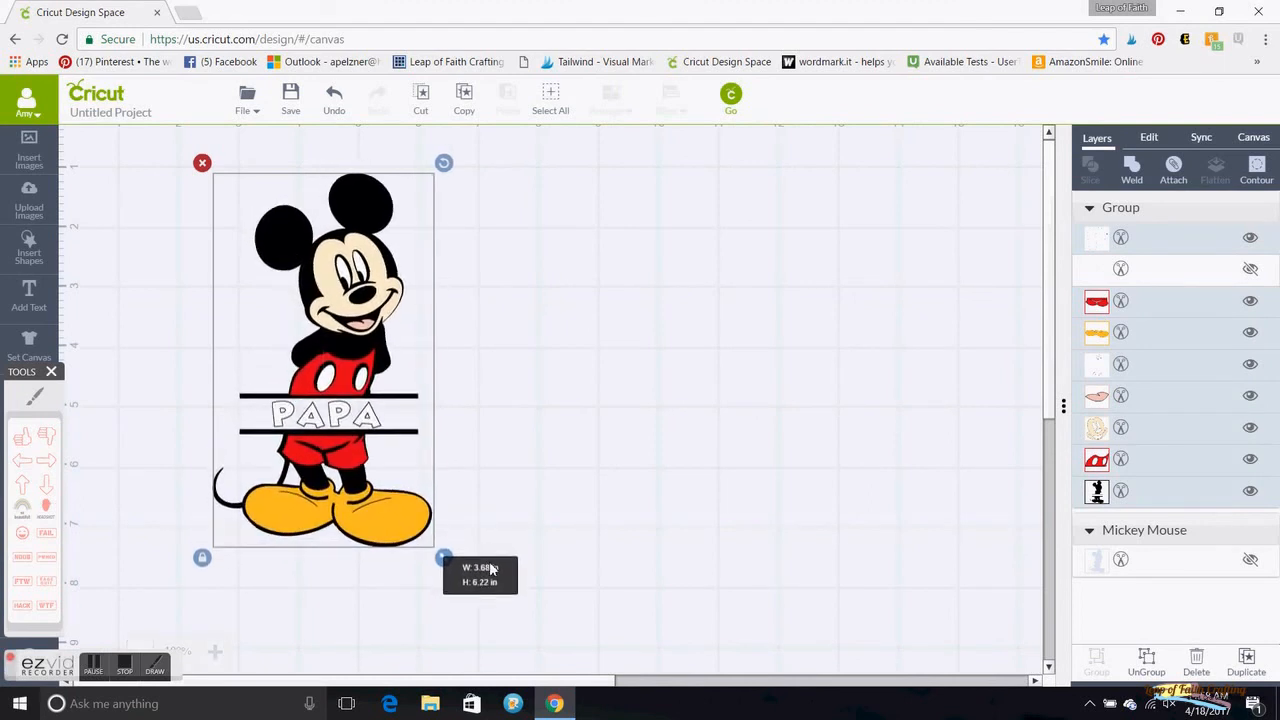
left_click_drag(444, 557, 457, 581)
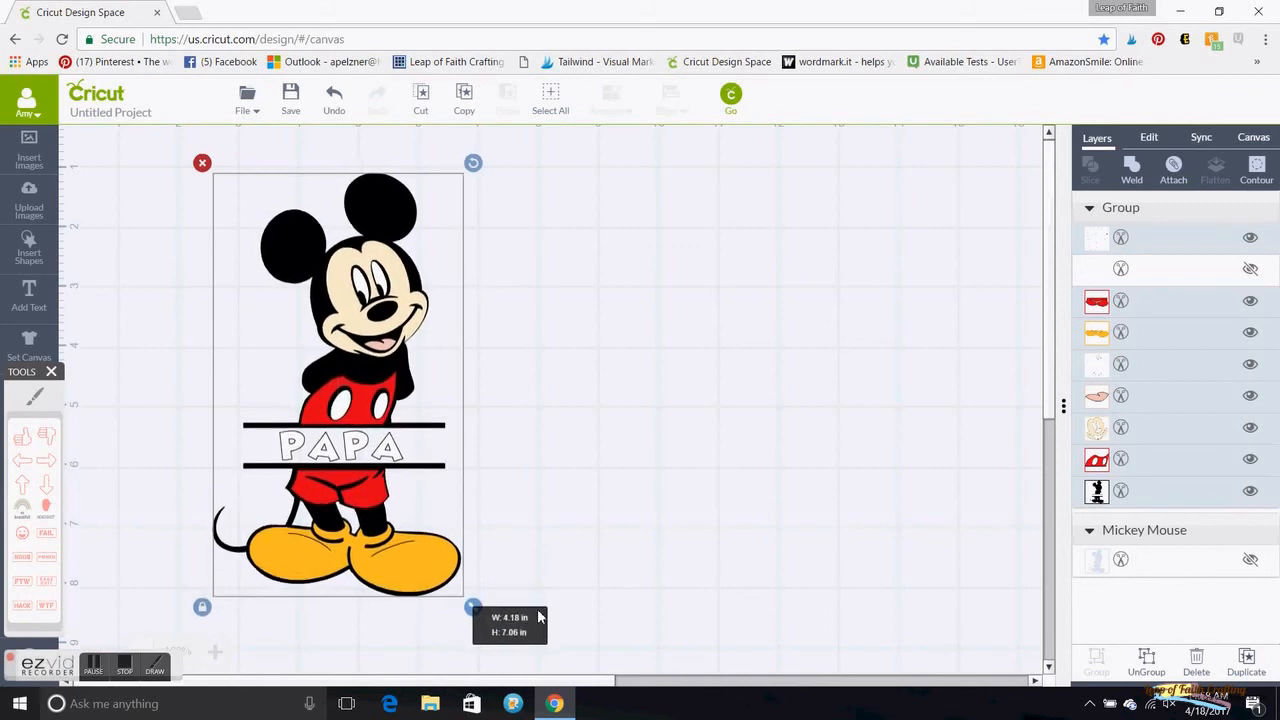
left_click(583, 528)
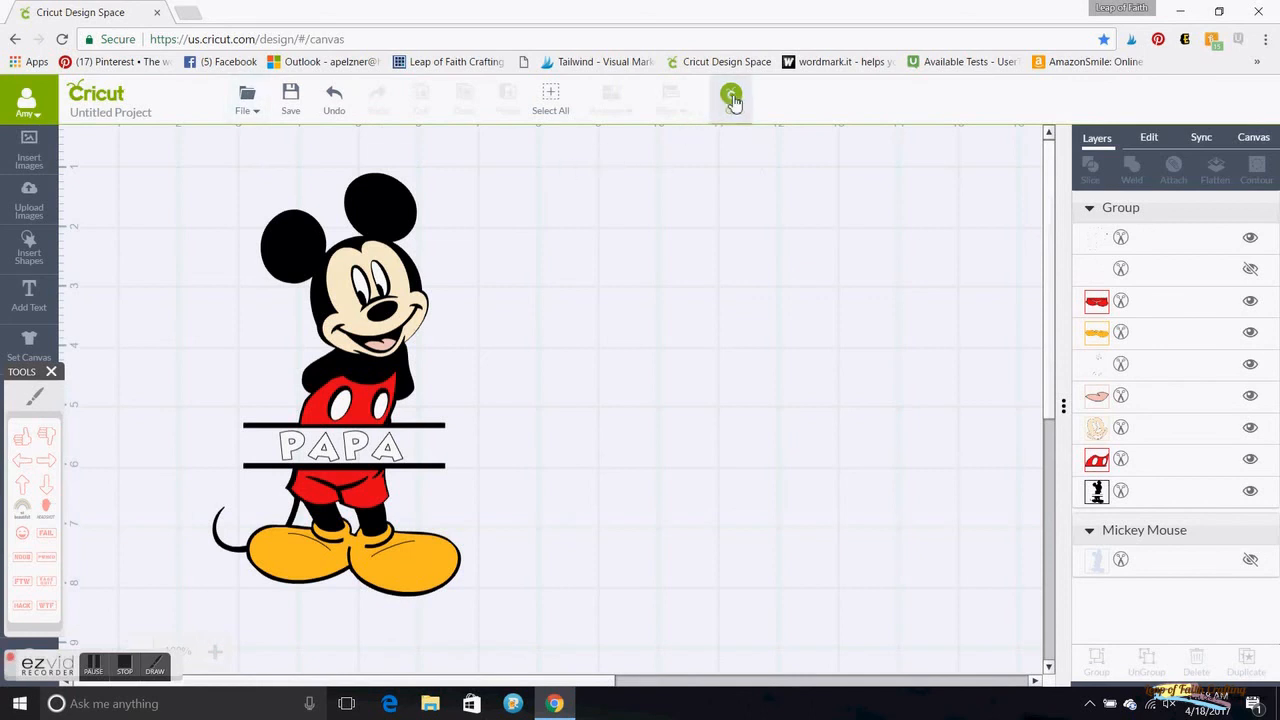
left_click(732, 99)
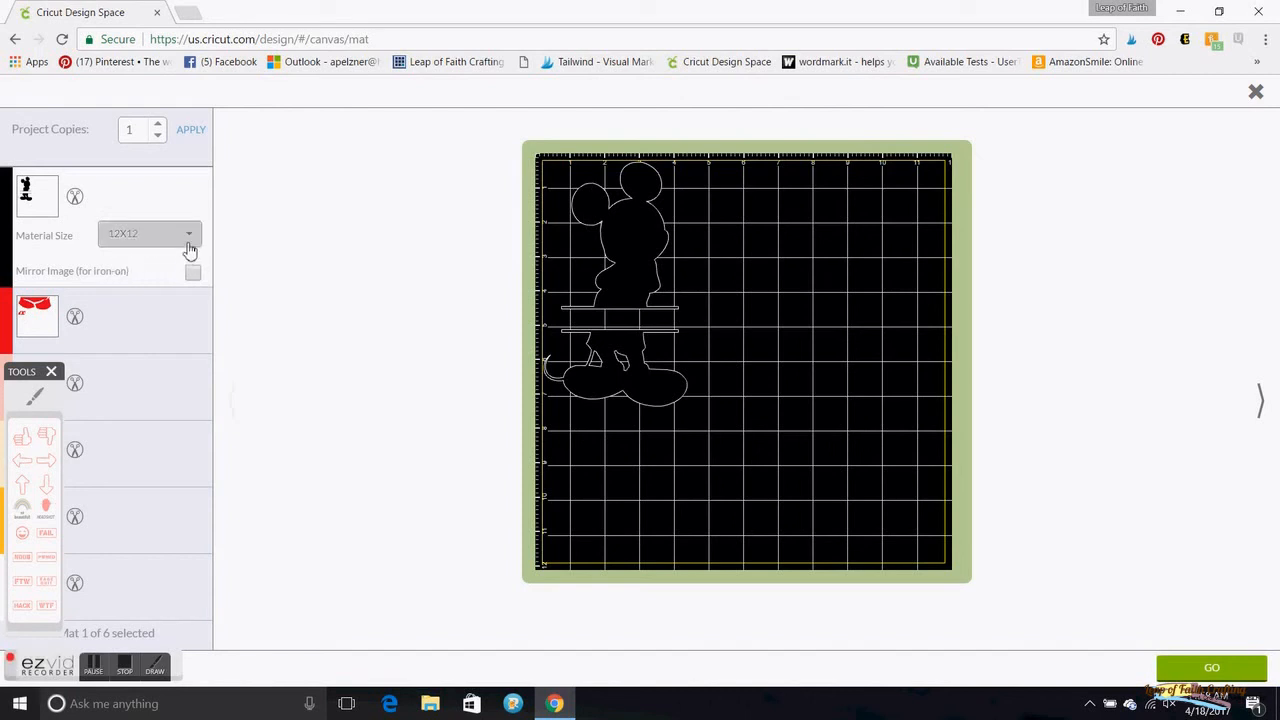
left_click(150, 233)
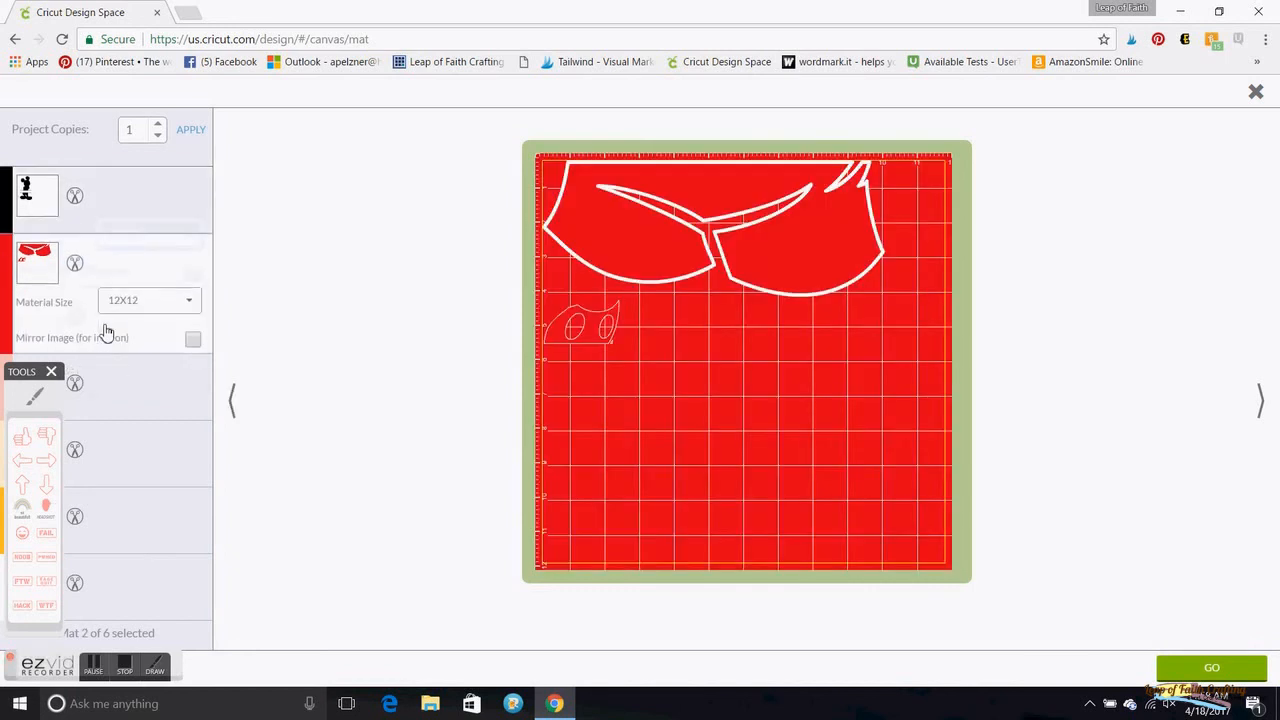
left_click(1259, 400)
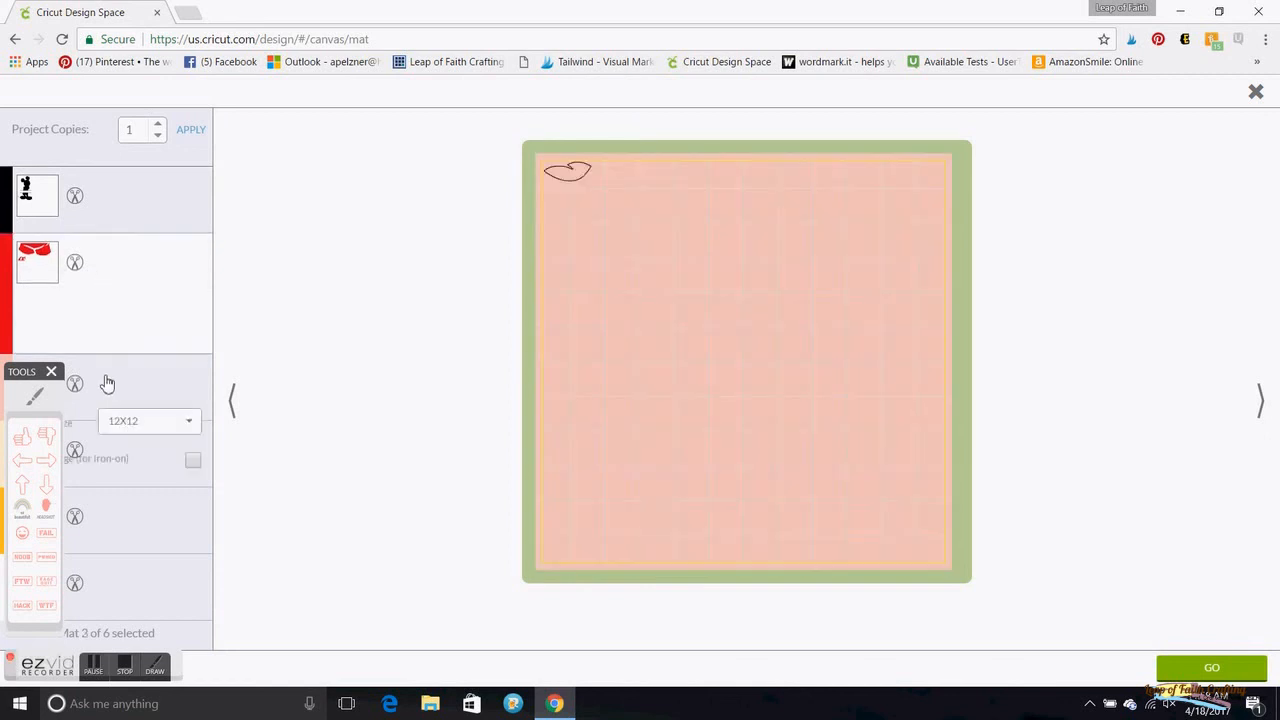
left_click(1259, 401)
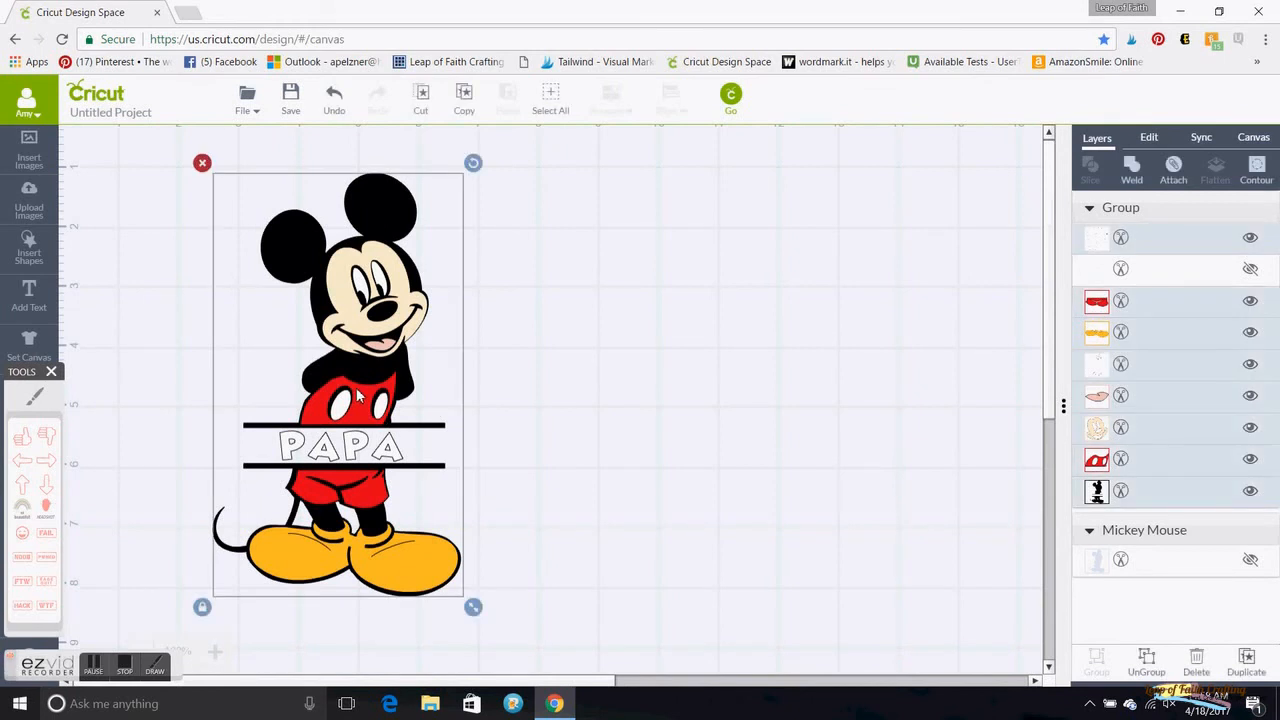
mouse_move(480, 624)
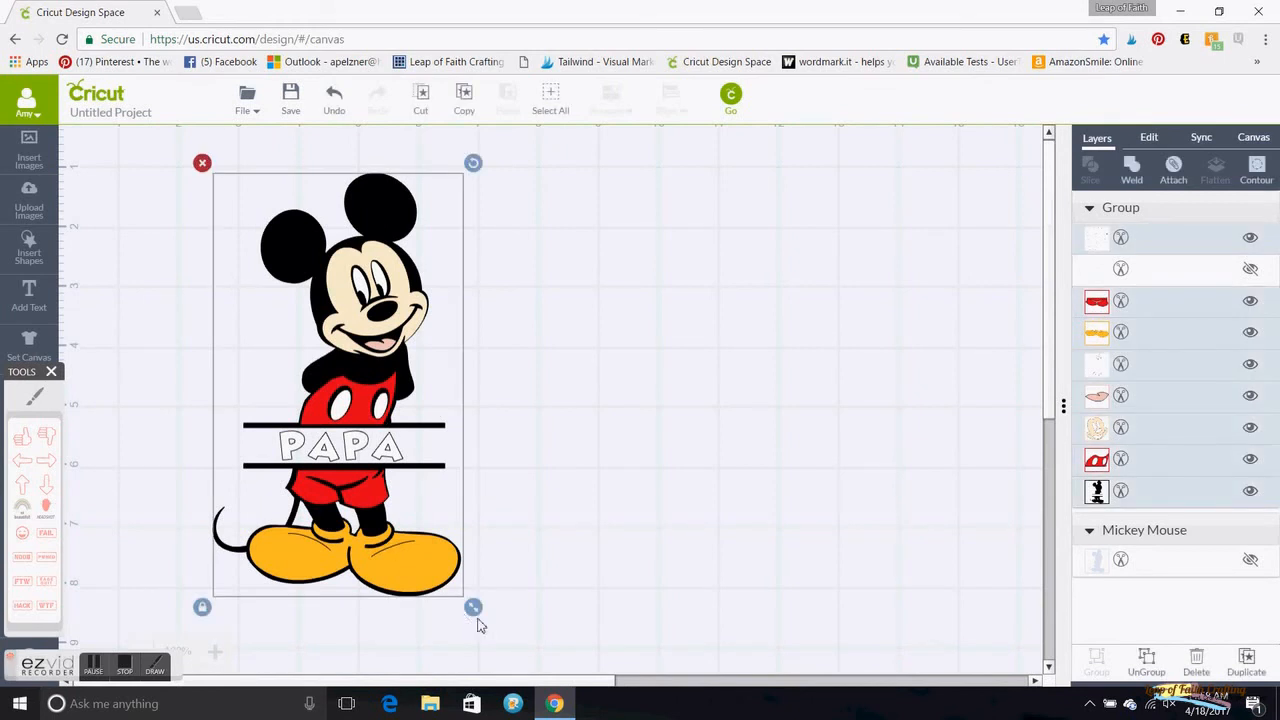
Scale the Mickey PAPA design much smaller and open the mat preview
left_click_drag(473, 607, 358, 413)
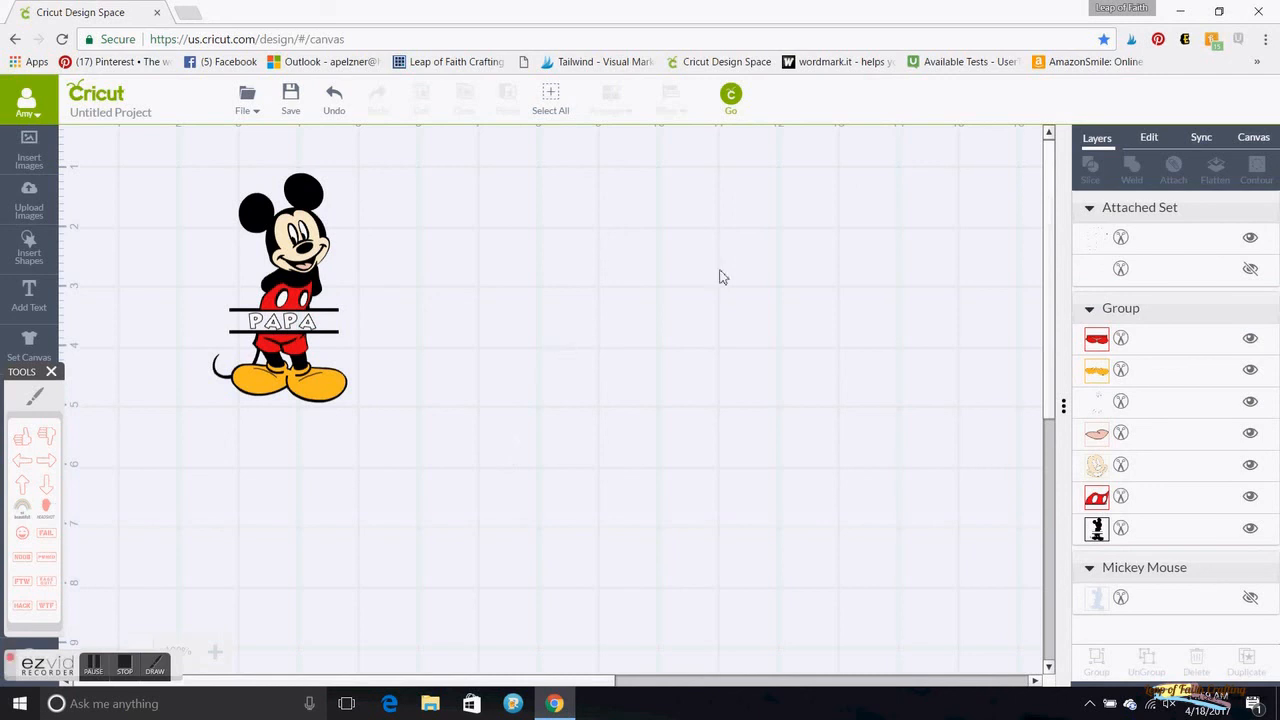
left_click(731, 97)
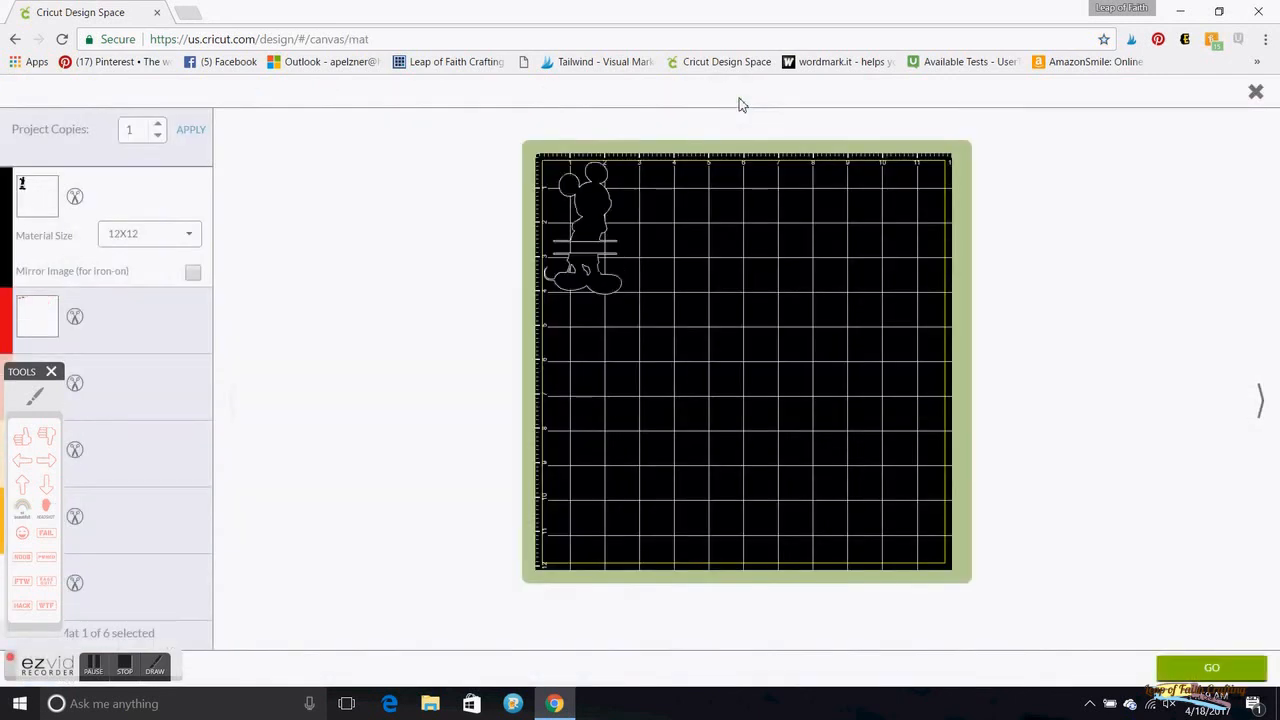
Mirror the black, red, skin, yellow shoes and PAPA text mats, returning to the black mat
left_click(37, 262)
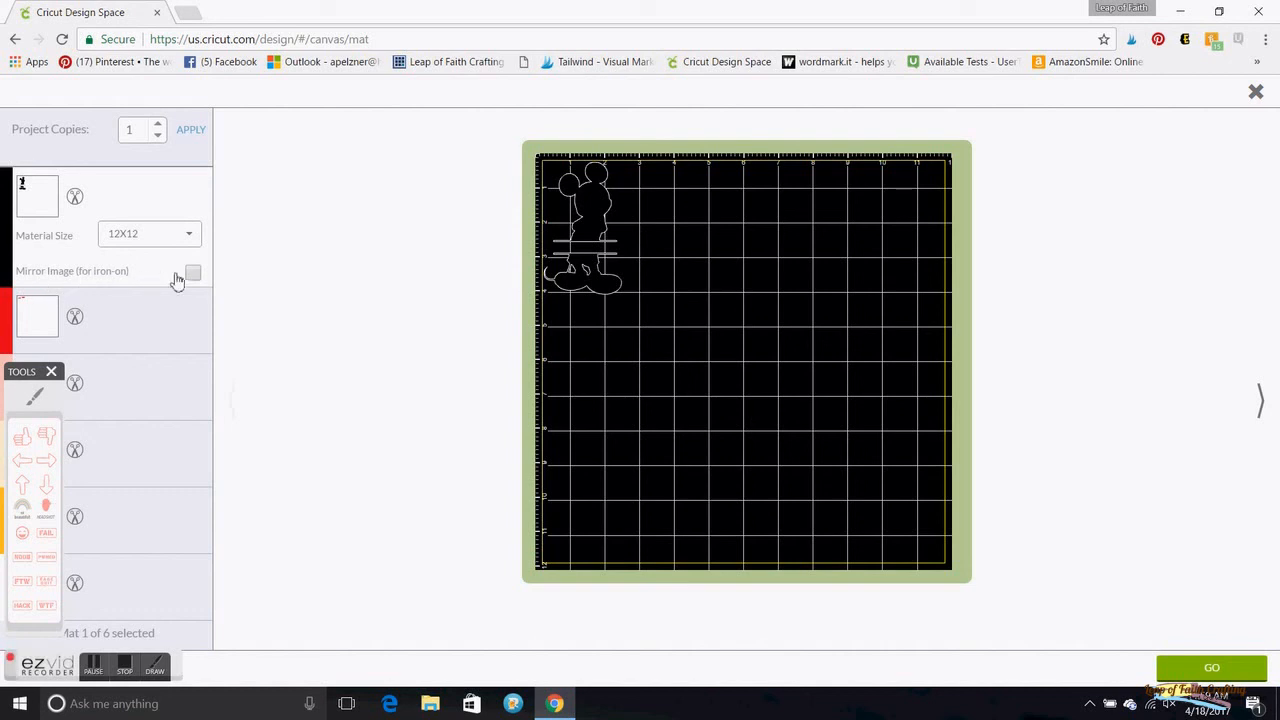
left_click(193, 272)
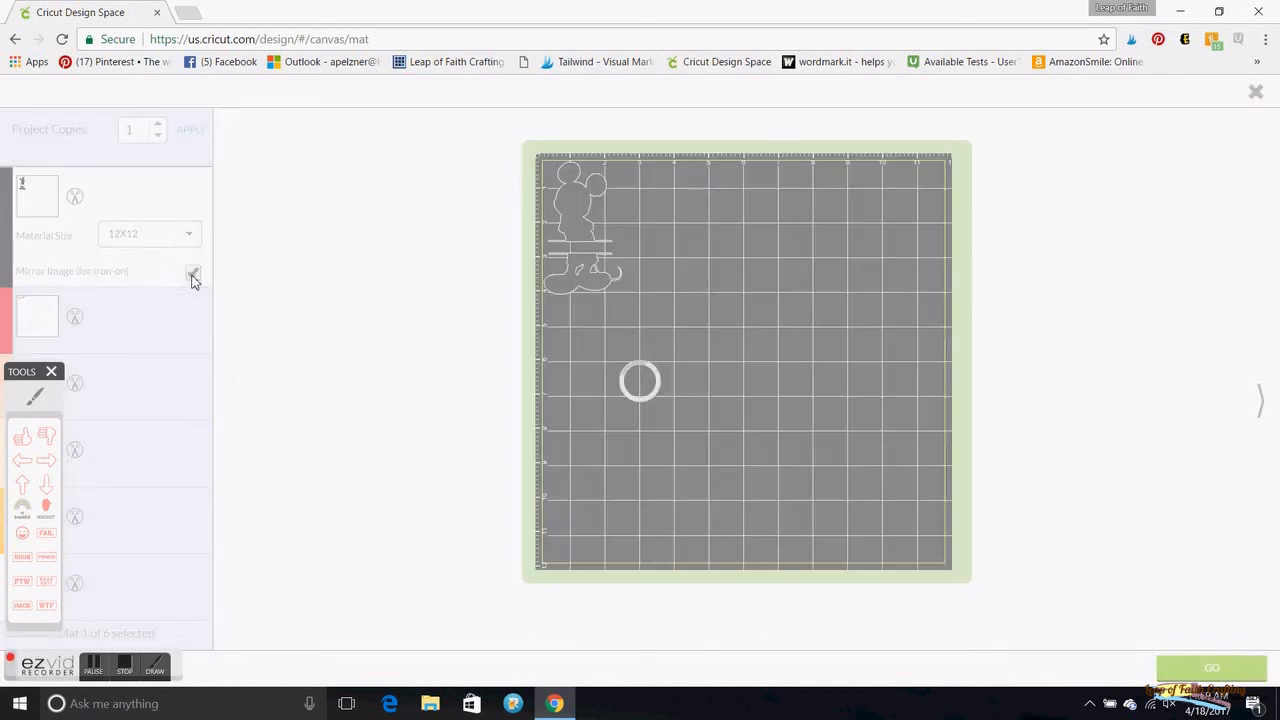
left_click(37, 262)
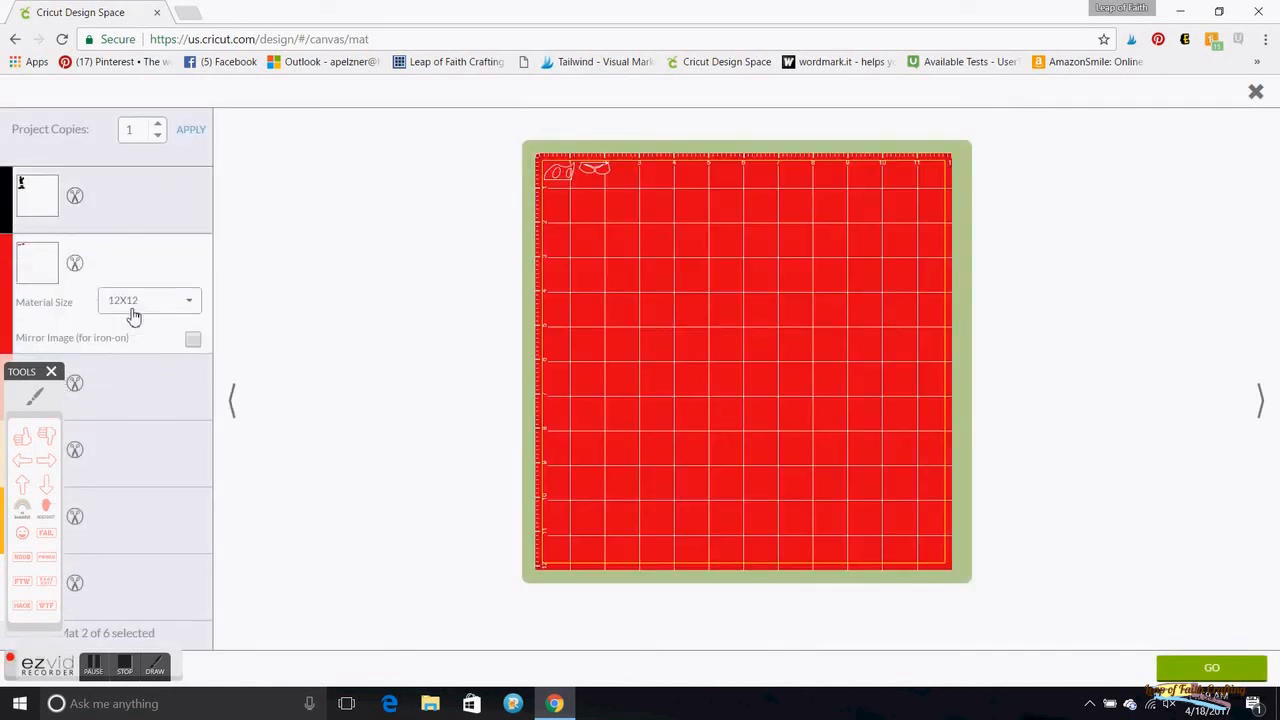
left_click(192, 338)
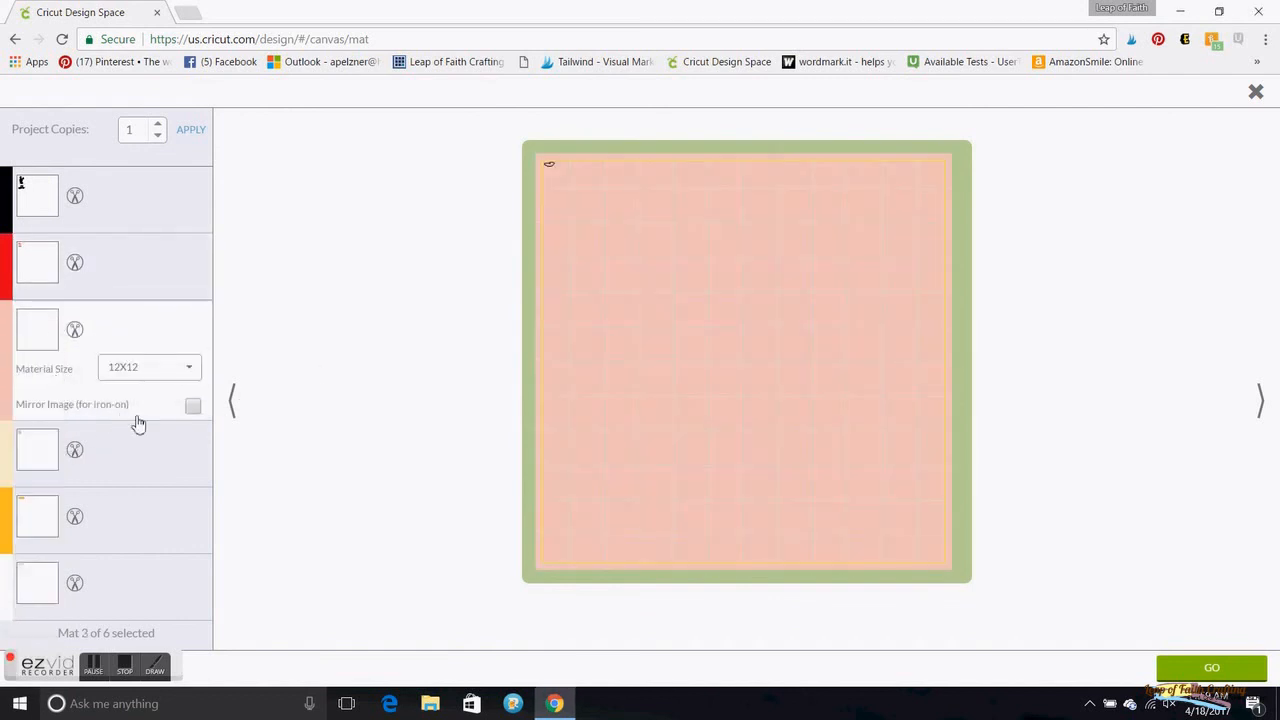
left_click(193, 406)
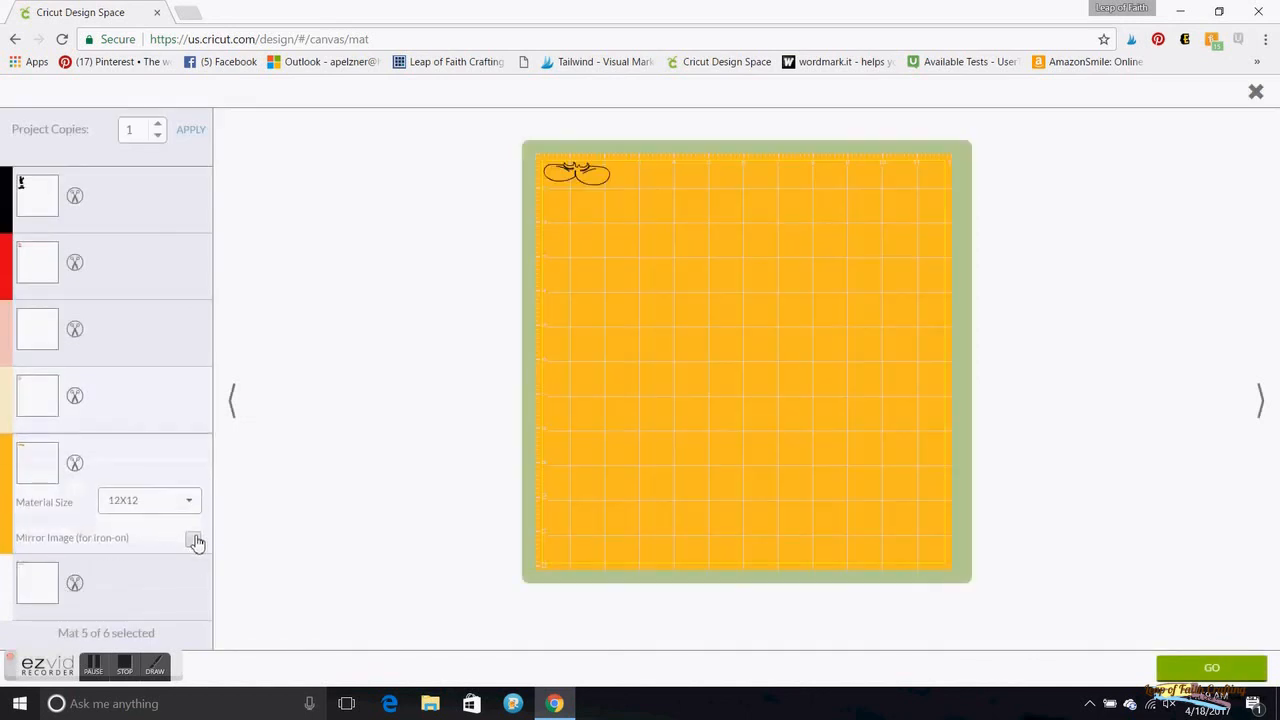
left_click(193, 538)
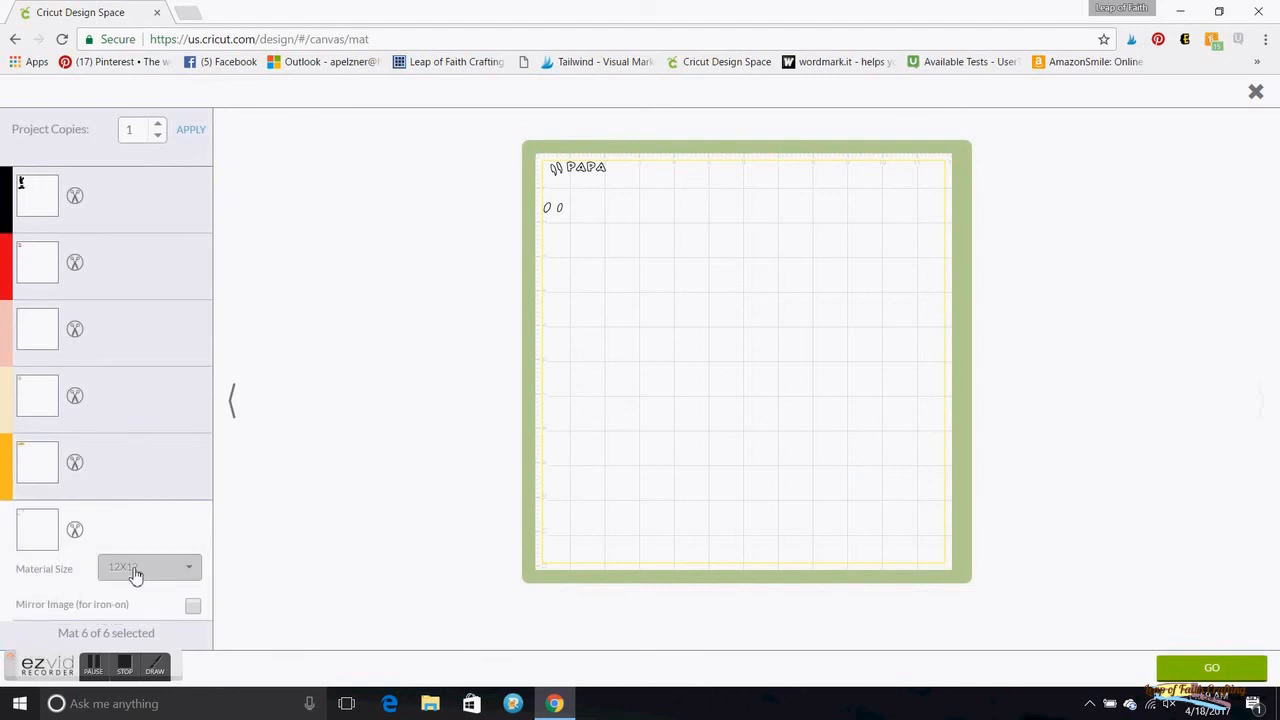
left_click(193, 607)
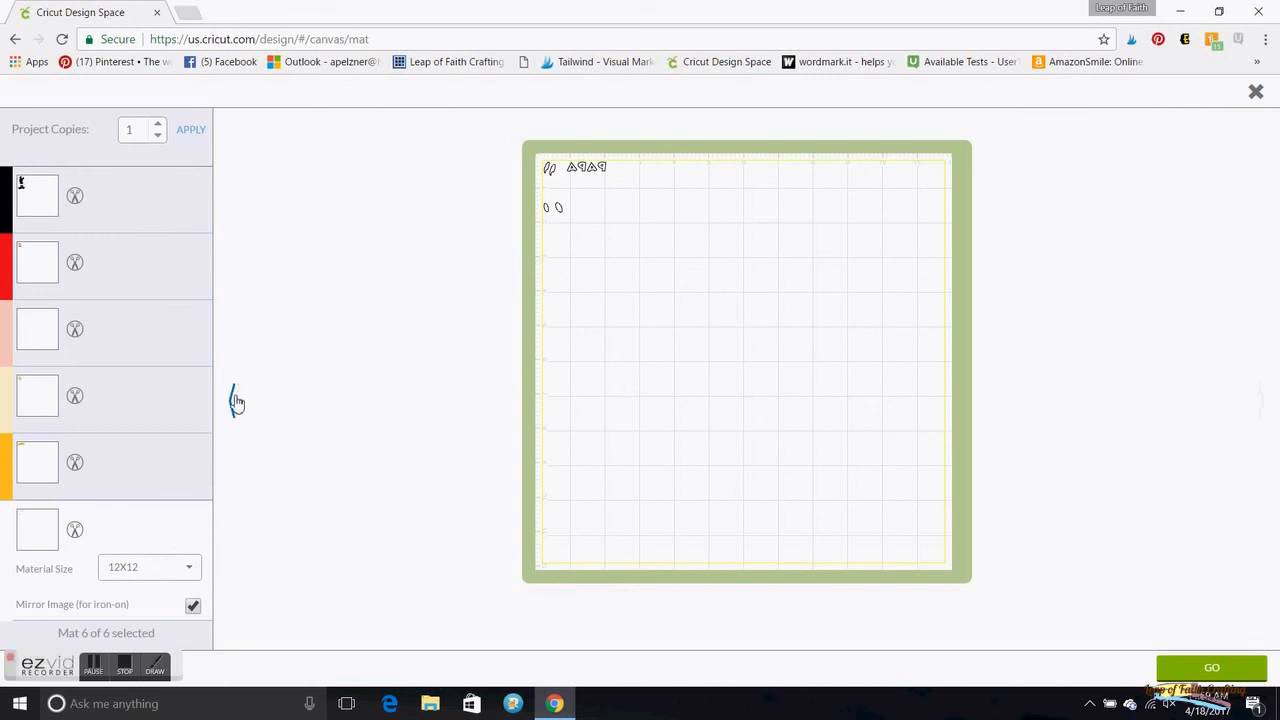
left_click(37, 195)
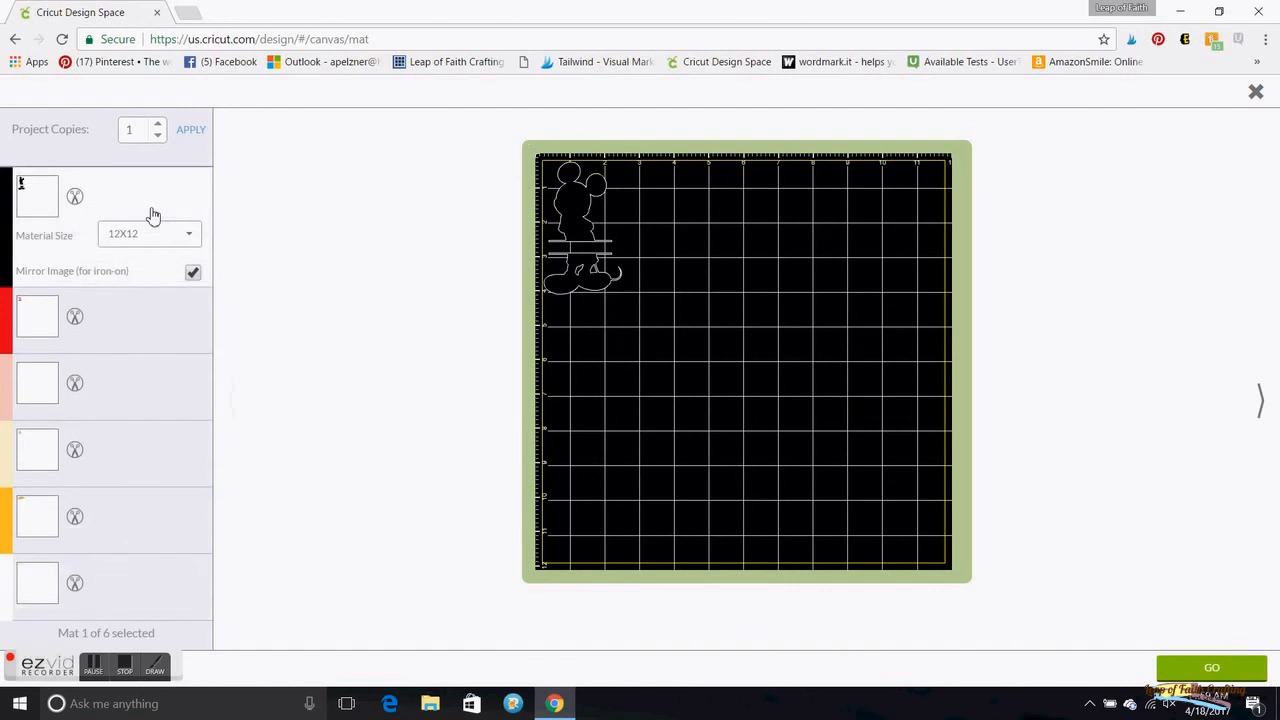
mouse_move(1135, 685)
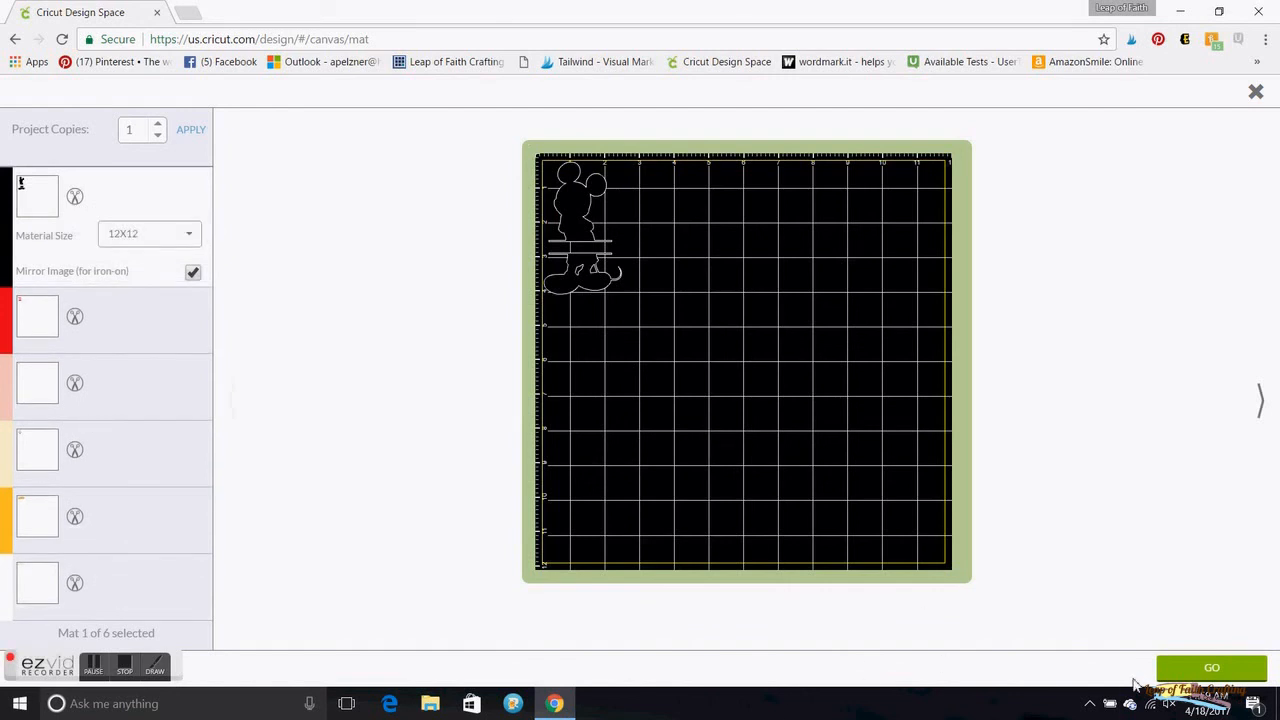
Continue from the mirrored mats to the black Mickey mat's cut setup screen
left_click(1211, 667)
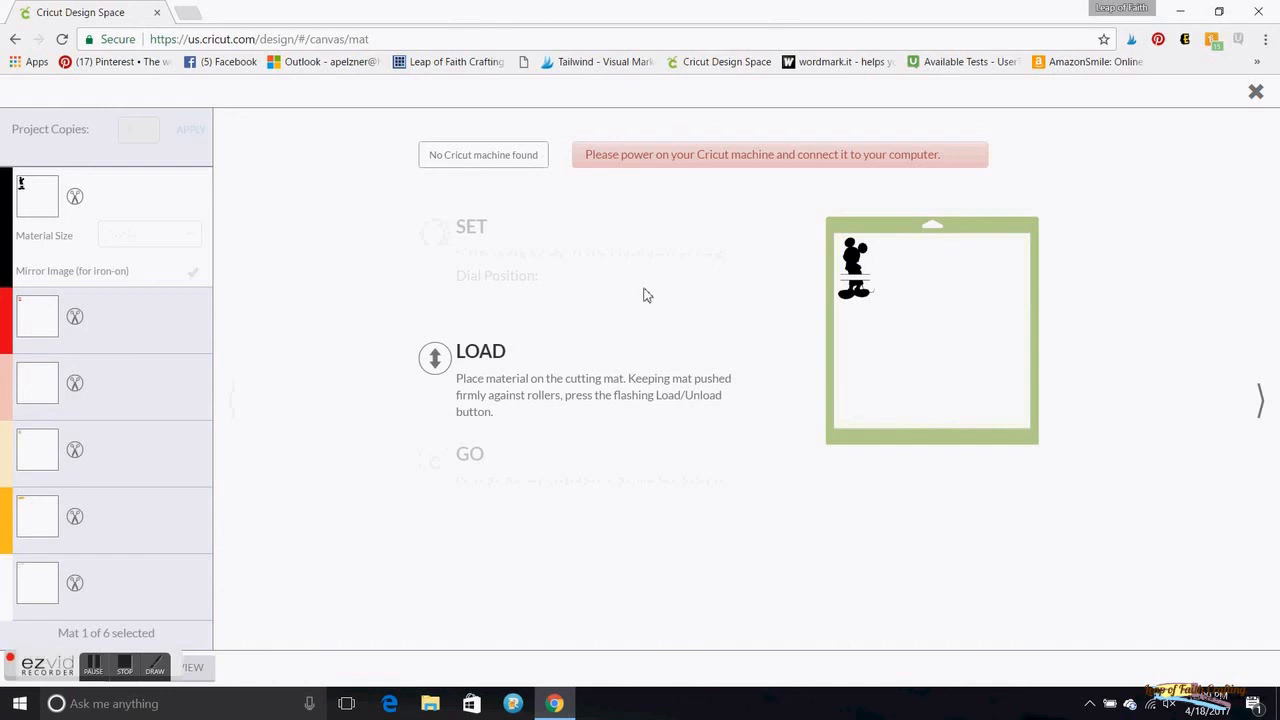
mouse_move(472, 246)
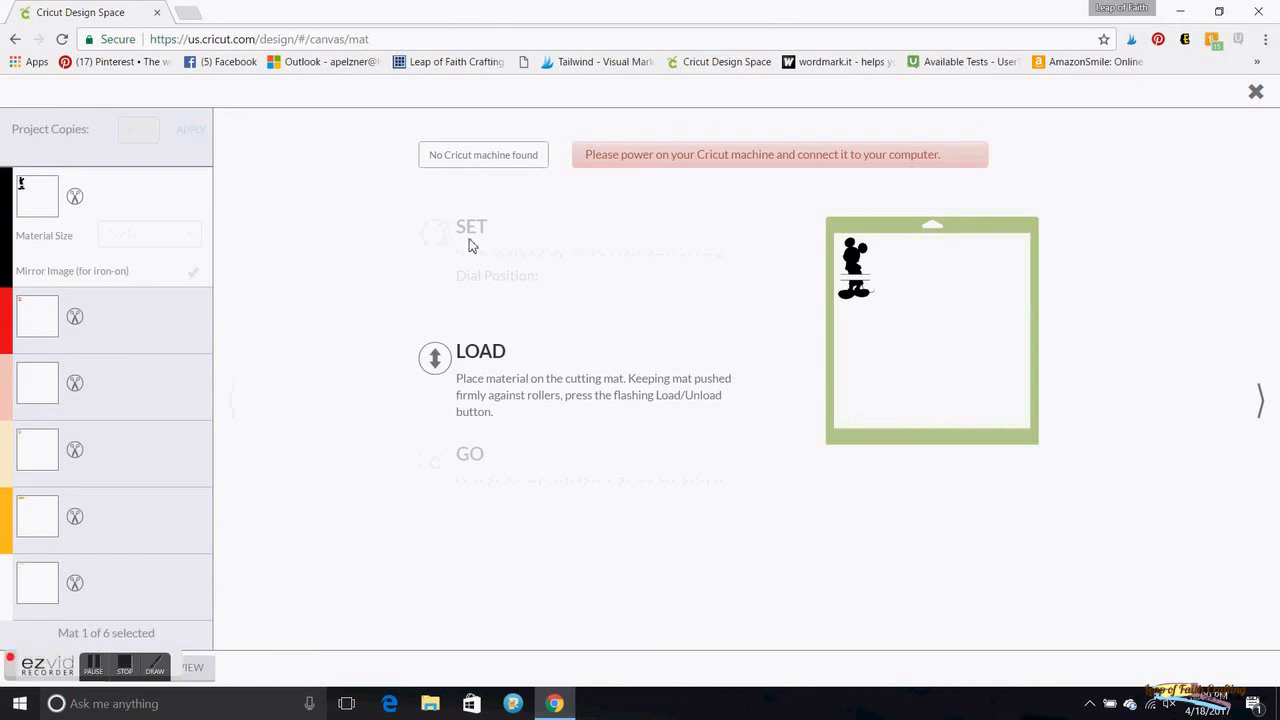
mouse_move(478, 243)
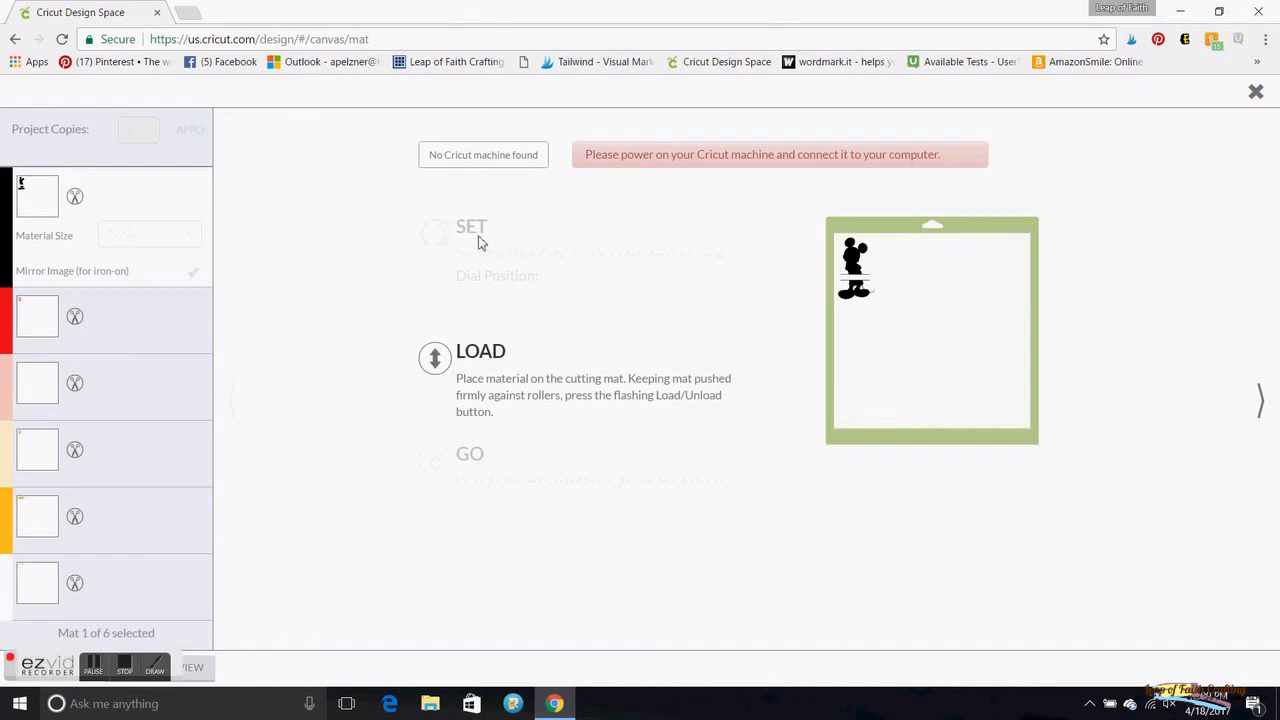
mouse_move(813, 405)
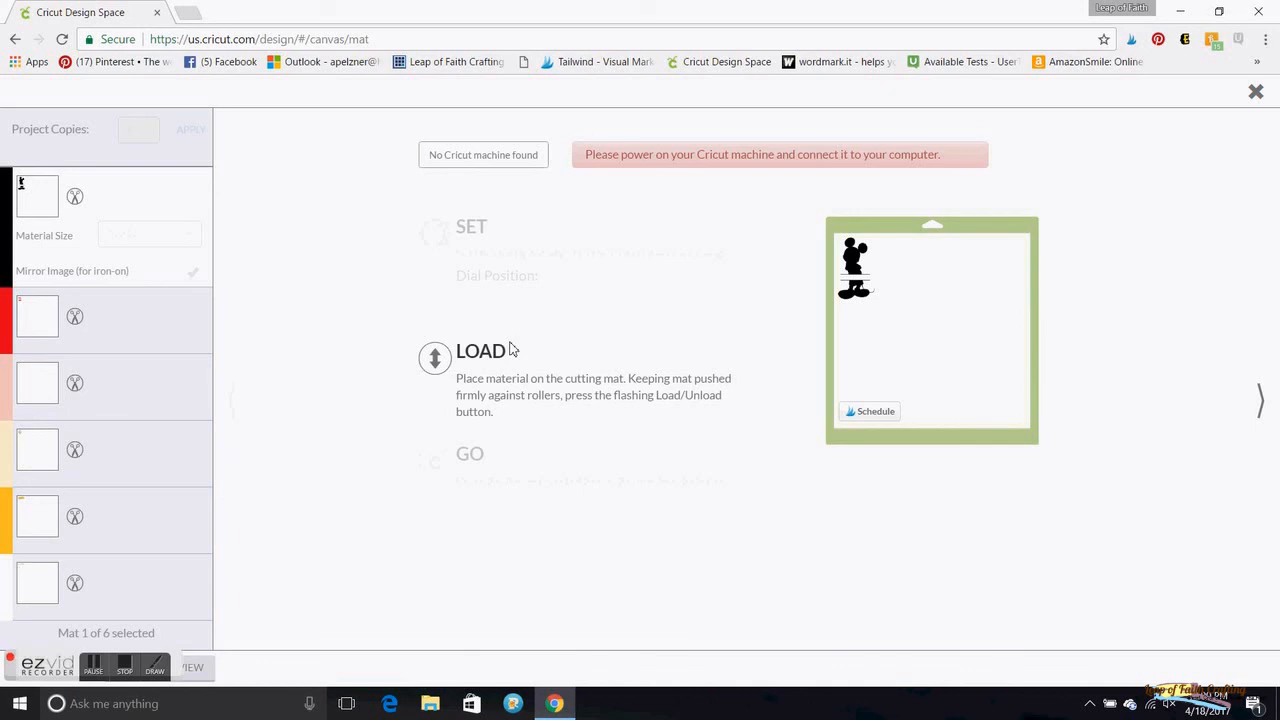
mouse_move(421, 413)
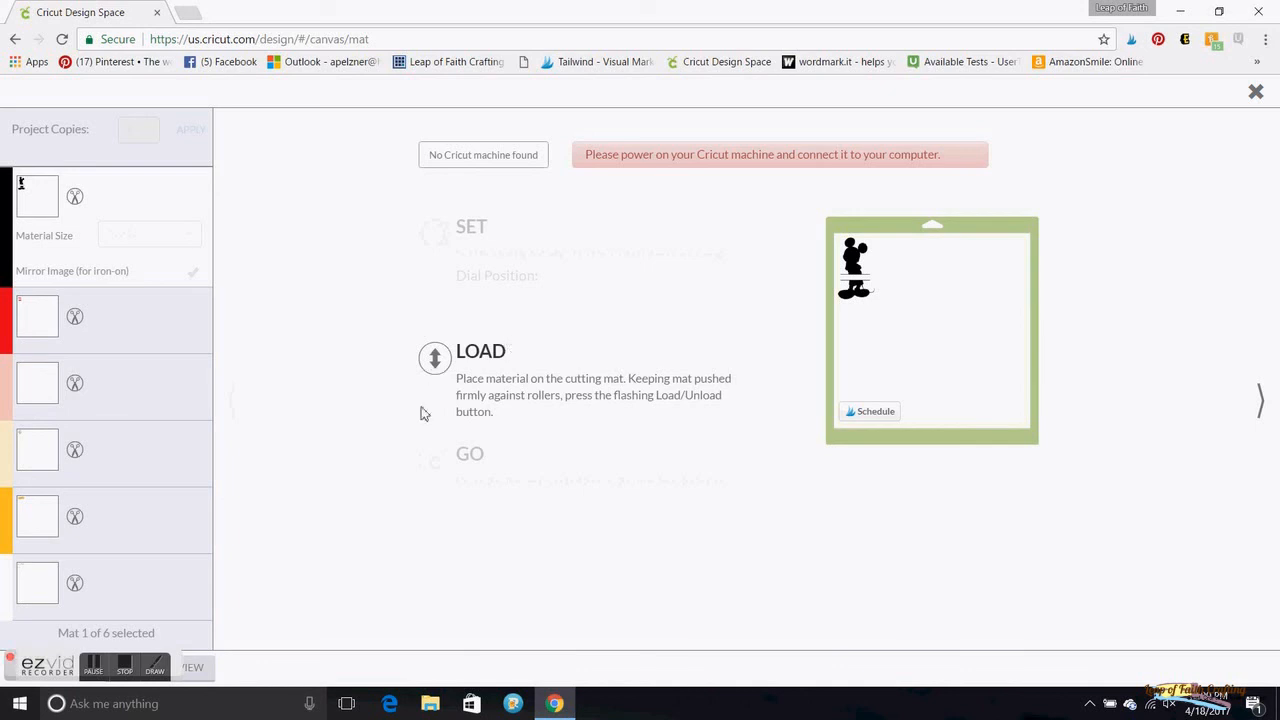
mouse_move(440, 438)
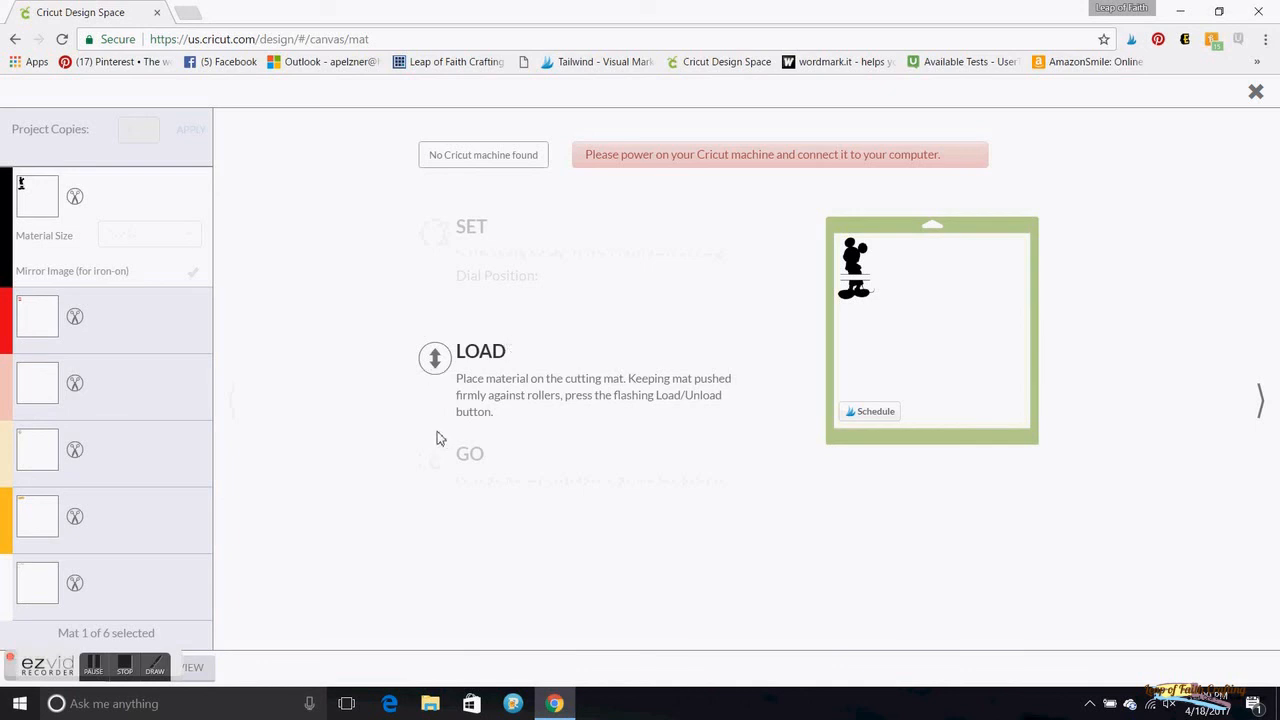